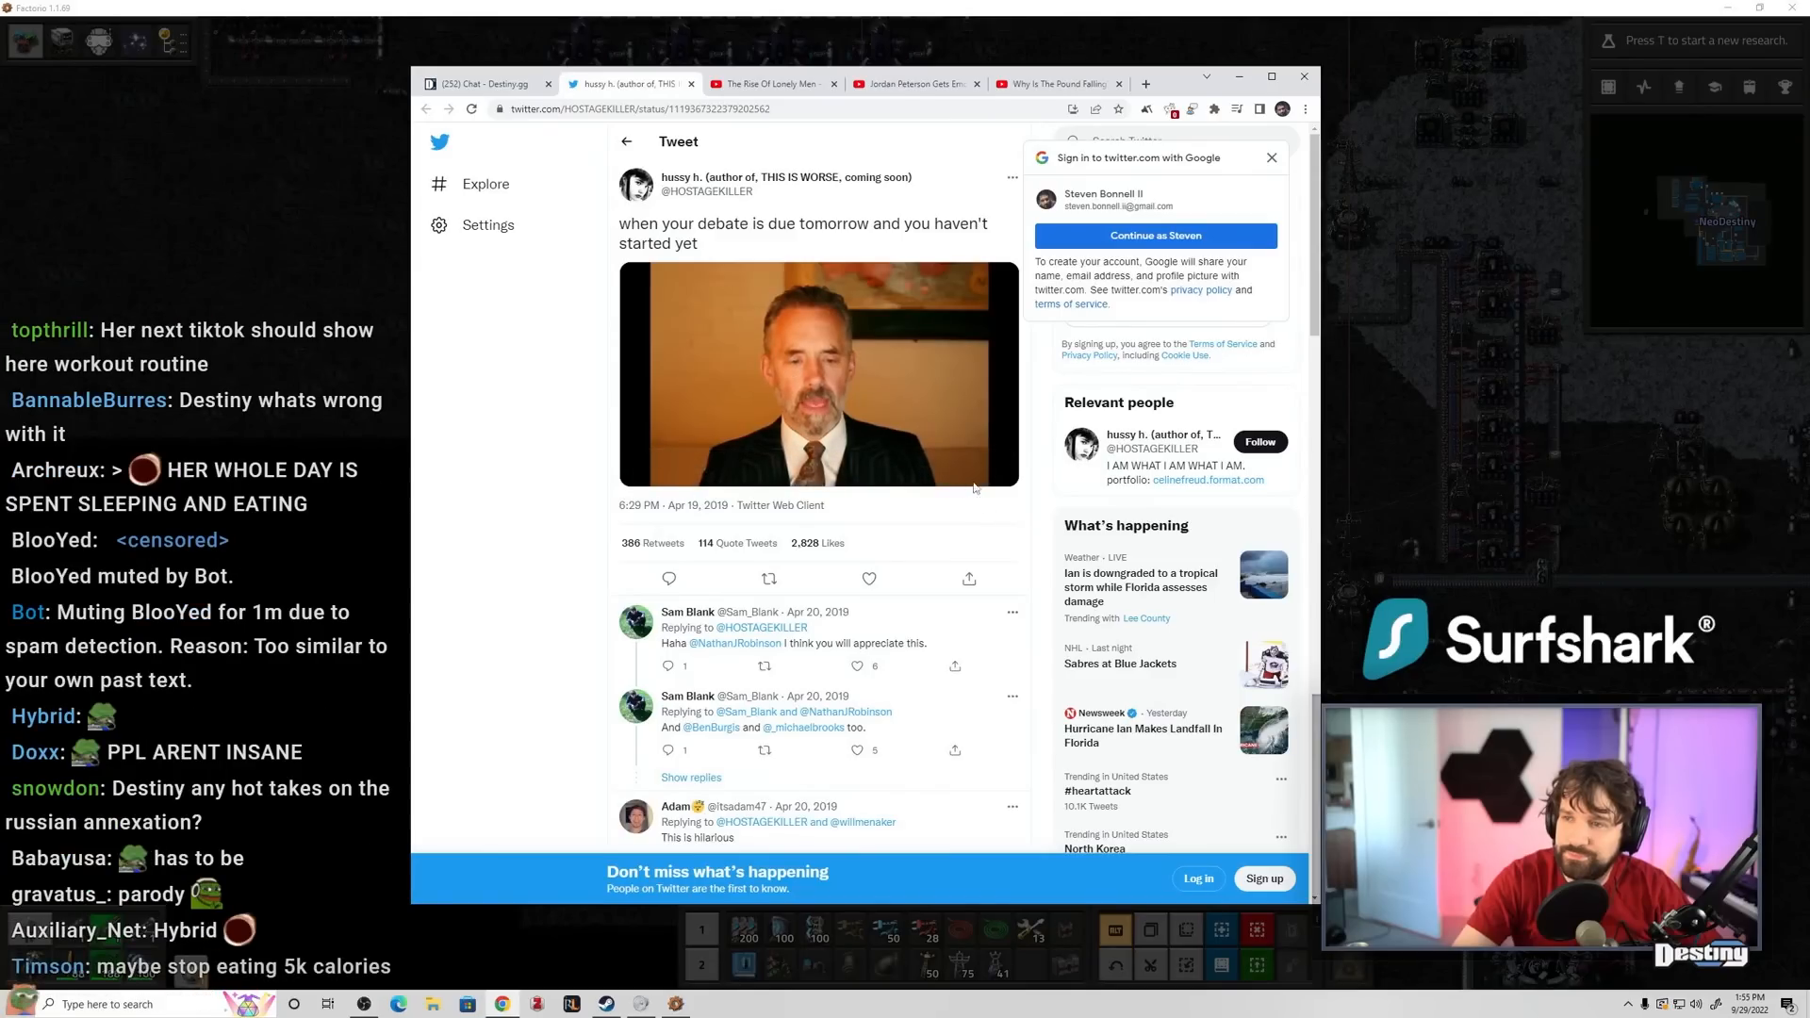
- Play the tweet's Jordan Peterson video full screen, then scroll on down the page
{"action": "left_click", "coordinate": [818, 375]}
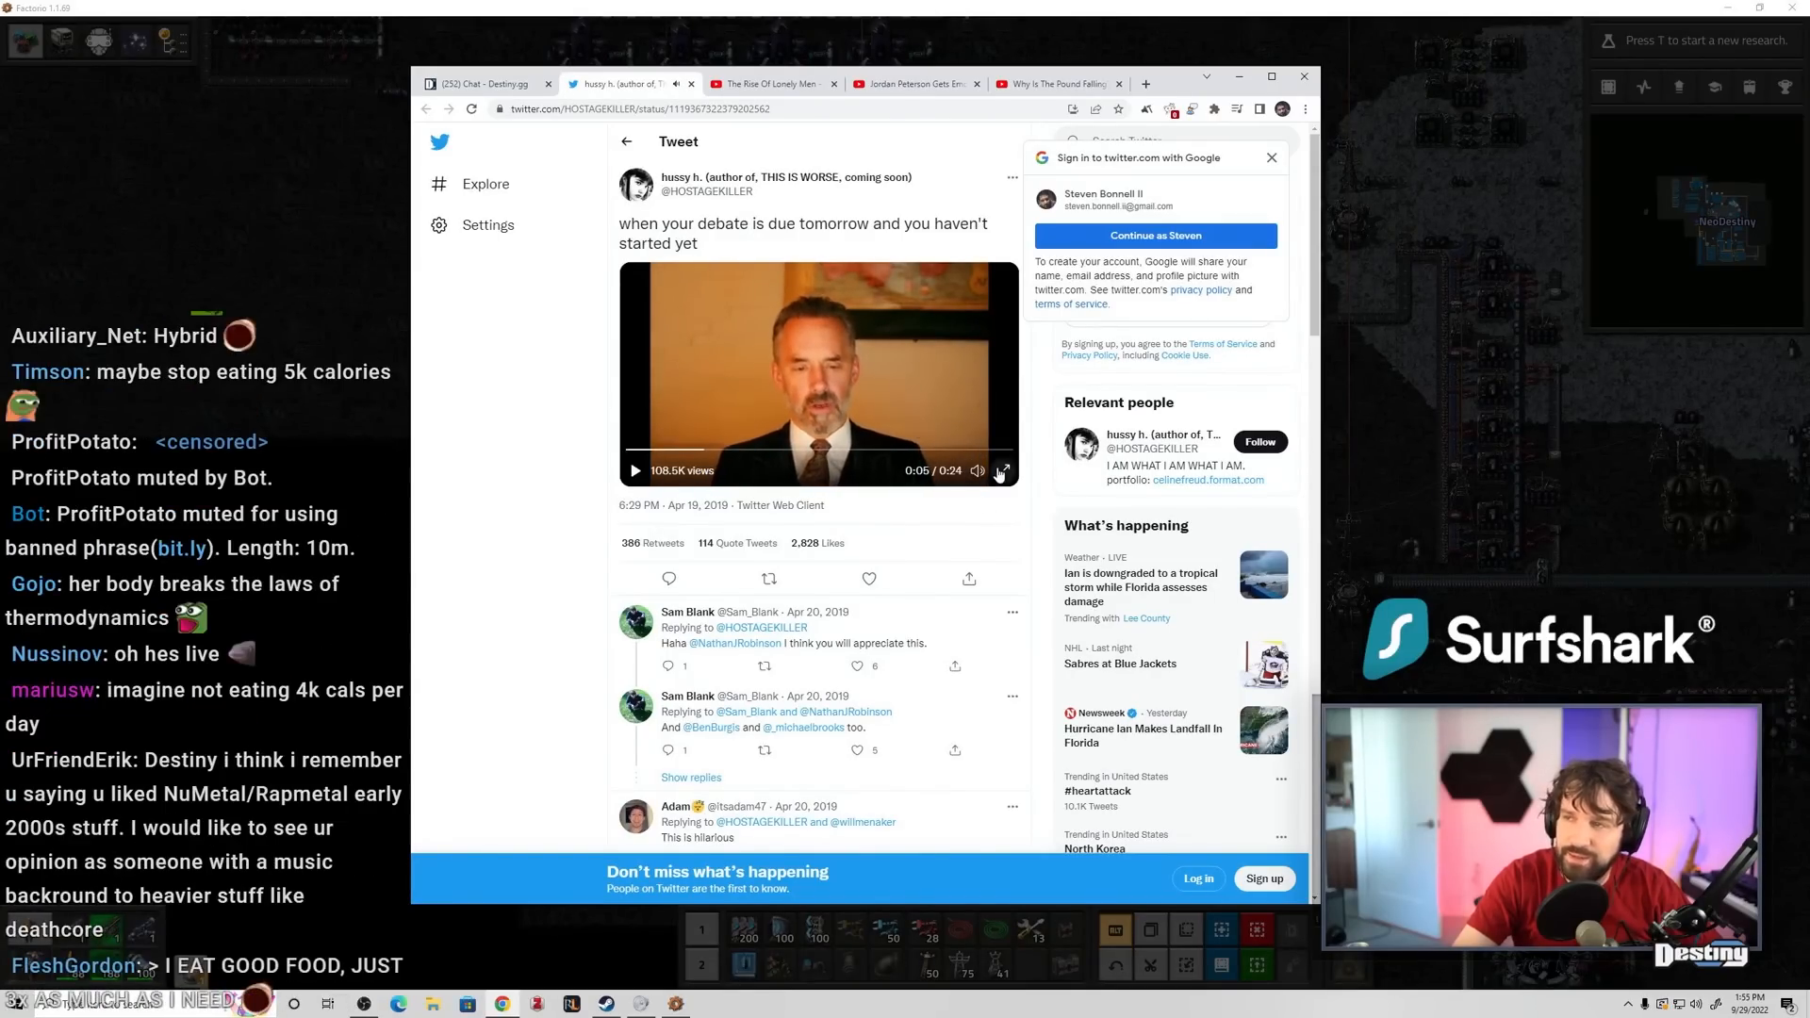
{"action": "left_click", "coordinate": [1001, 471]}
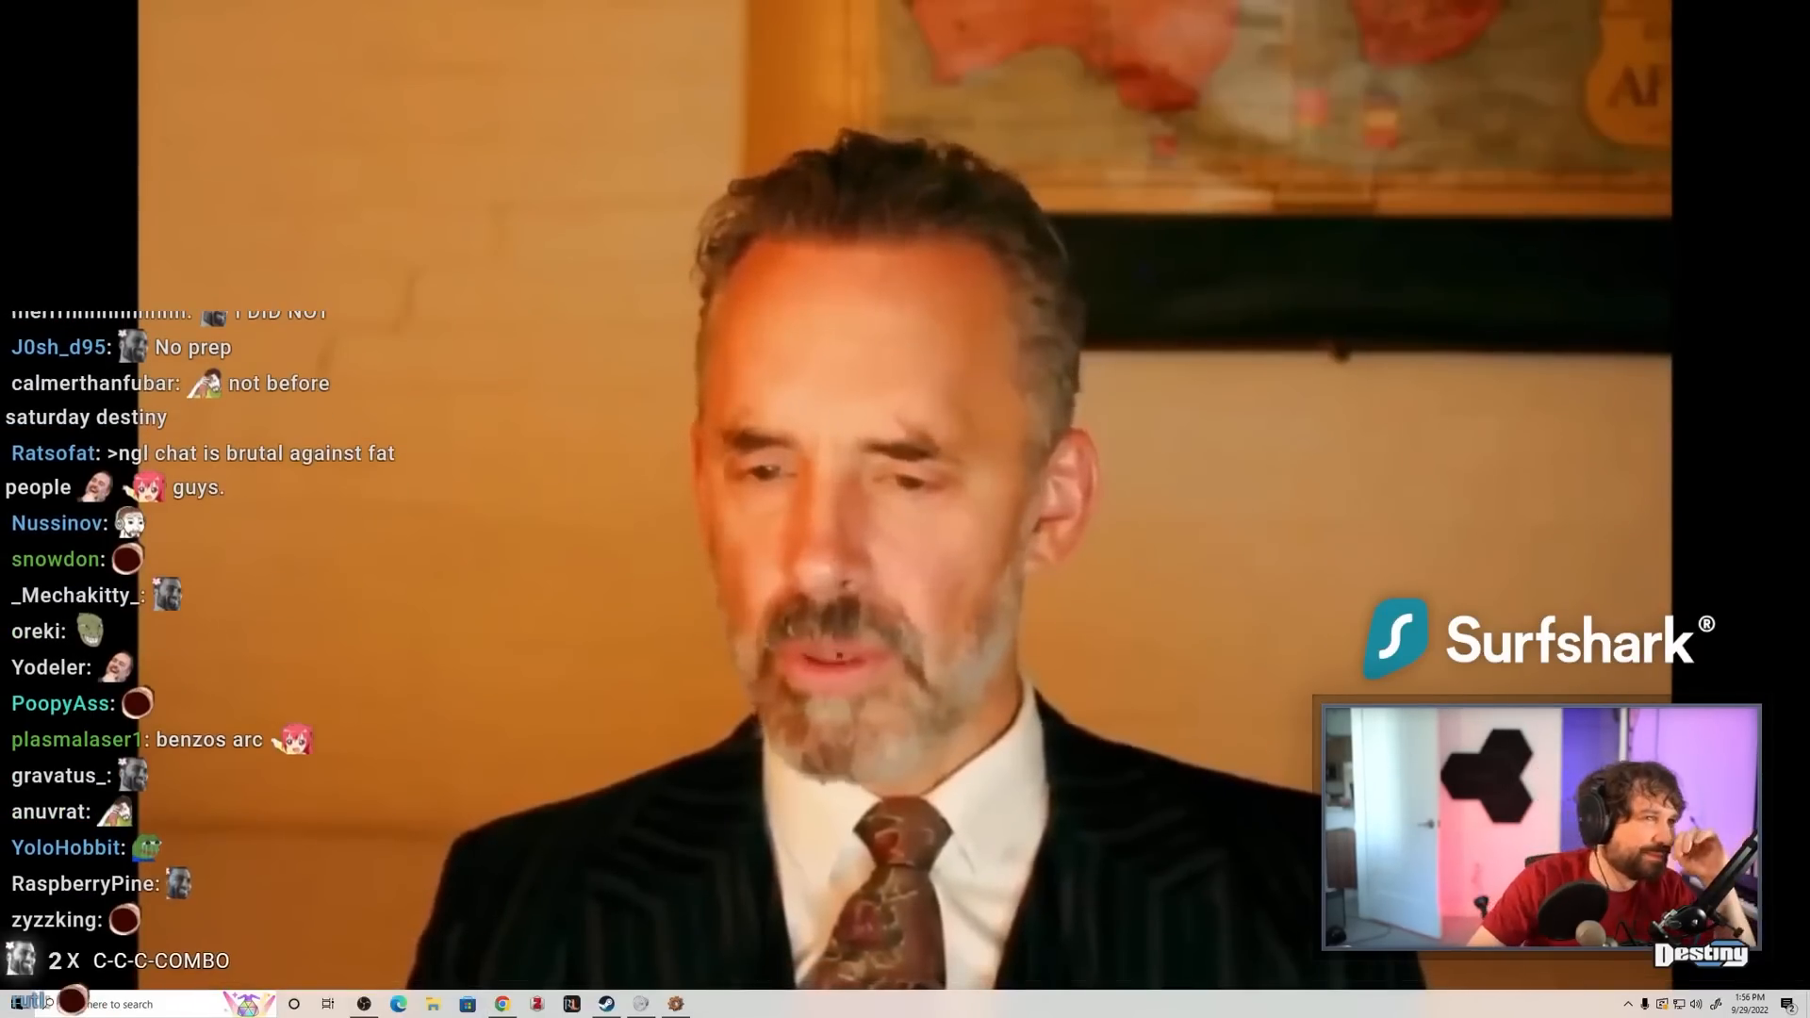
{"action": "scroll", "scroll_direction": "down", "scroll_amount": 3}
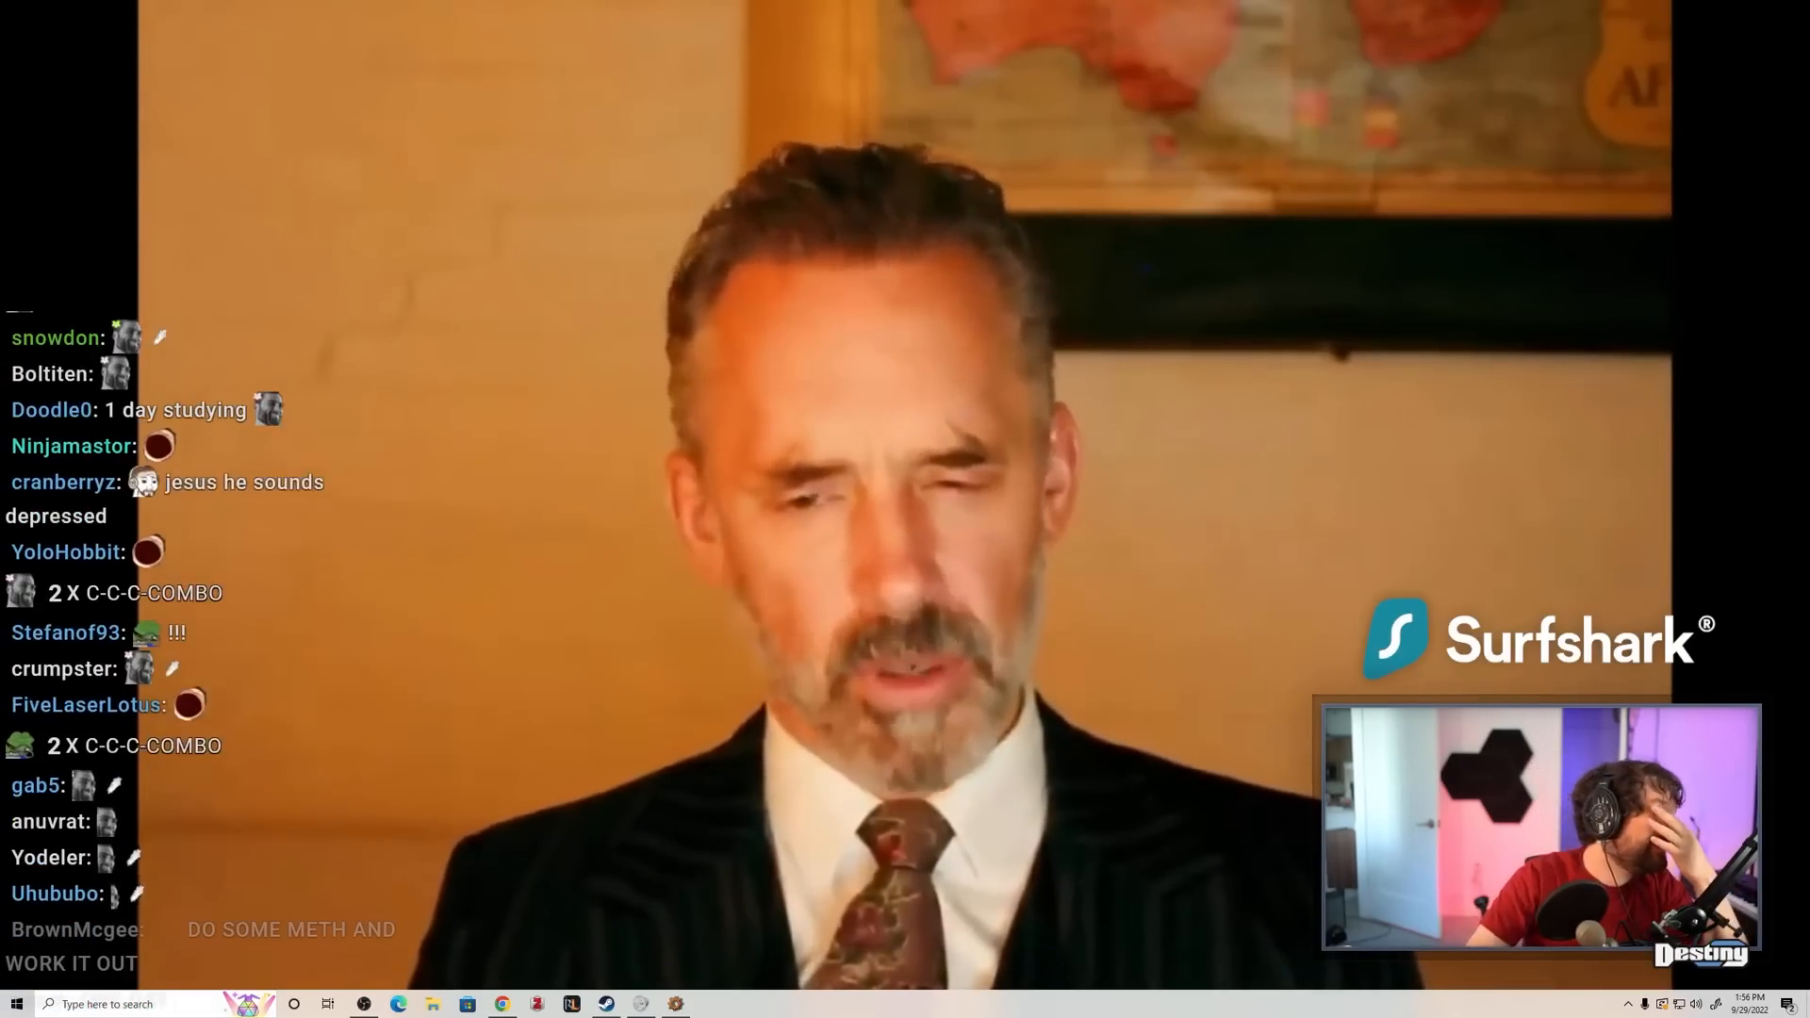
{"action": "scroll", "scroll_direction": "down", "scroll_amount": 3}
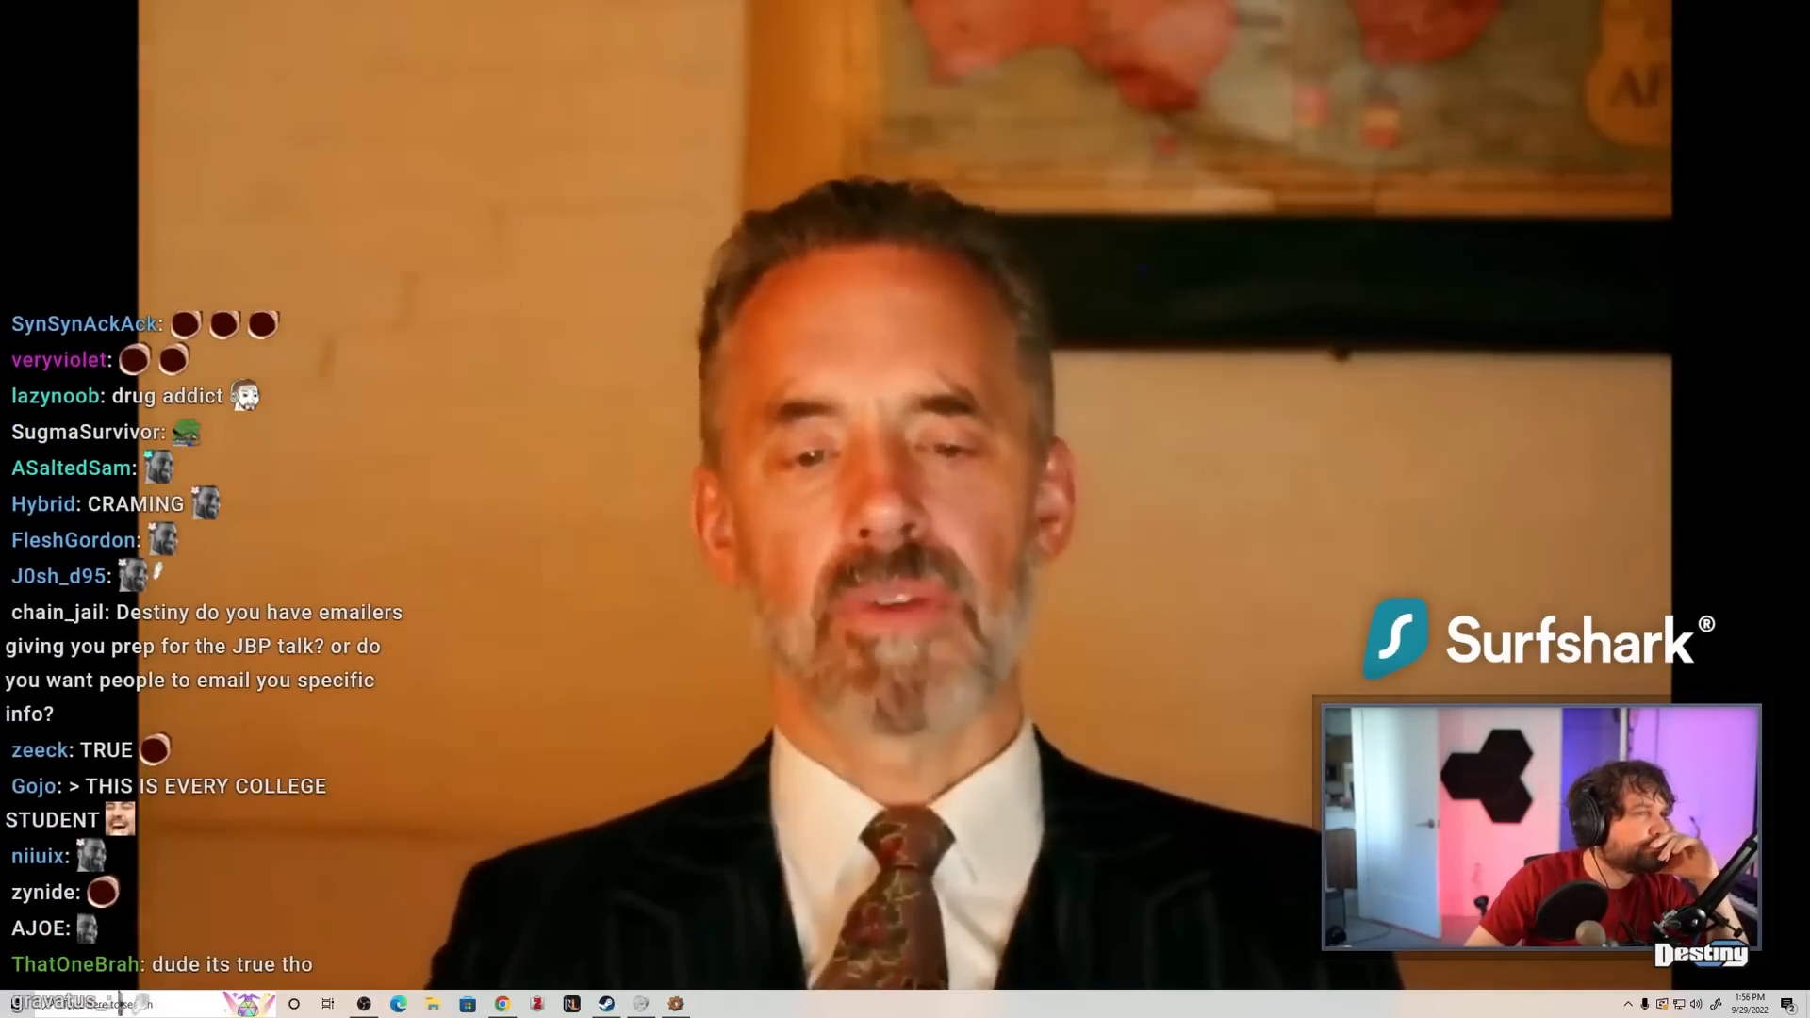
{"action": "scroll", "scroll_direction": "down", "scroll_amount": 3}
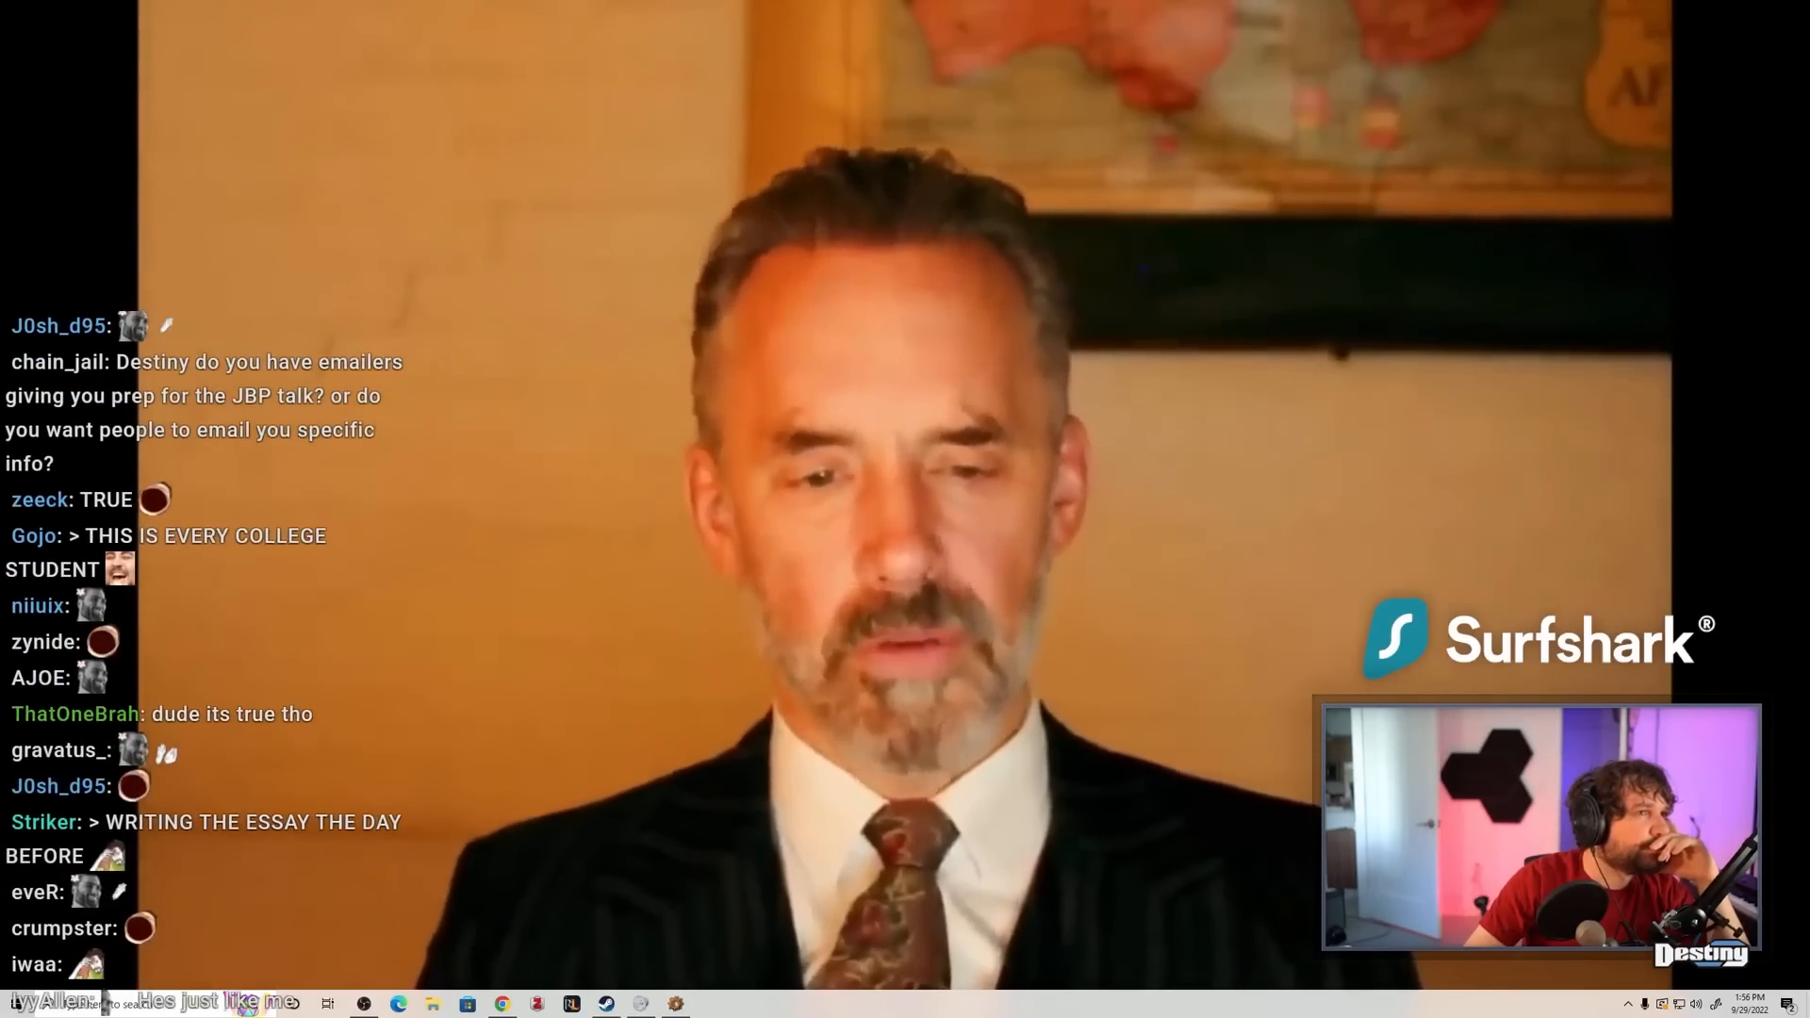
{"action": "scroll", "scroll_direction": "down", "scroll_amount": 3}
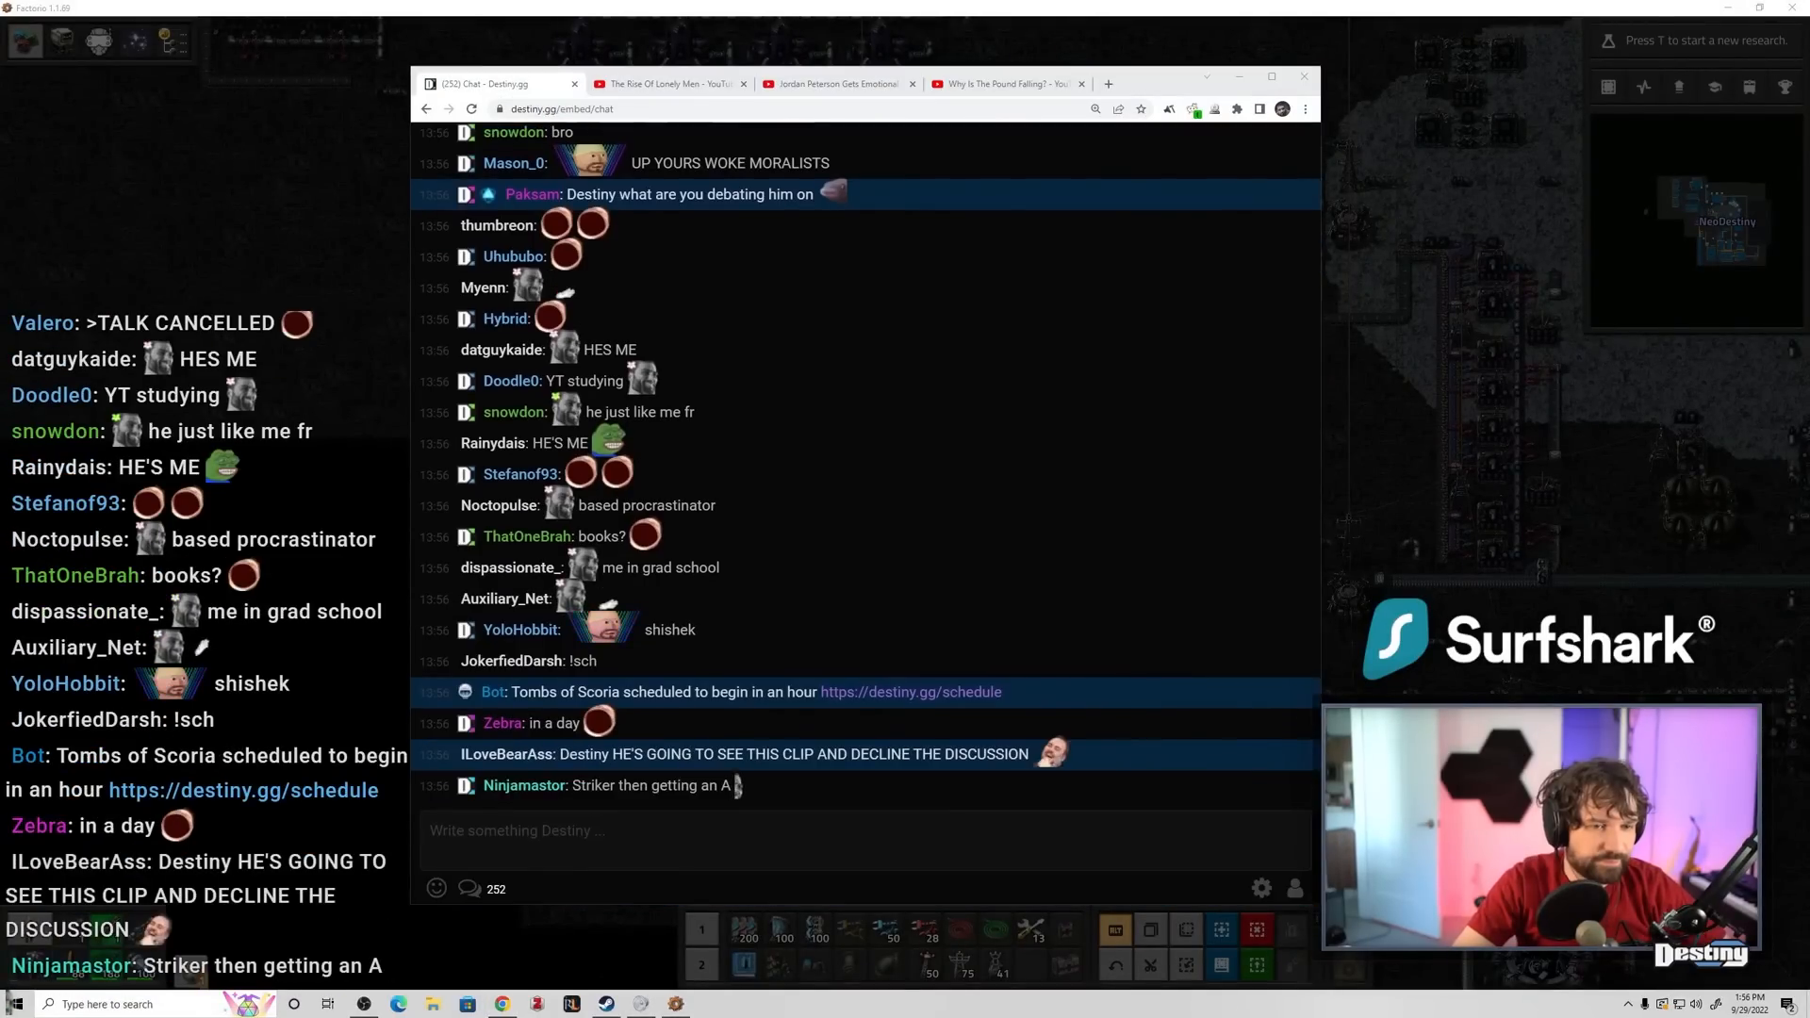
{"action": "scroll", "scroll_direction": "down", "scroll_amount": 3}
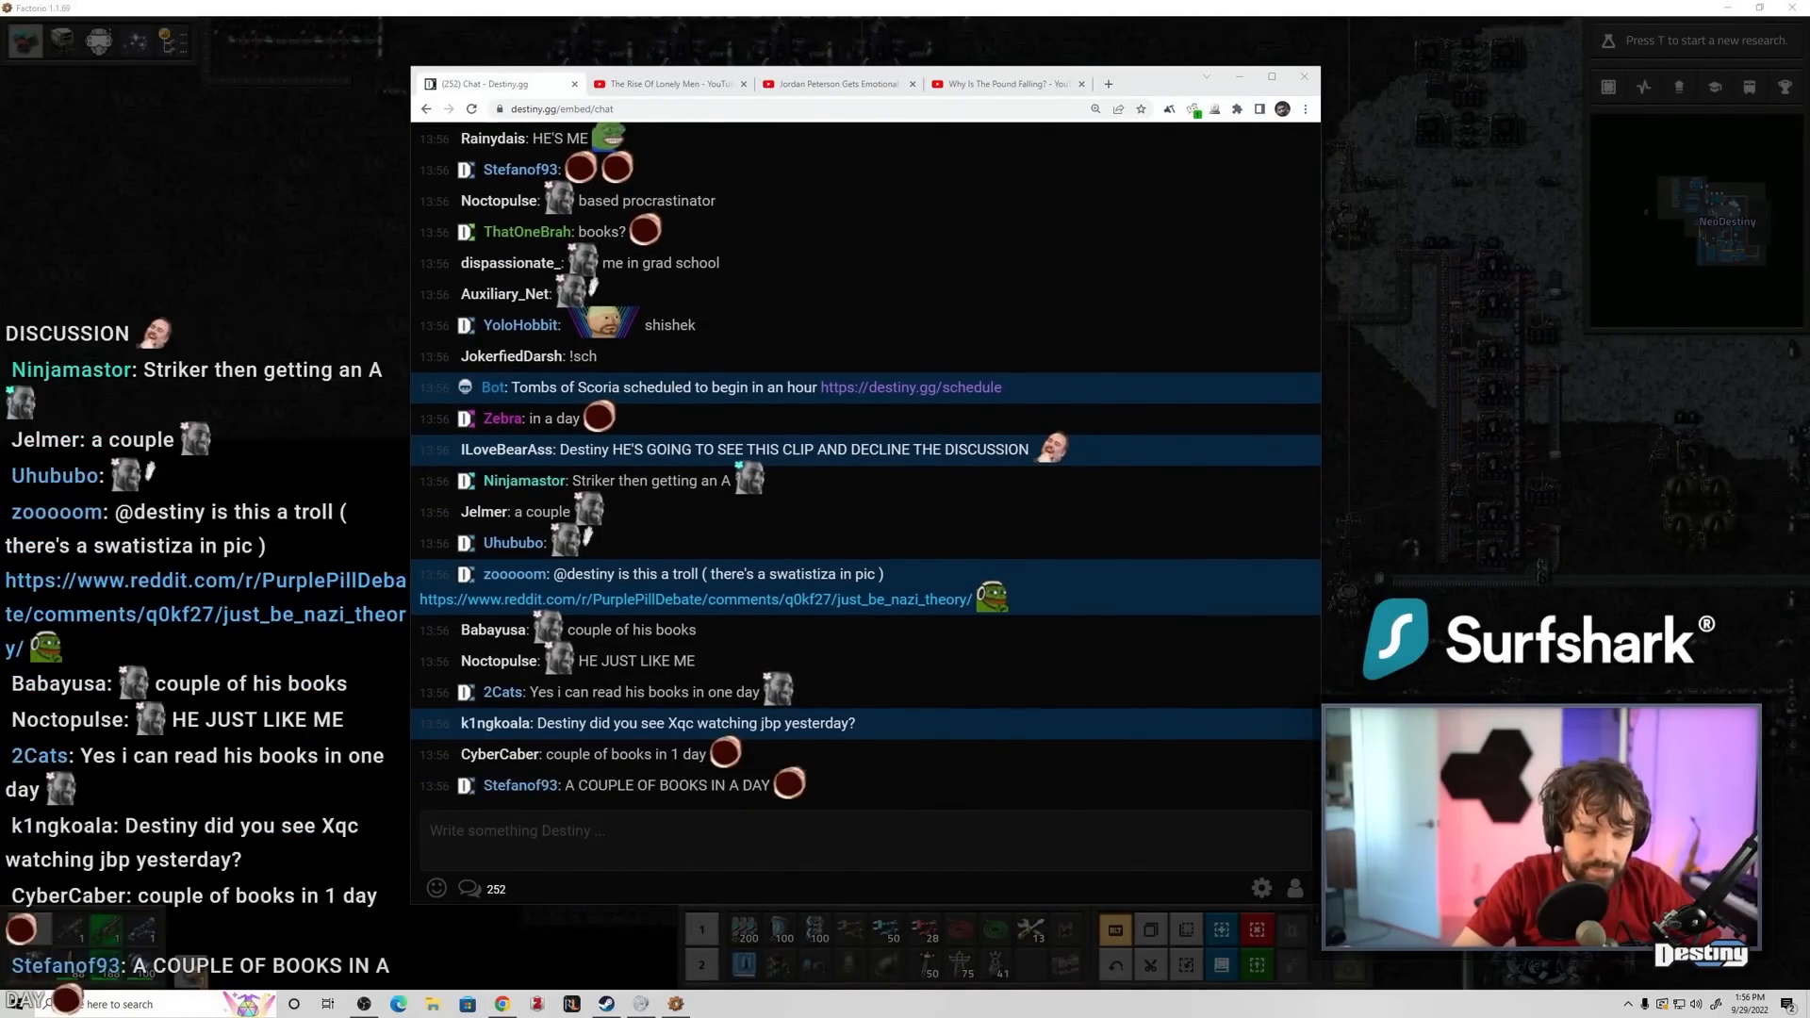
{"action": "scroll", "scroll_direction": "down", "scroll_amount": 3}
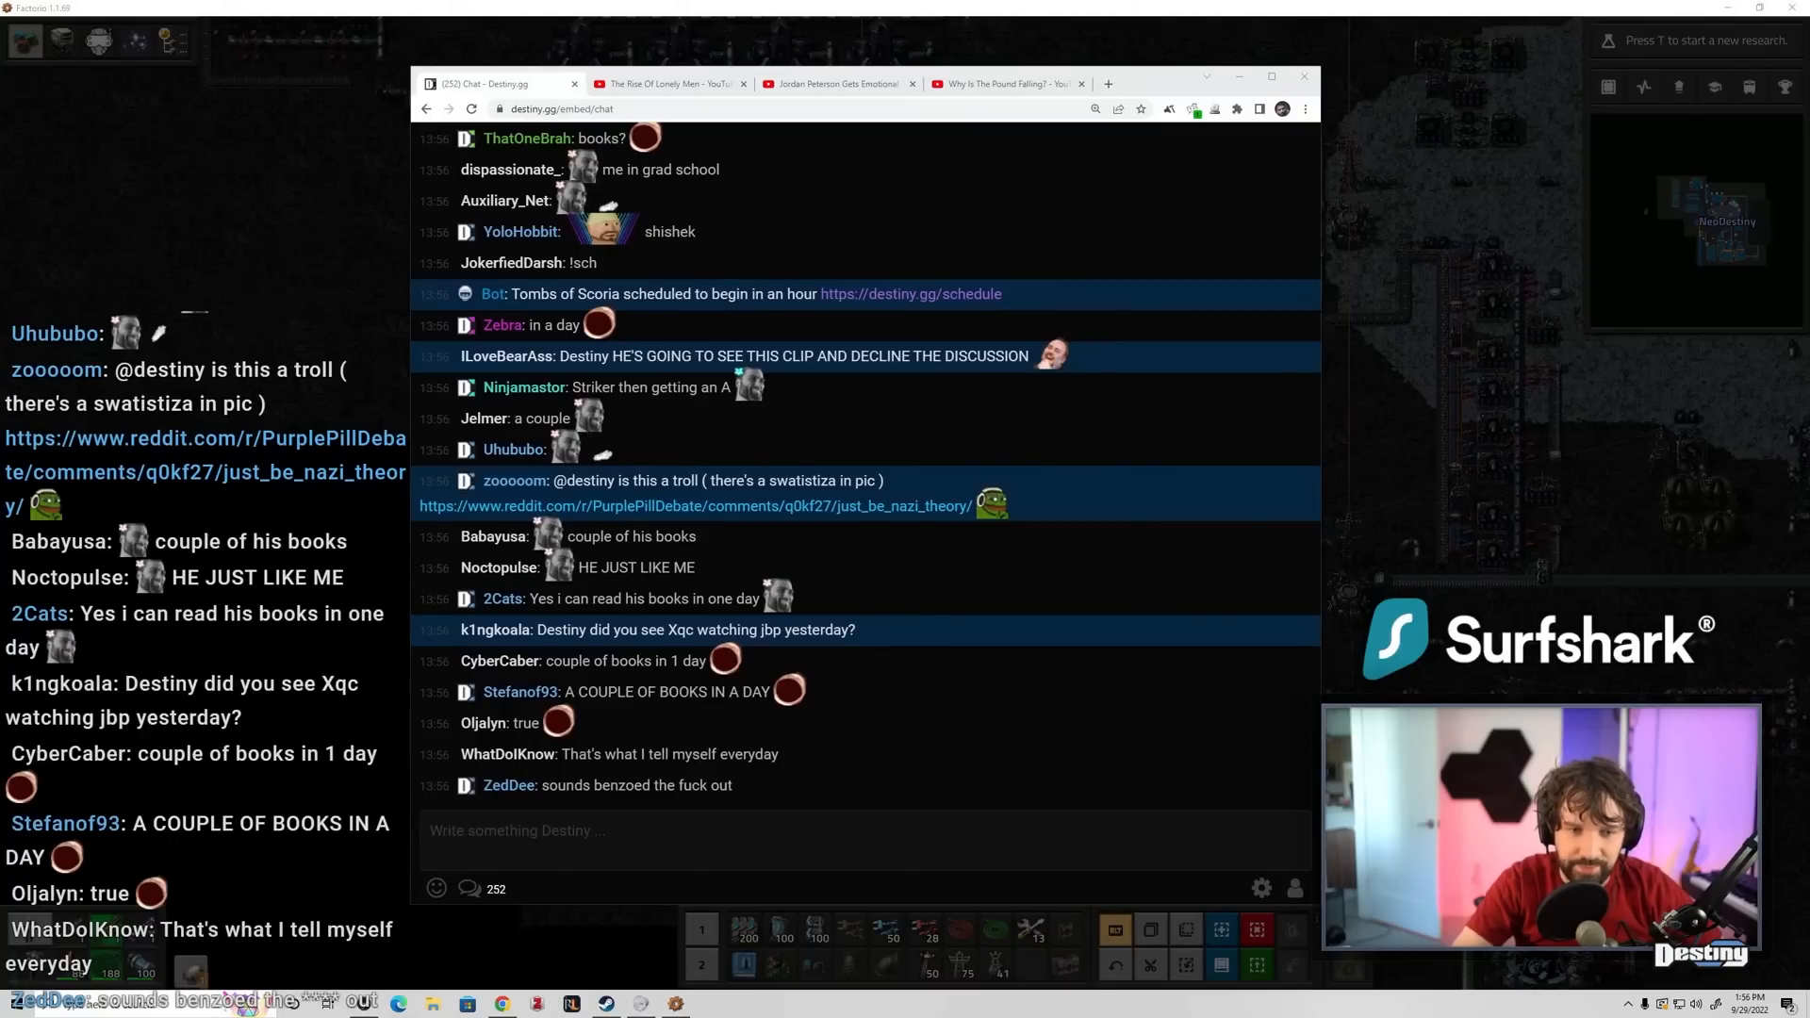
{"action": "scroll", "scroll_direction": "down", "scroll_amount": 3}
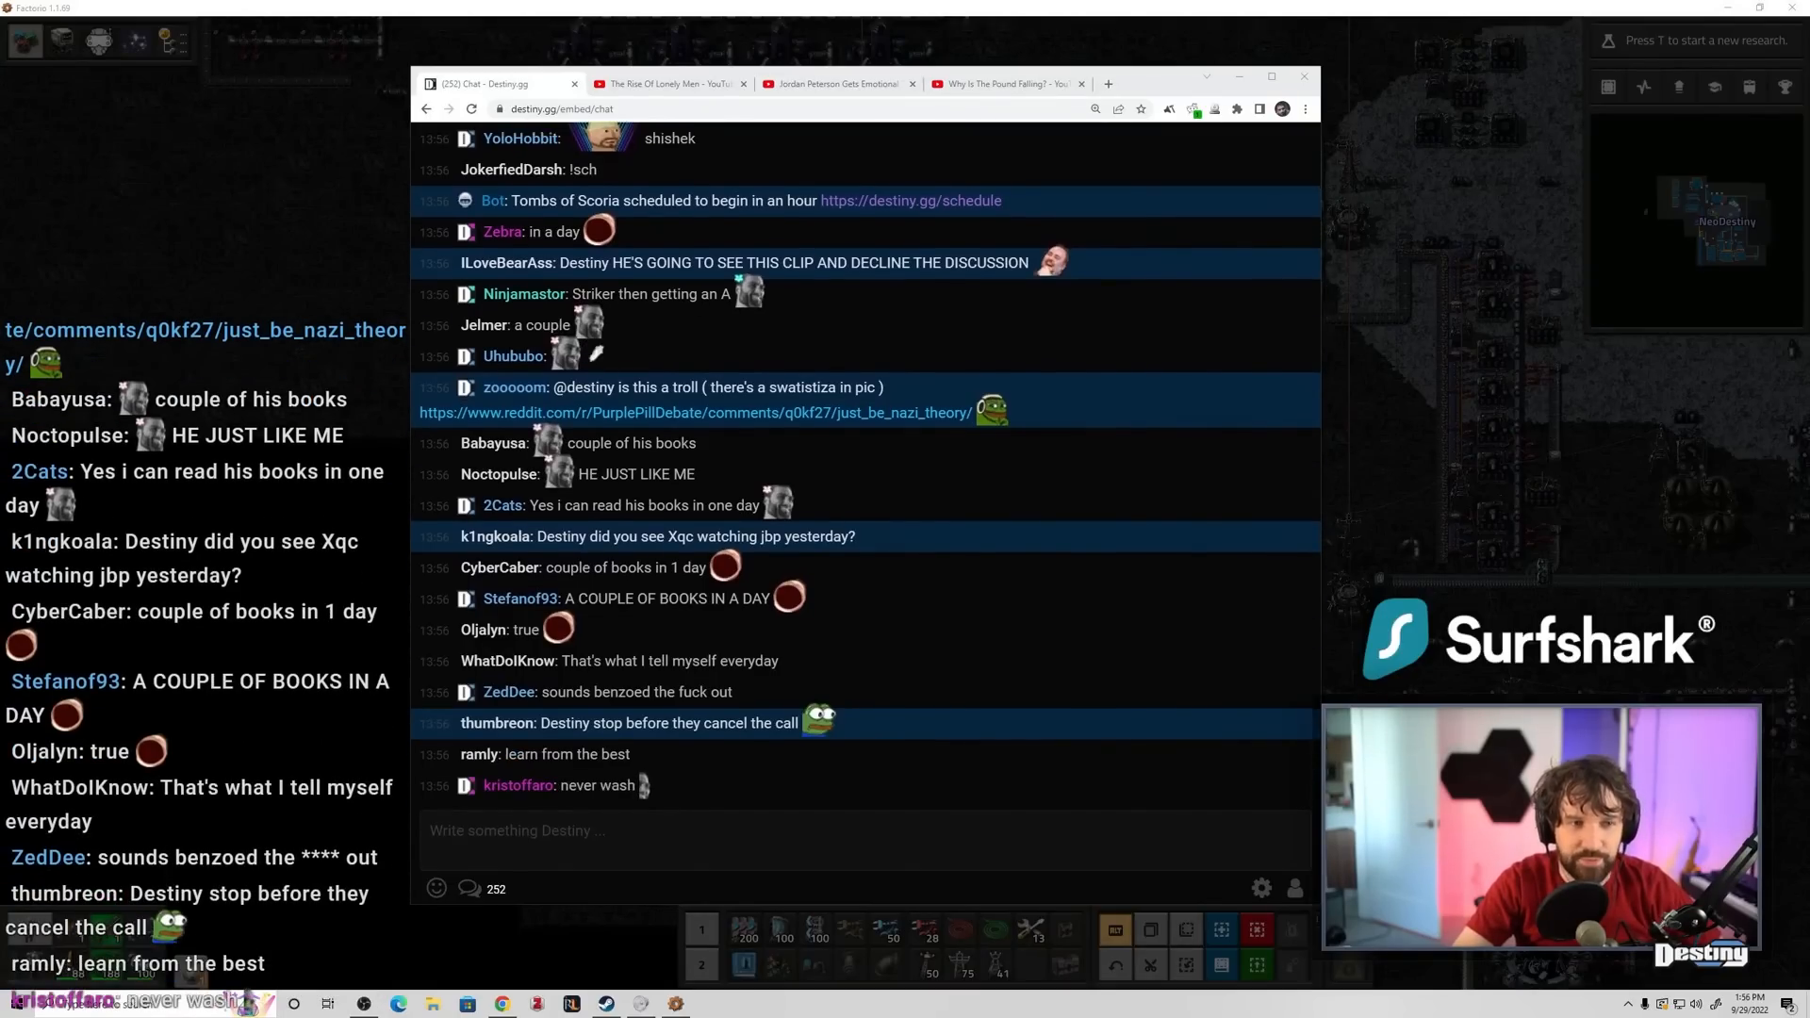
{"action": "scroll", "scroll_direction": "down", "scroll_amount": 3}
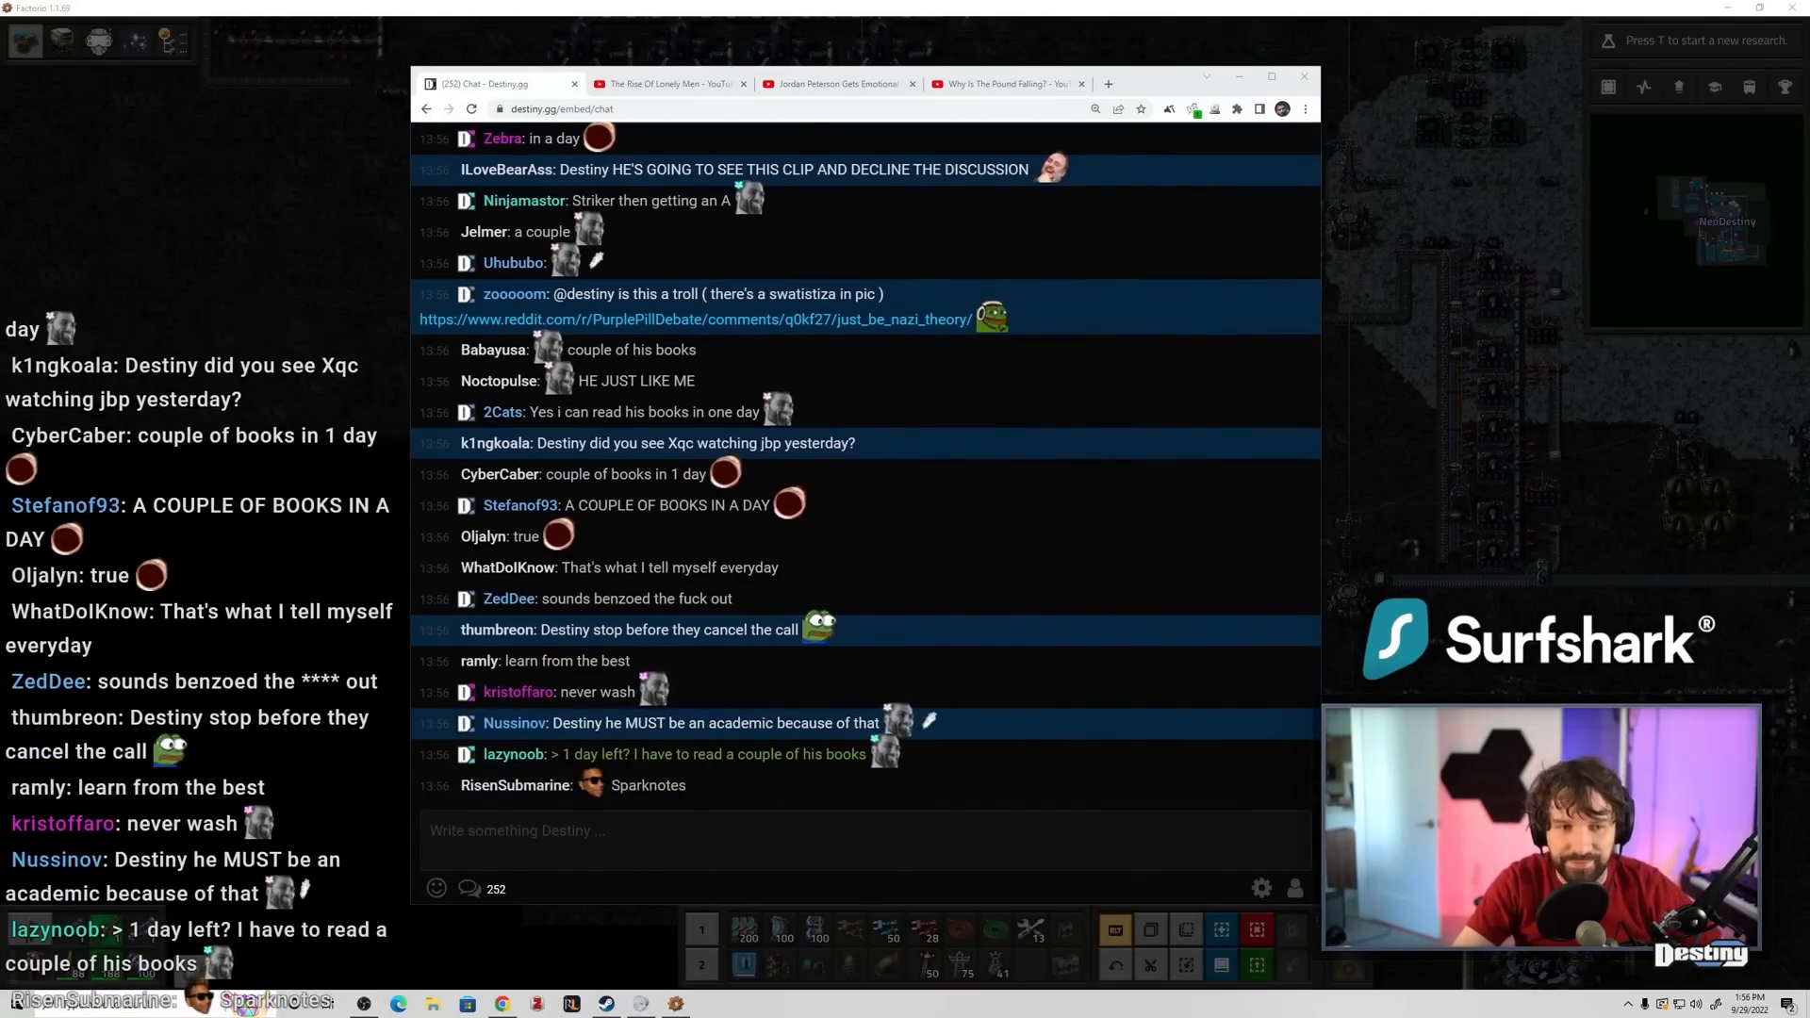
{"action": "scroll", "scroll_direction": "down", "scroll_amount": 3}
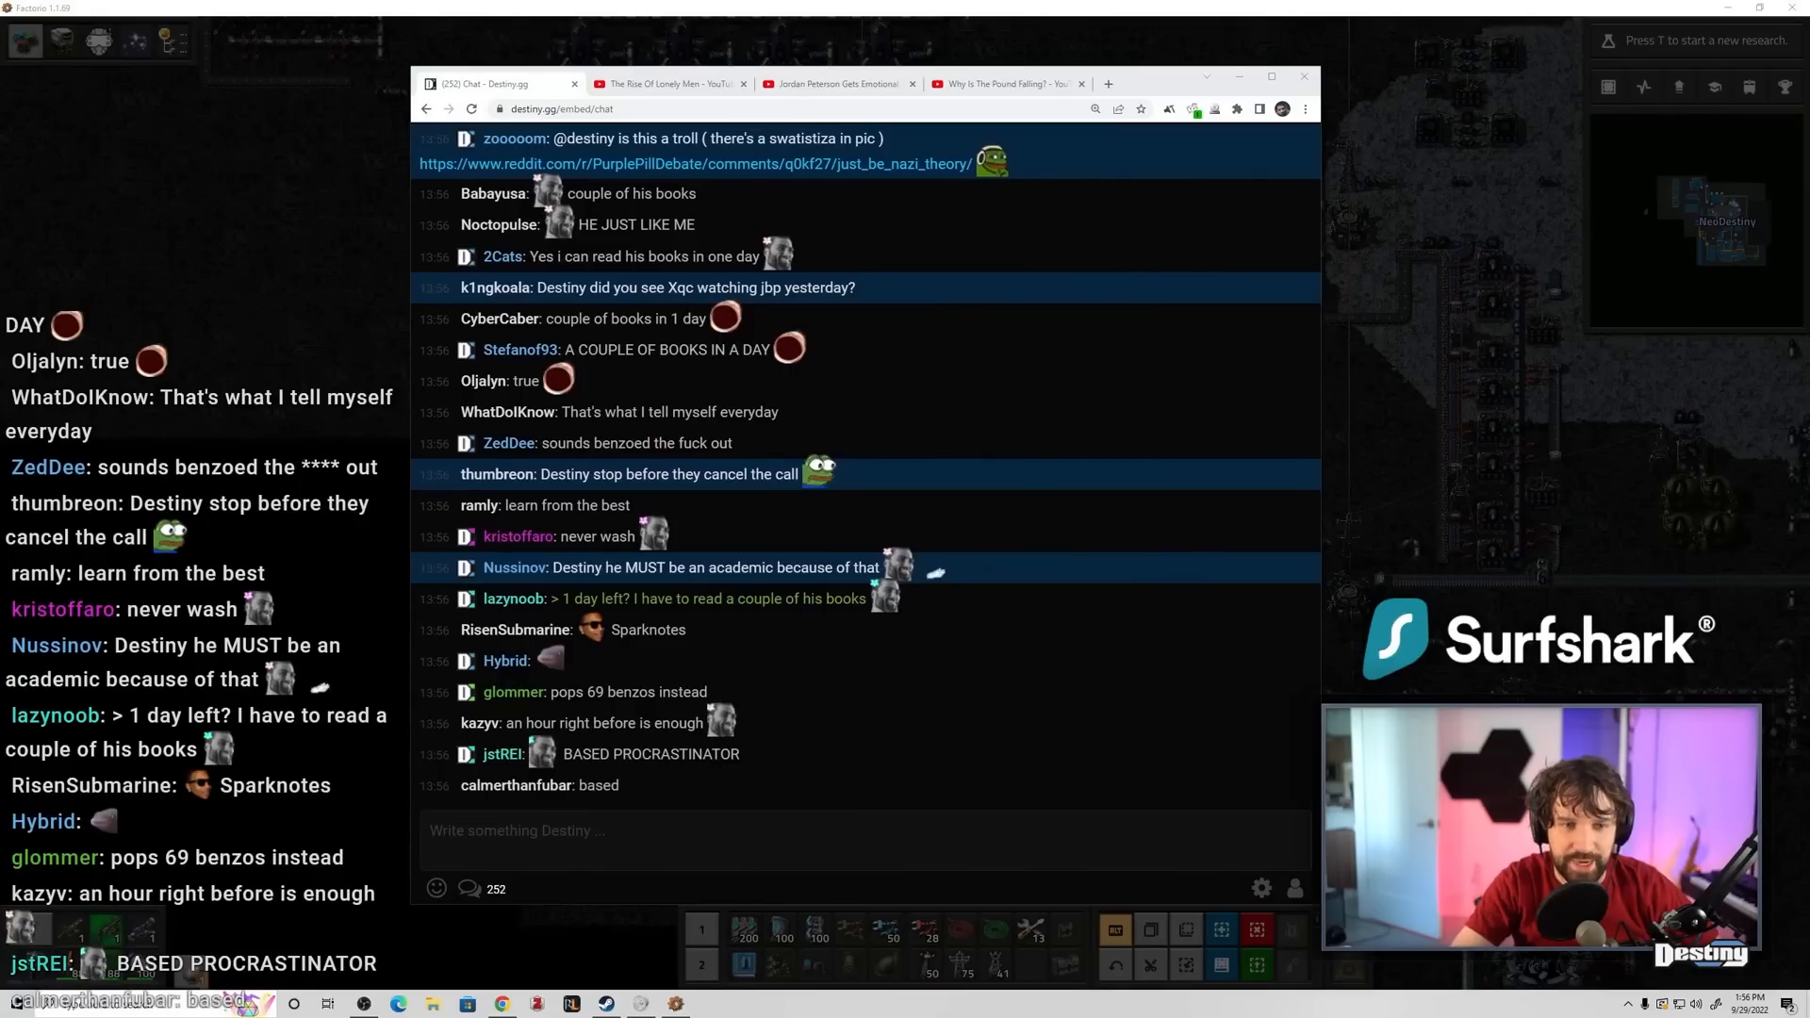
{"action": "scroll", "scroll_direction": "down", "scroll_amount": 3}
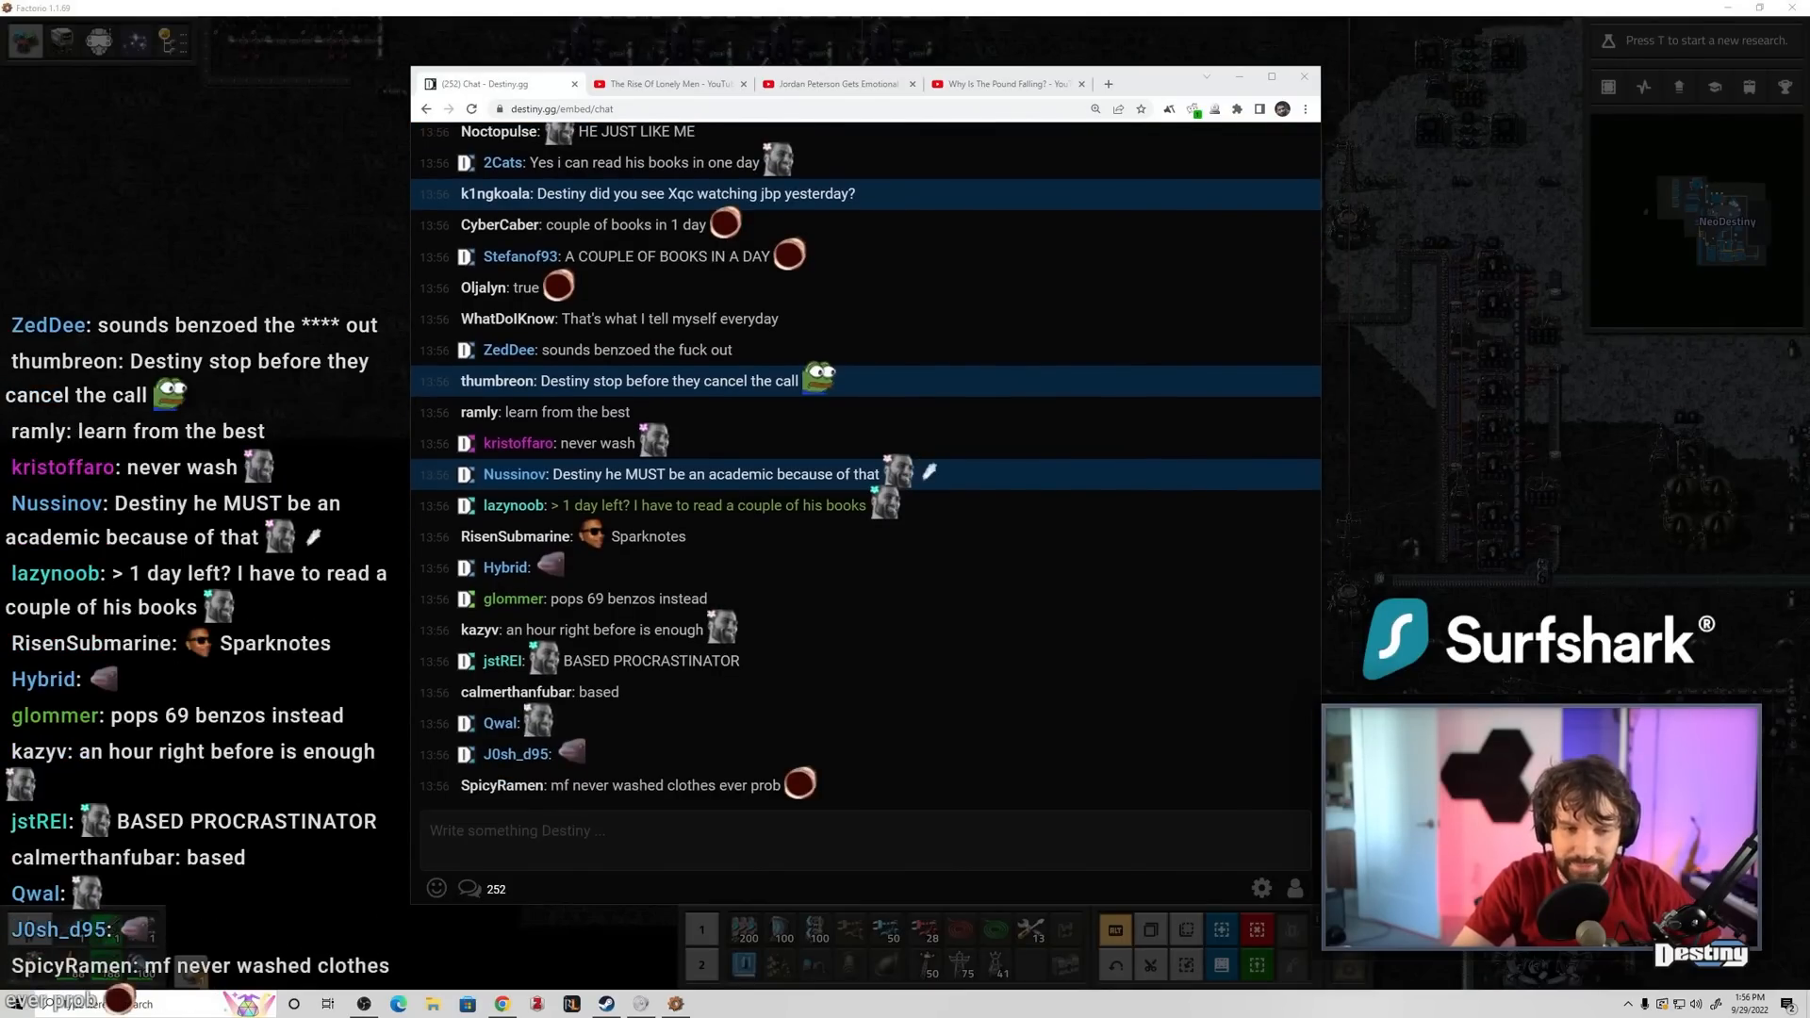
{"action": "scroll", "scroll_direction": "down", "scroll_amount": 3}
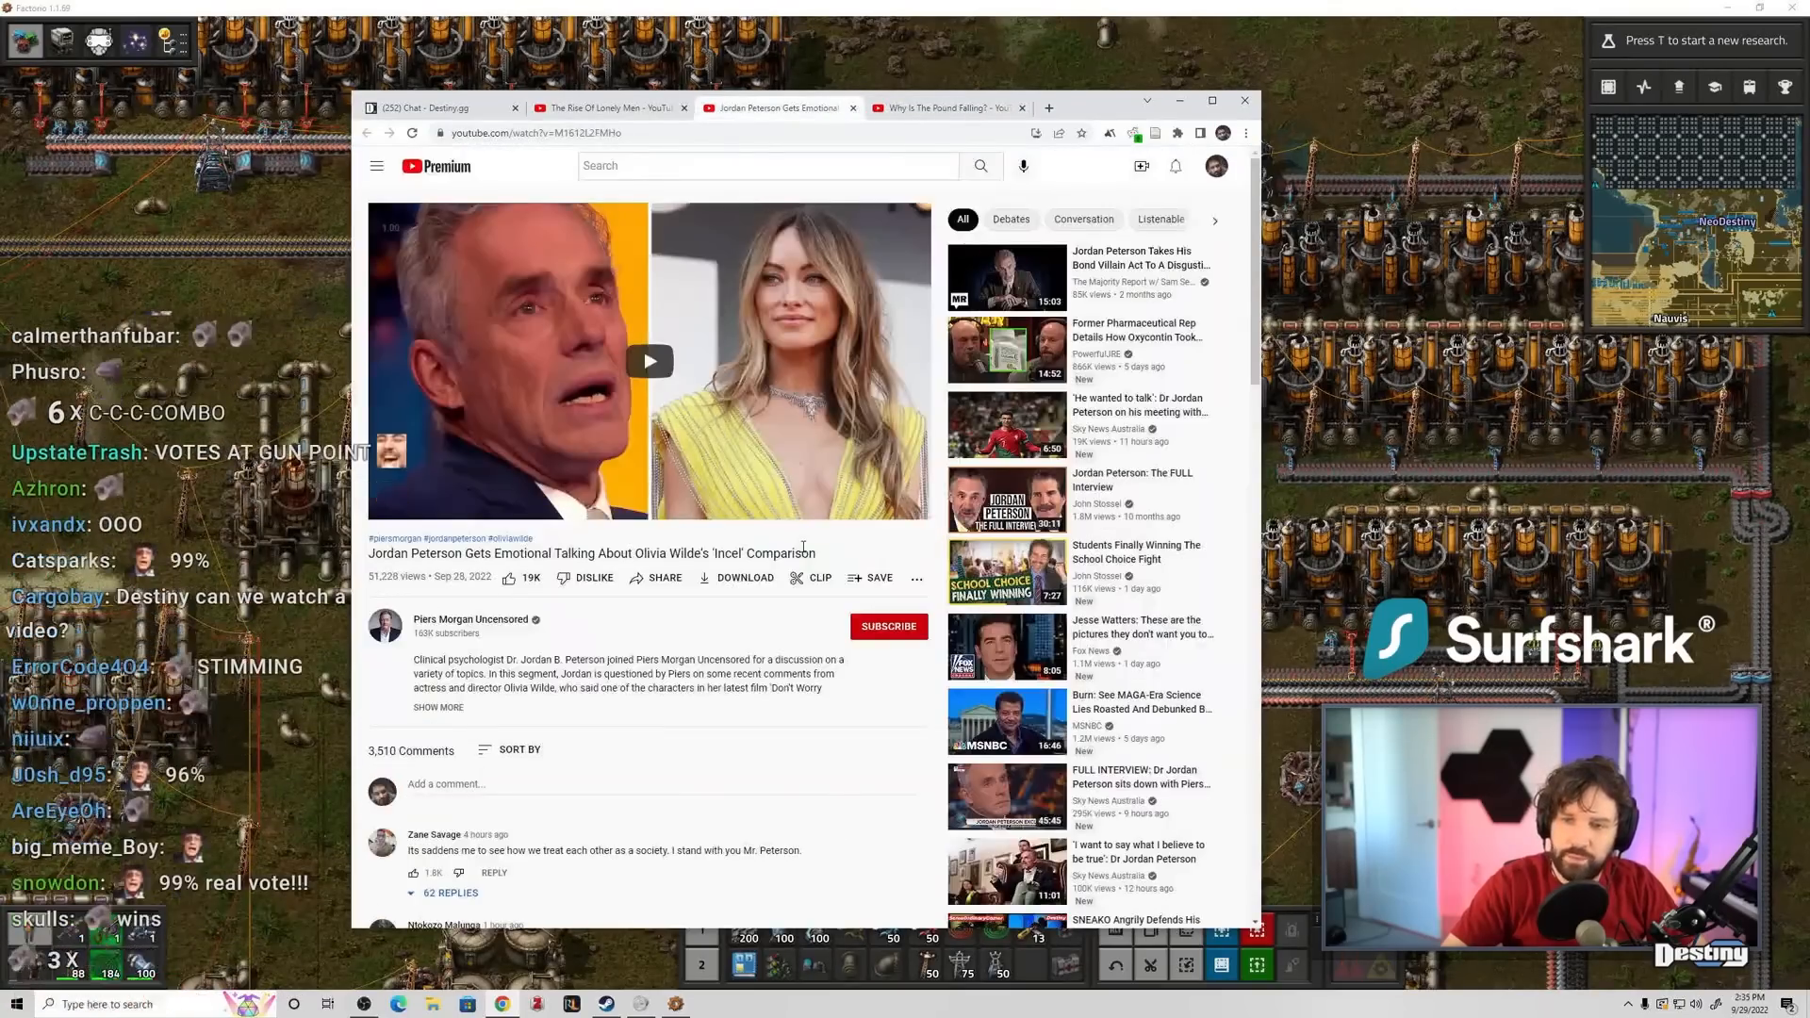
- Pop the YouTube interview out via the video's Picture in picture option
{"action": "right_click", "coordinate": [650, 363]}
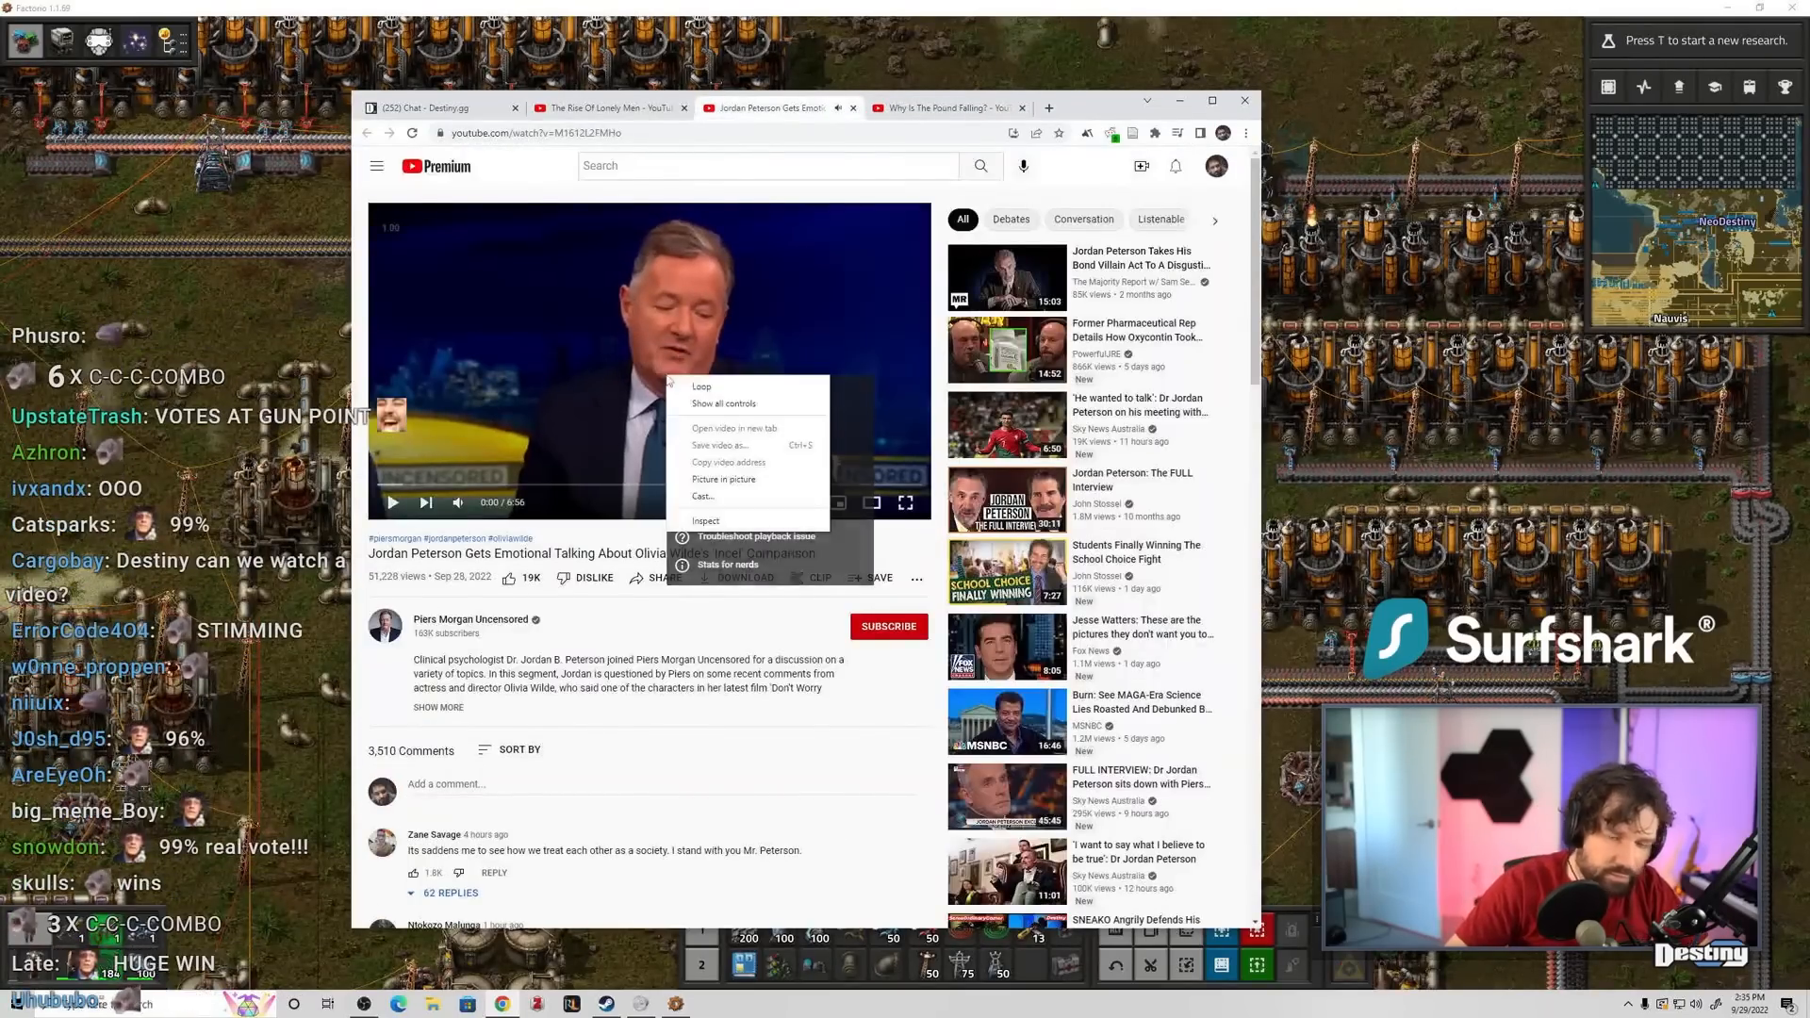
{"action": "left_click", "coordinate": [724, 479]}
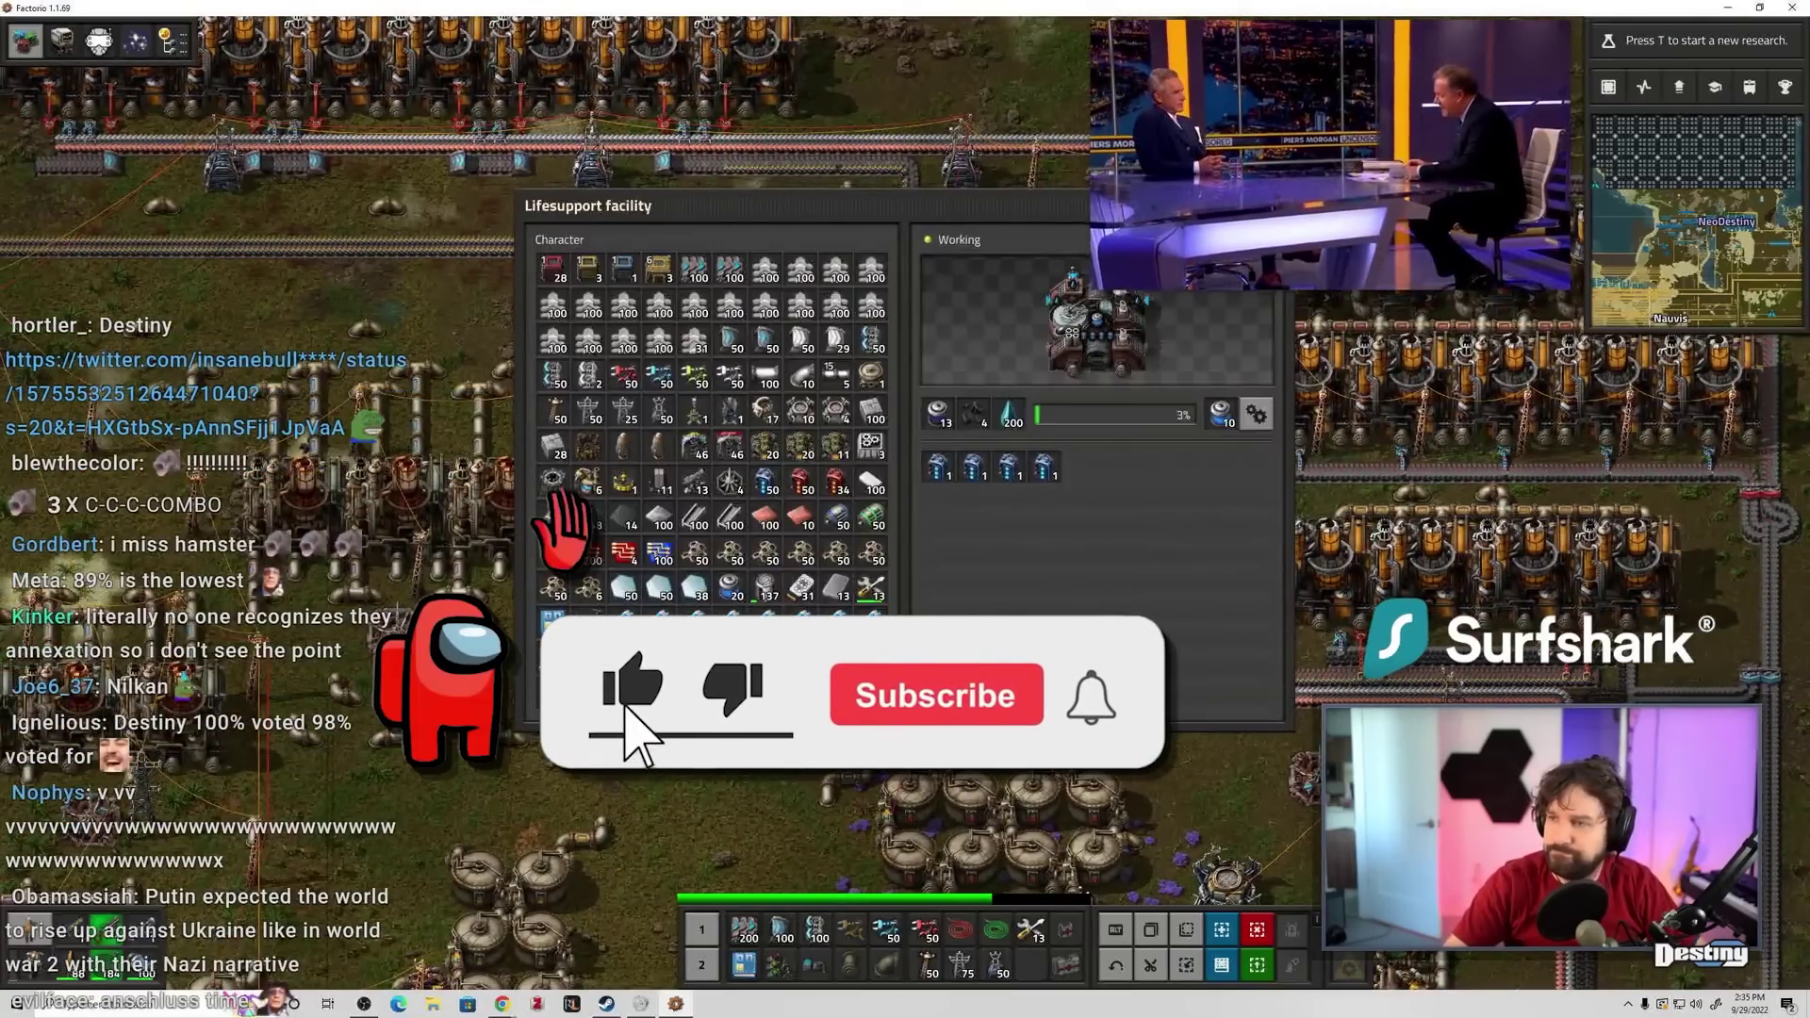
- Dismiss the Lifesupport facility window to get back to the base map
{"action": "left_click", "coordinate": [935, 694]}
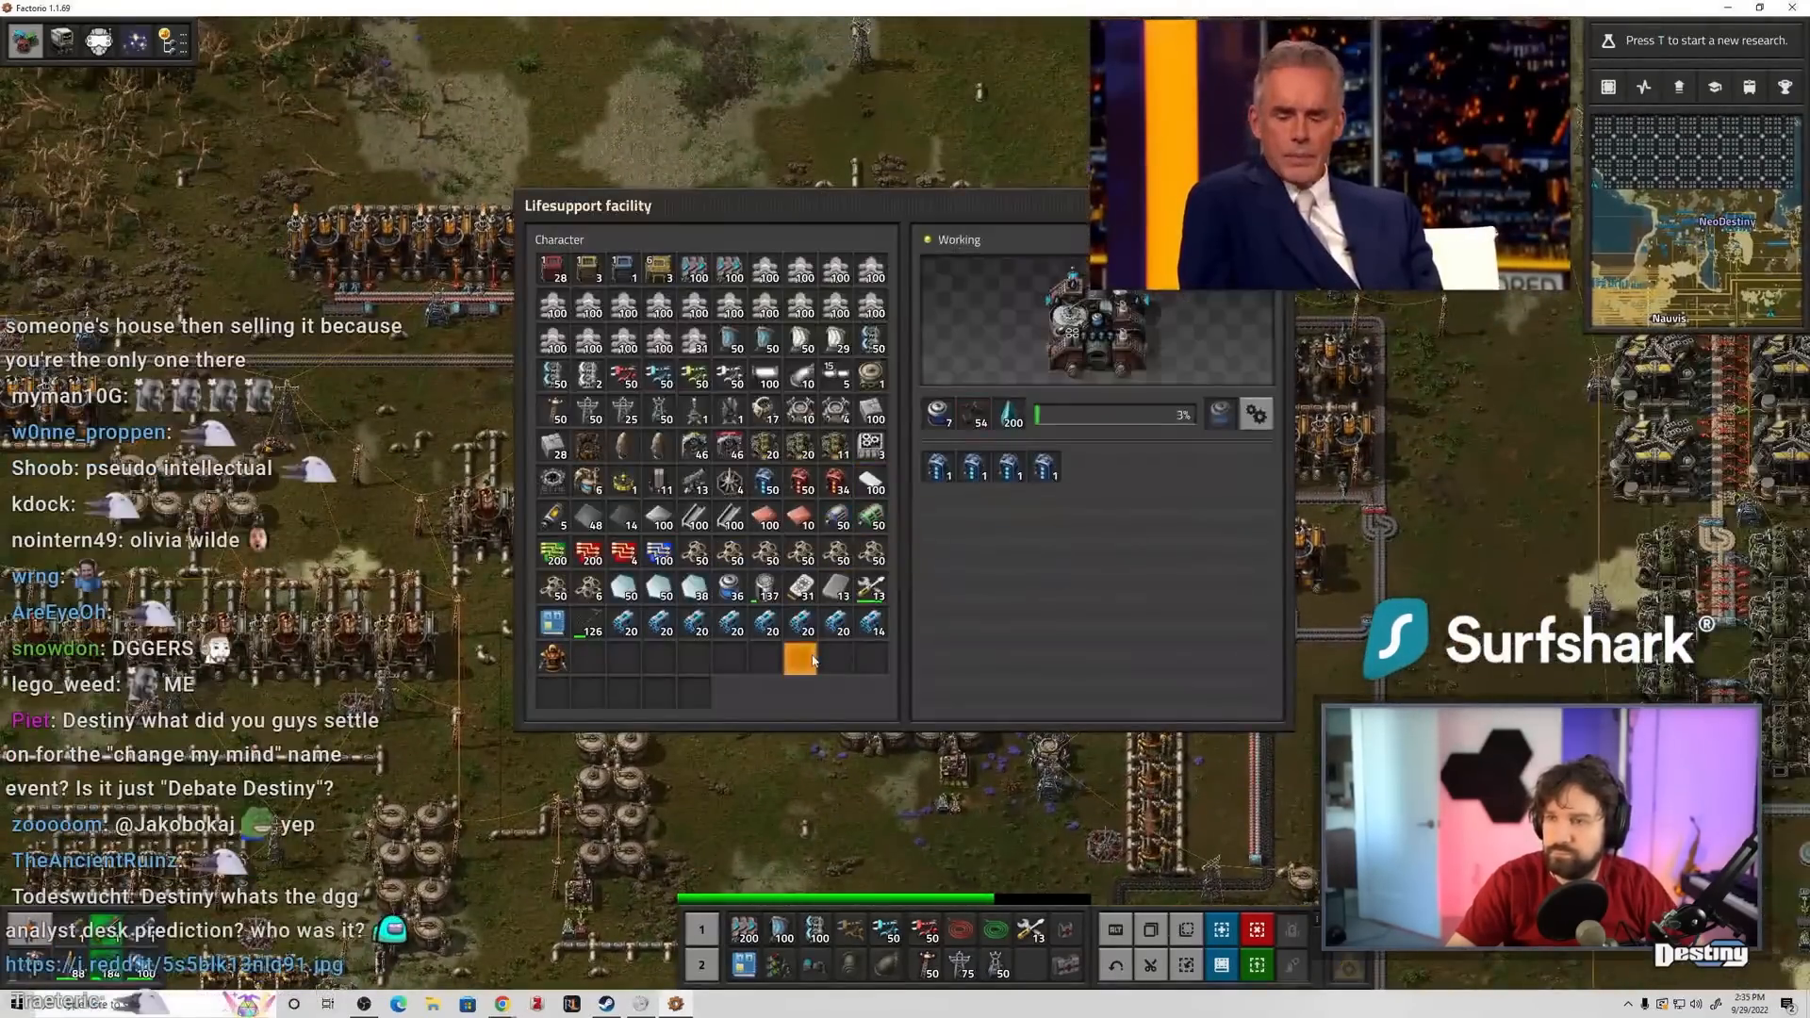
{"action": "mouse_move", "coordinate": [804, 628]}
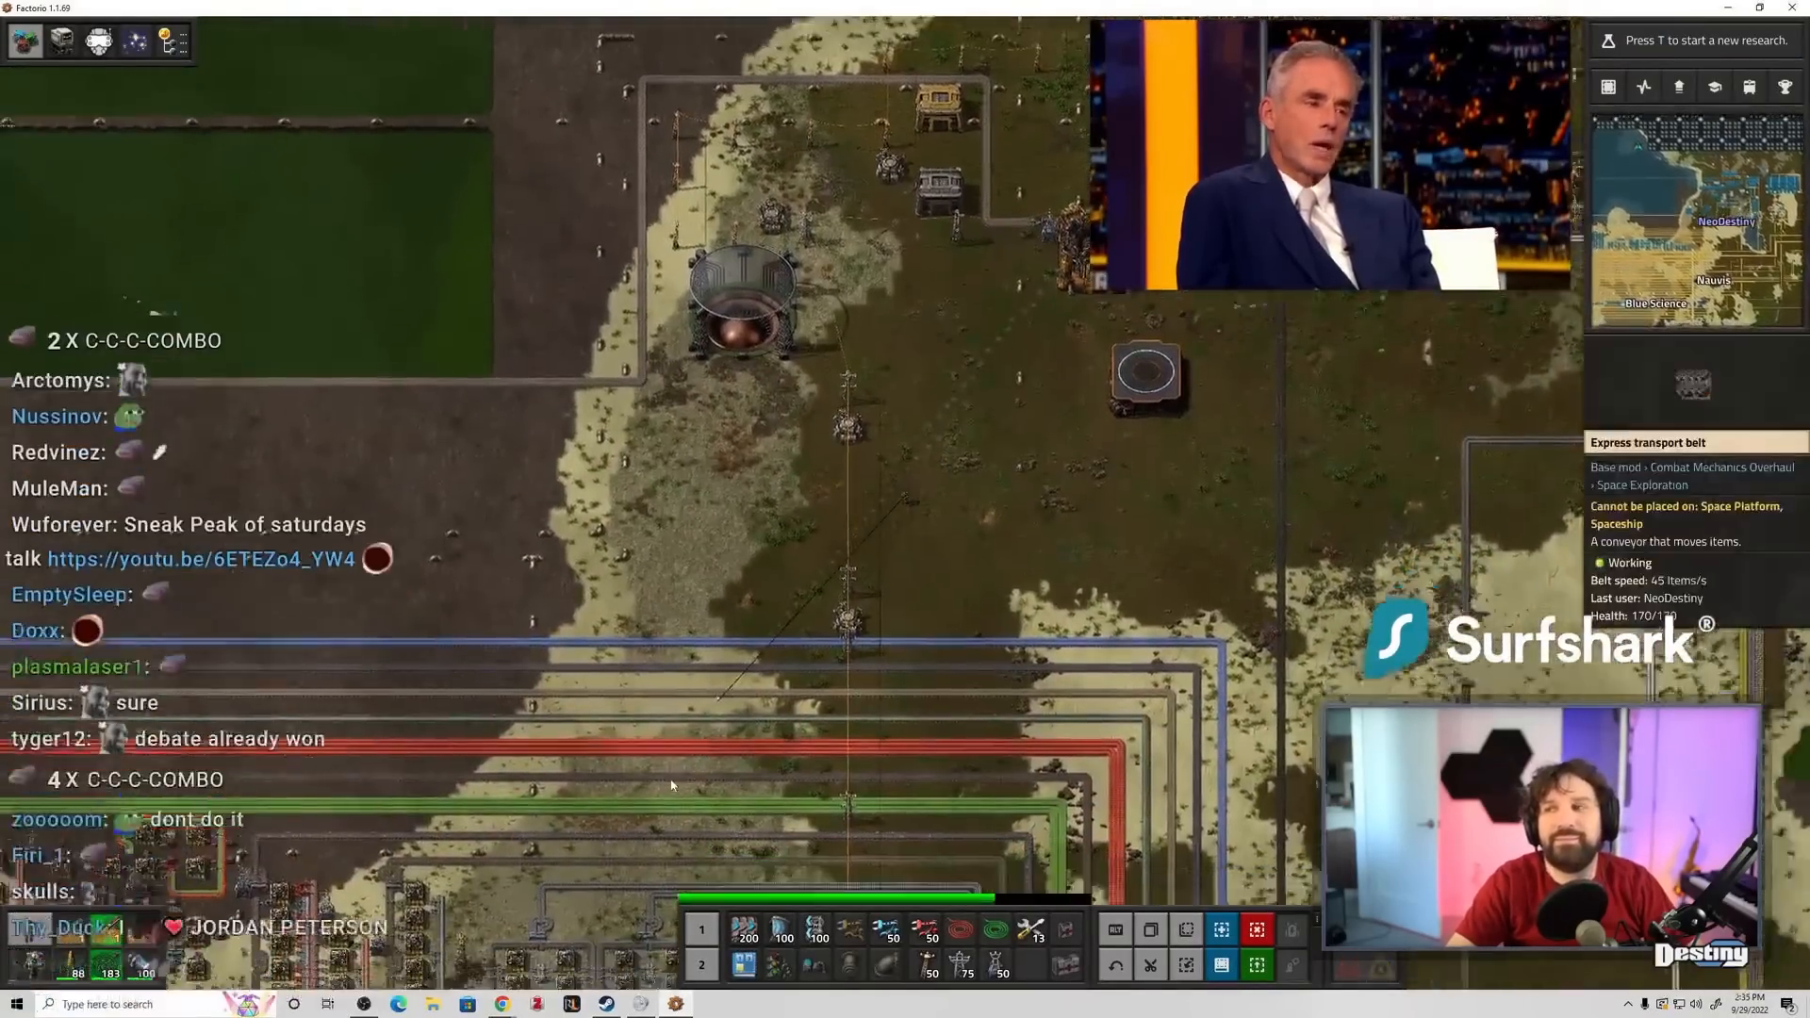
{"action": "key", "text": "Escape"}
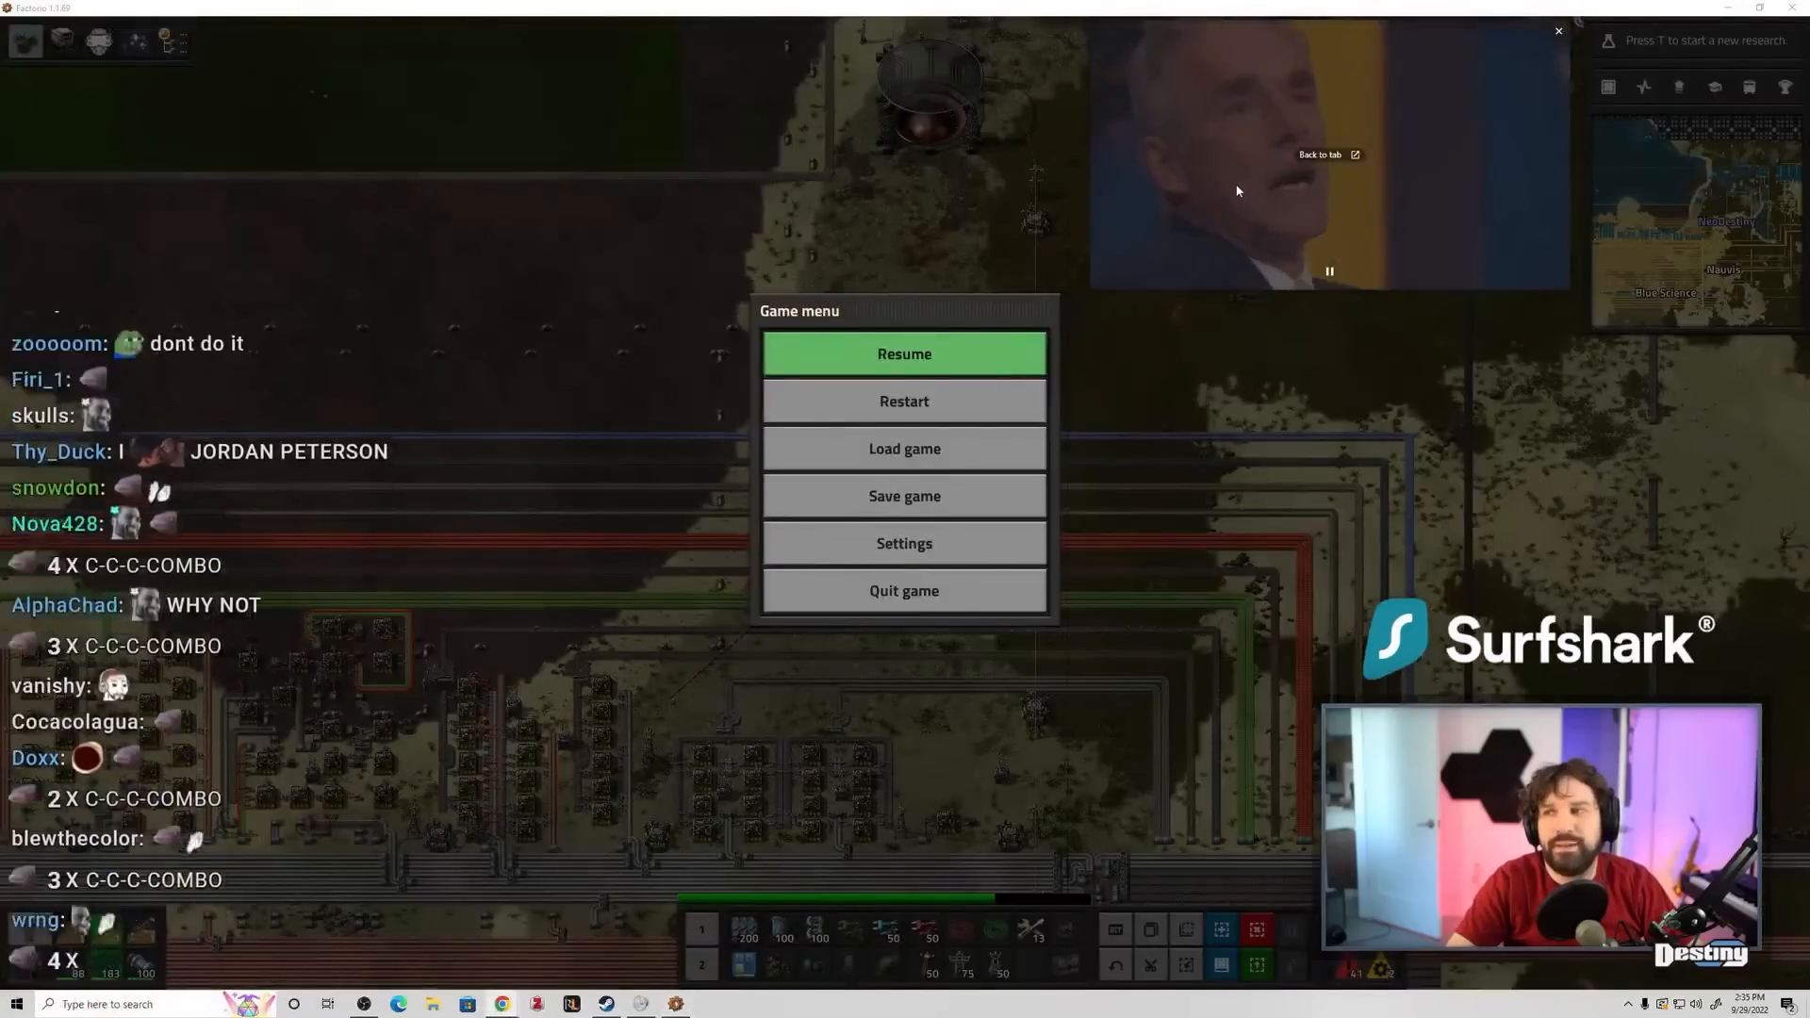
{"action": "left_click", "coordinate": [903, 355]}
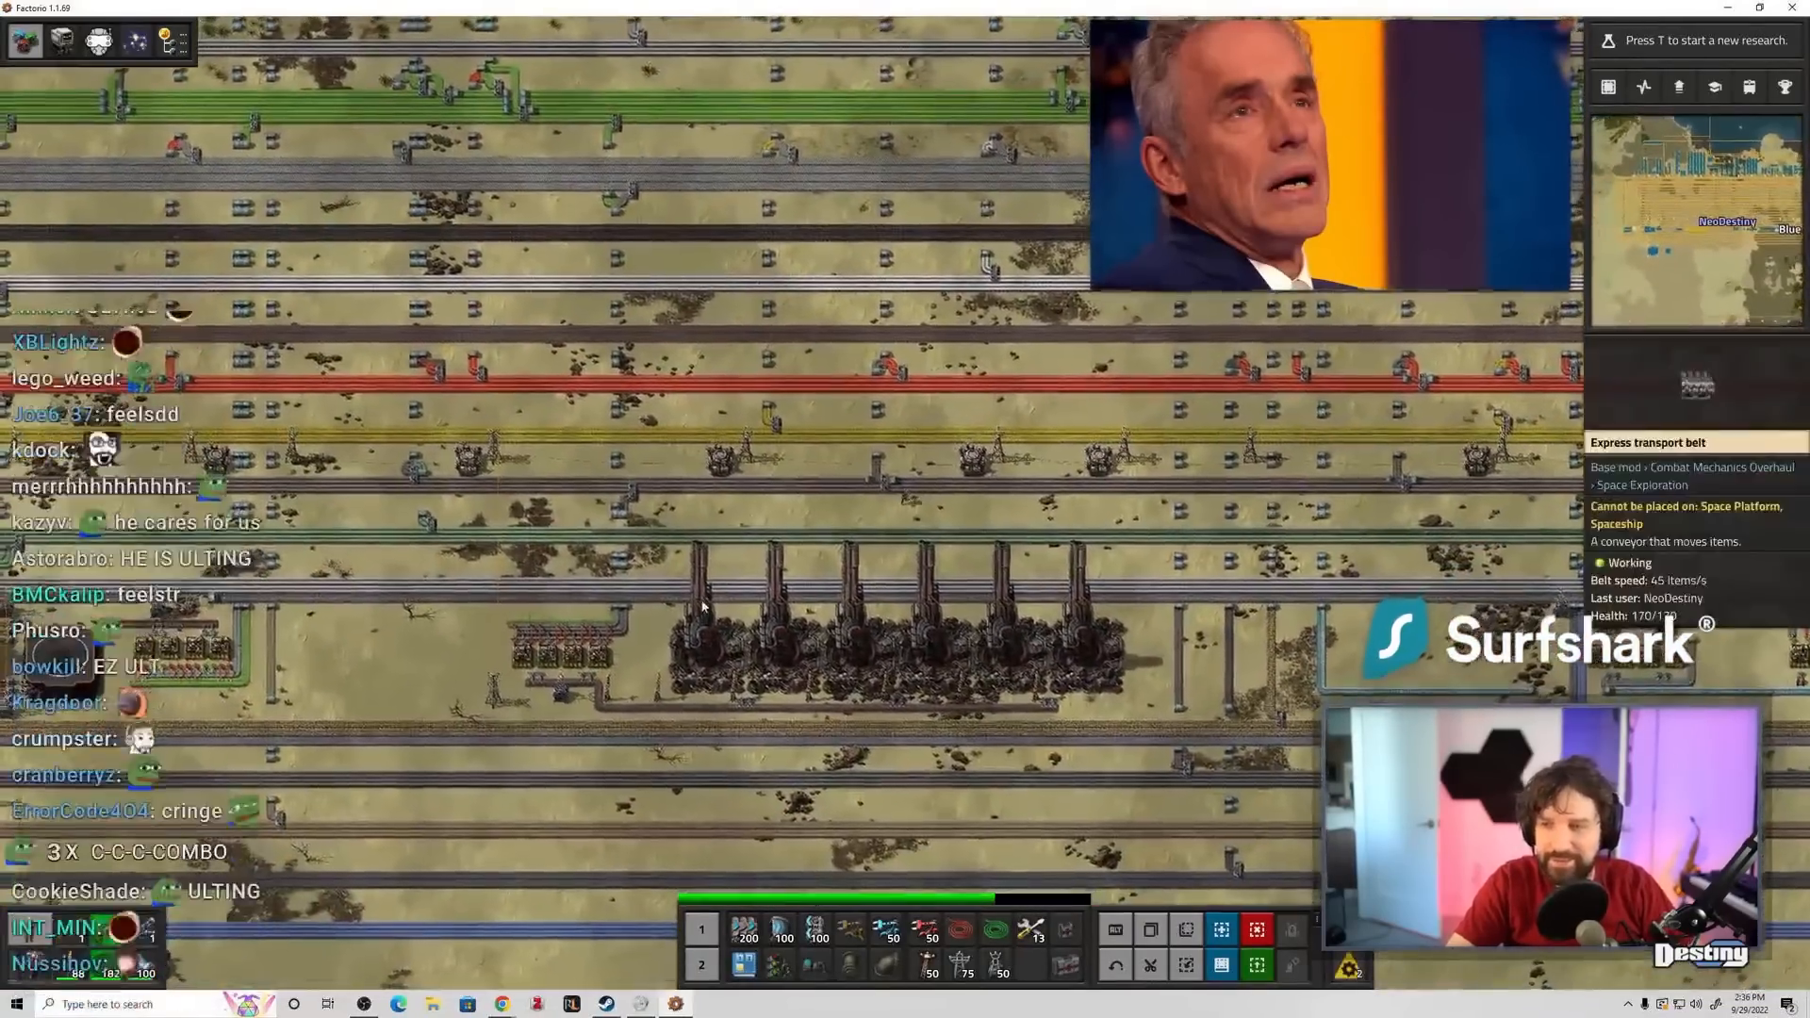
{"action": "key", "text": "Escape"}
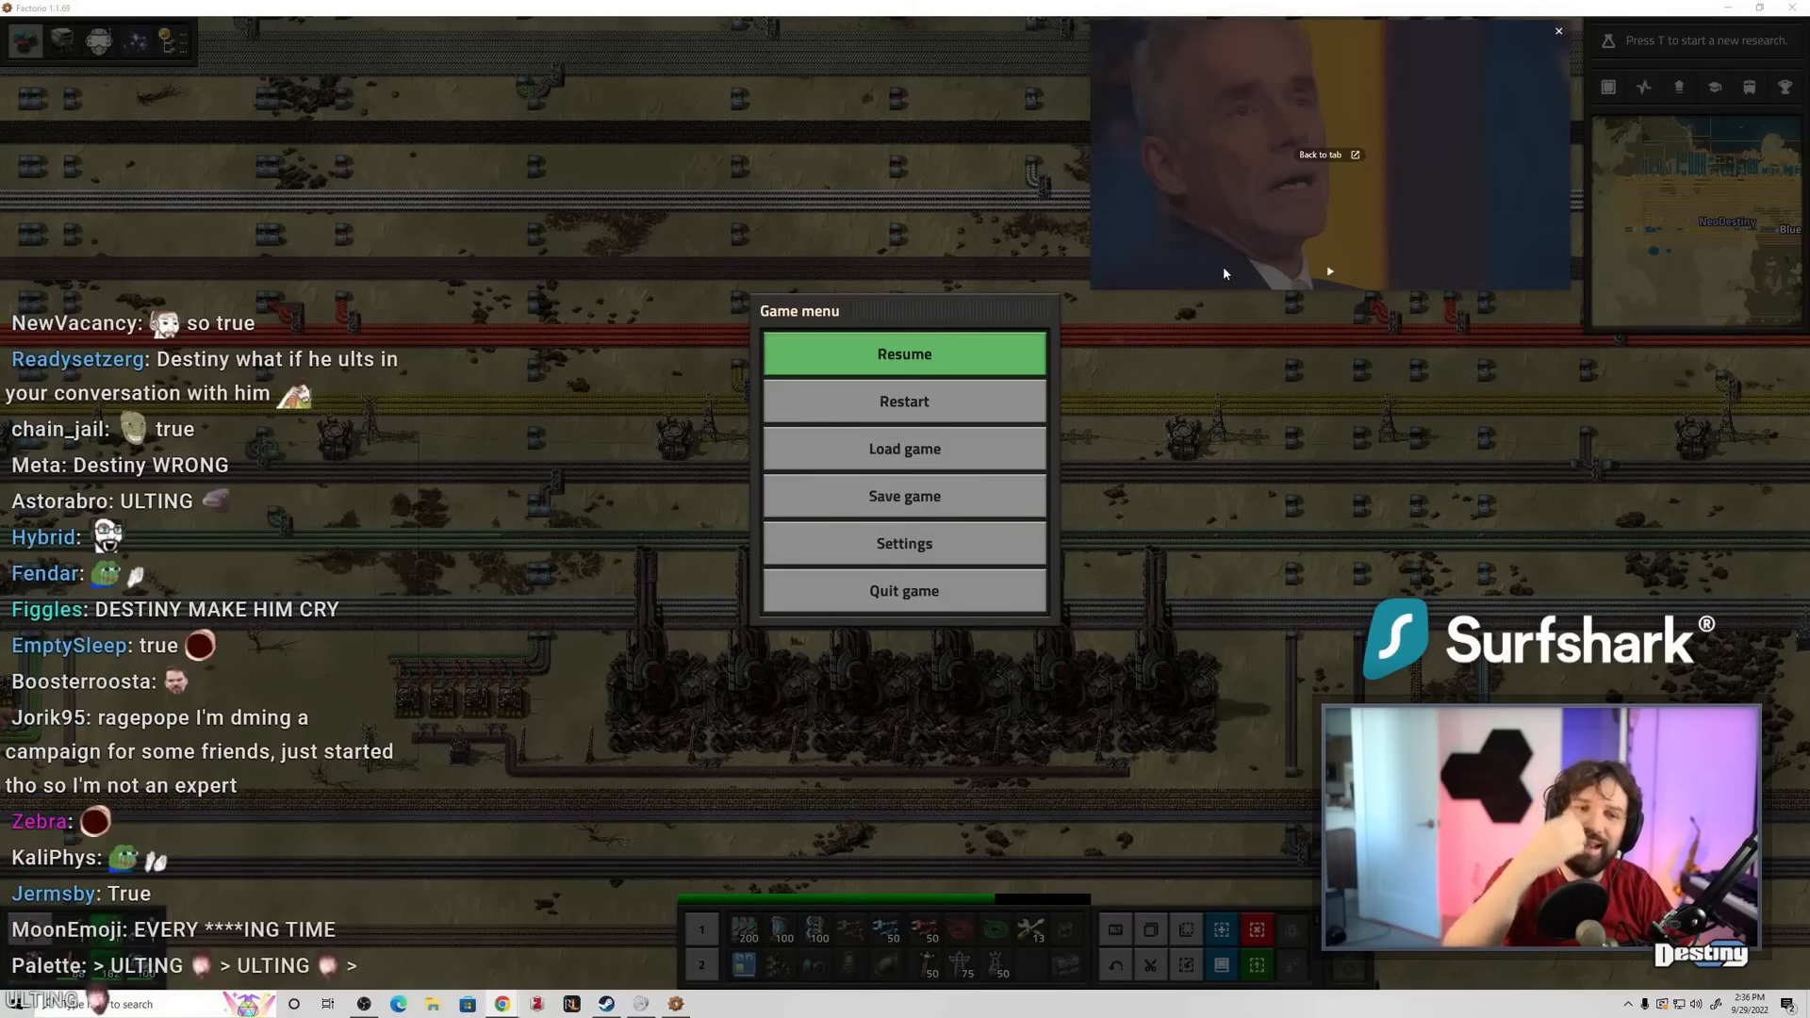
{"action": "left_click", "coordinate": [905, 354]}
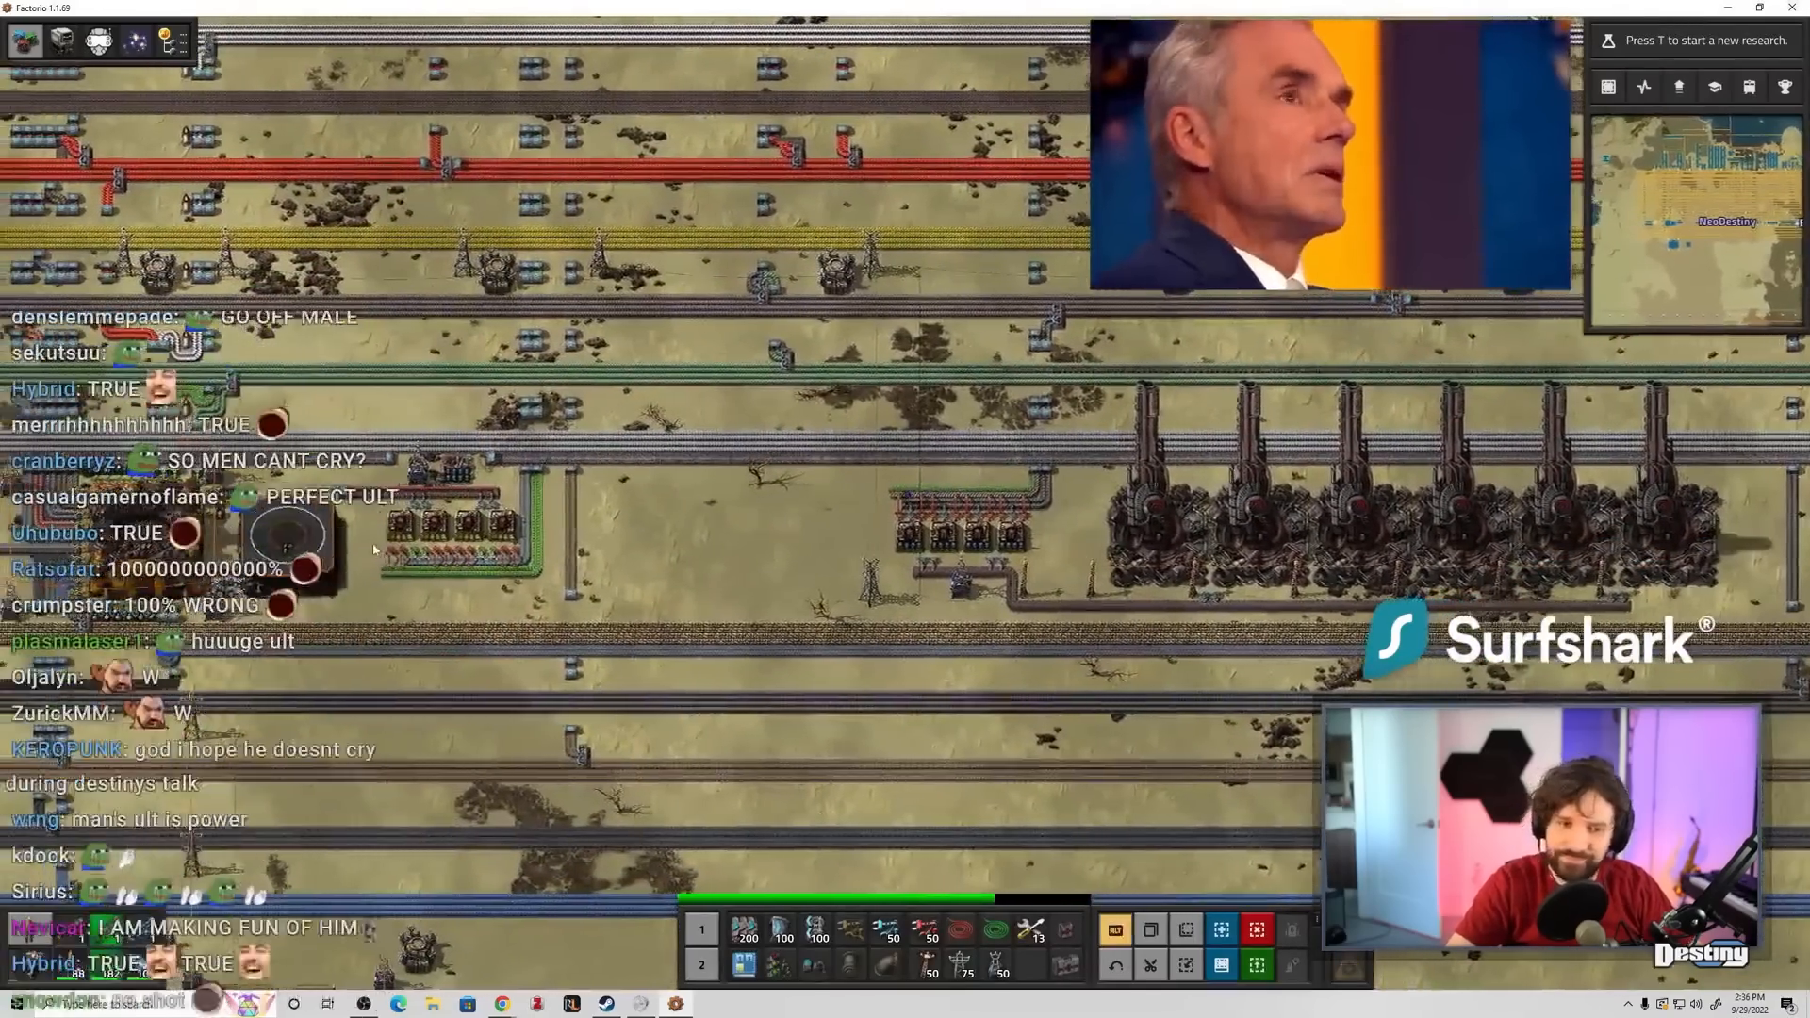
{"action": "key", "text": "e"}
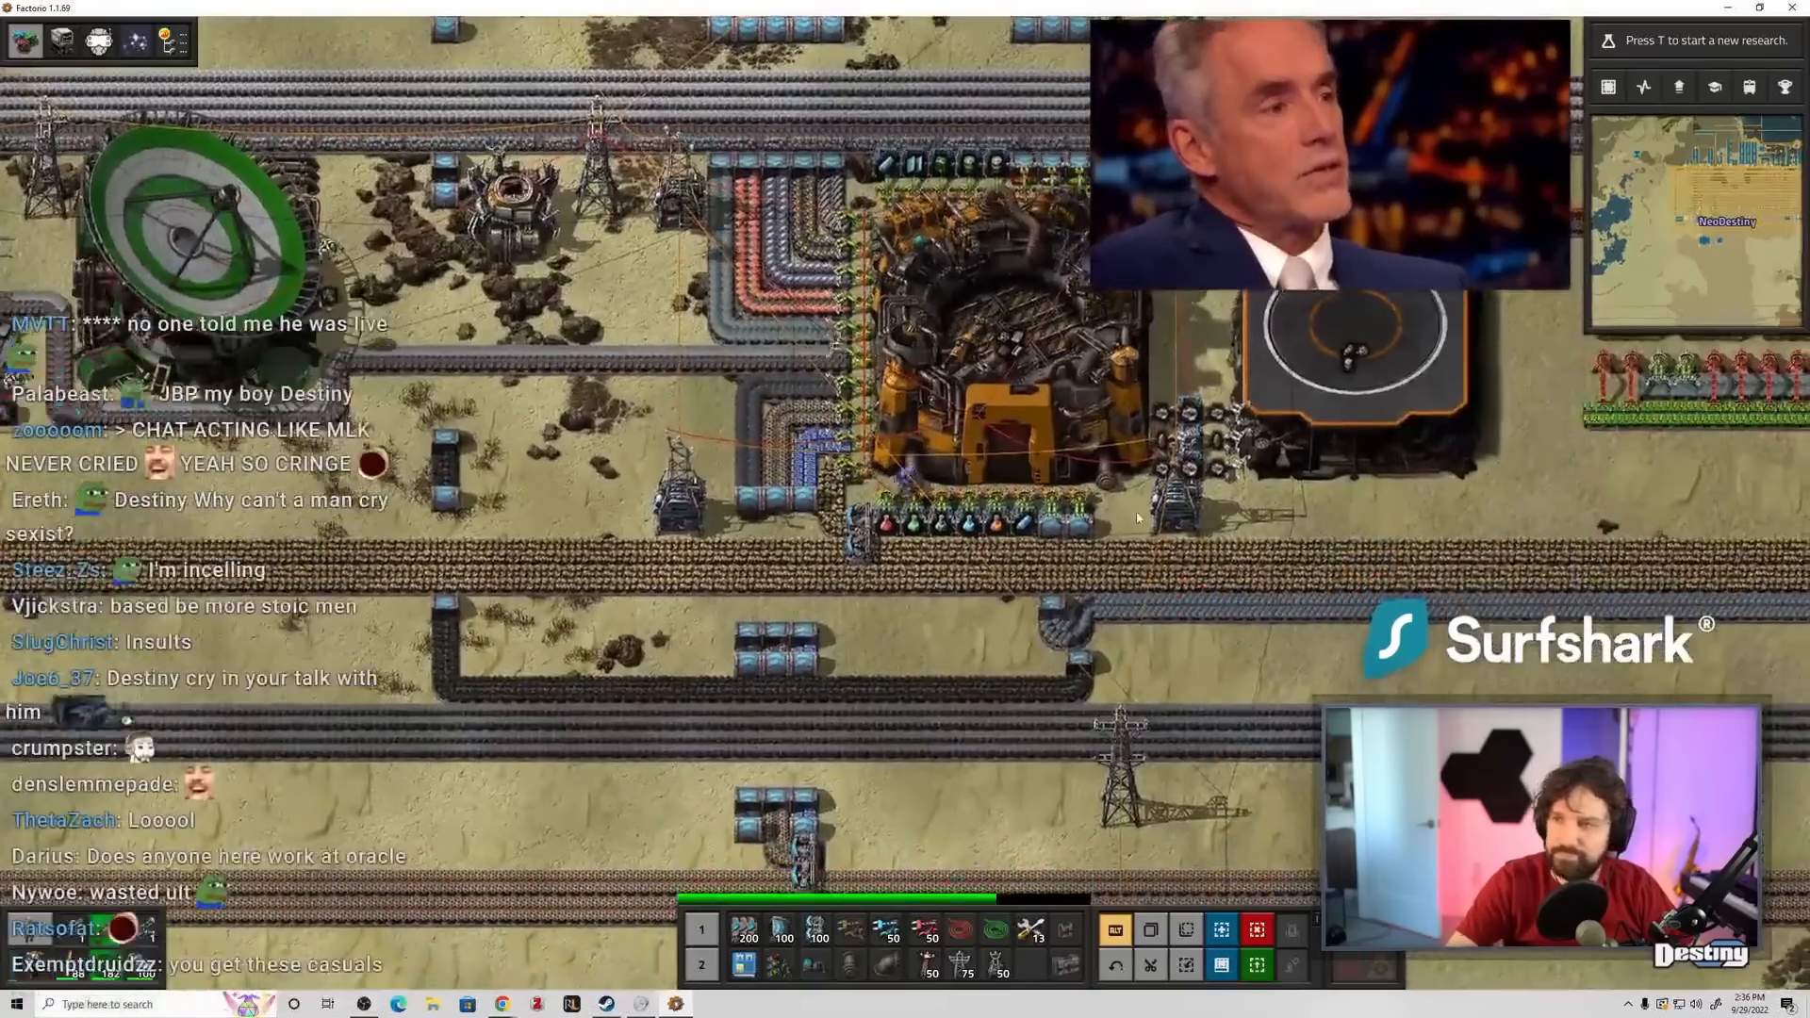
- Pass through the inventory and game menu, then bring up the cargo rocket silo window
{"action": "key", "text": "e"}
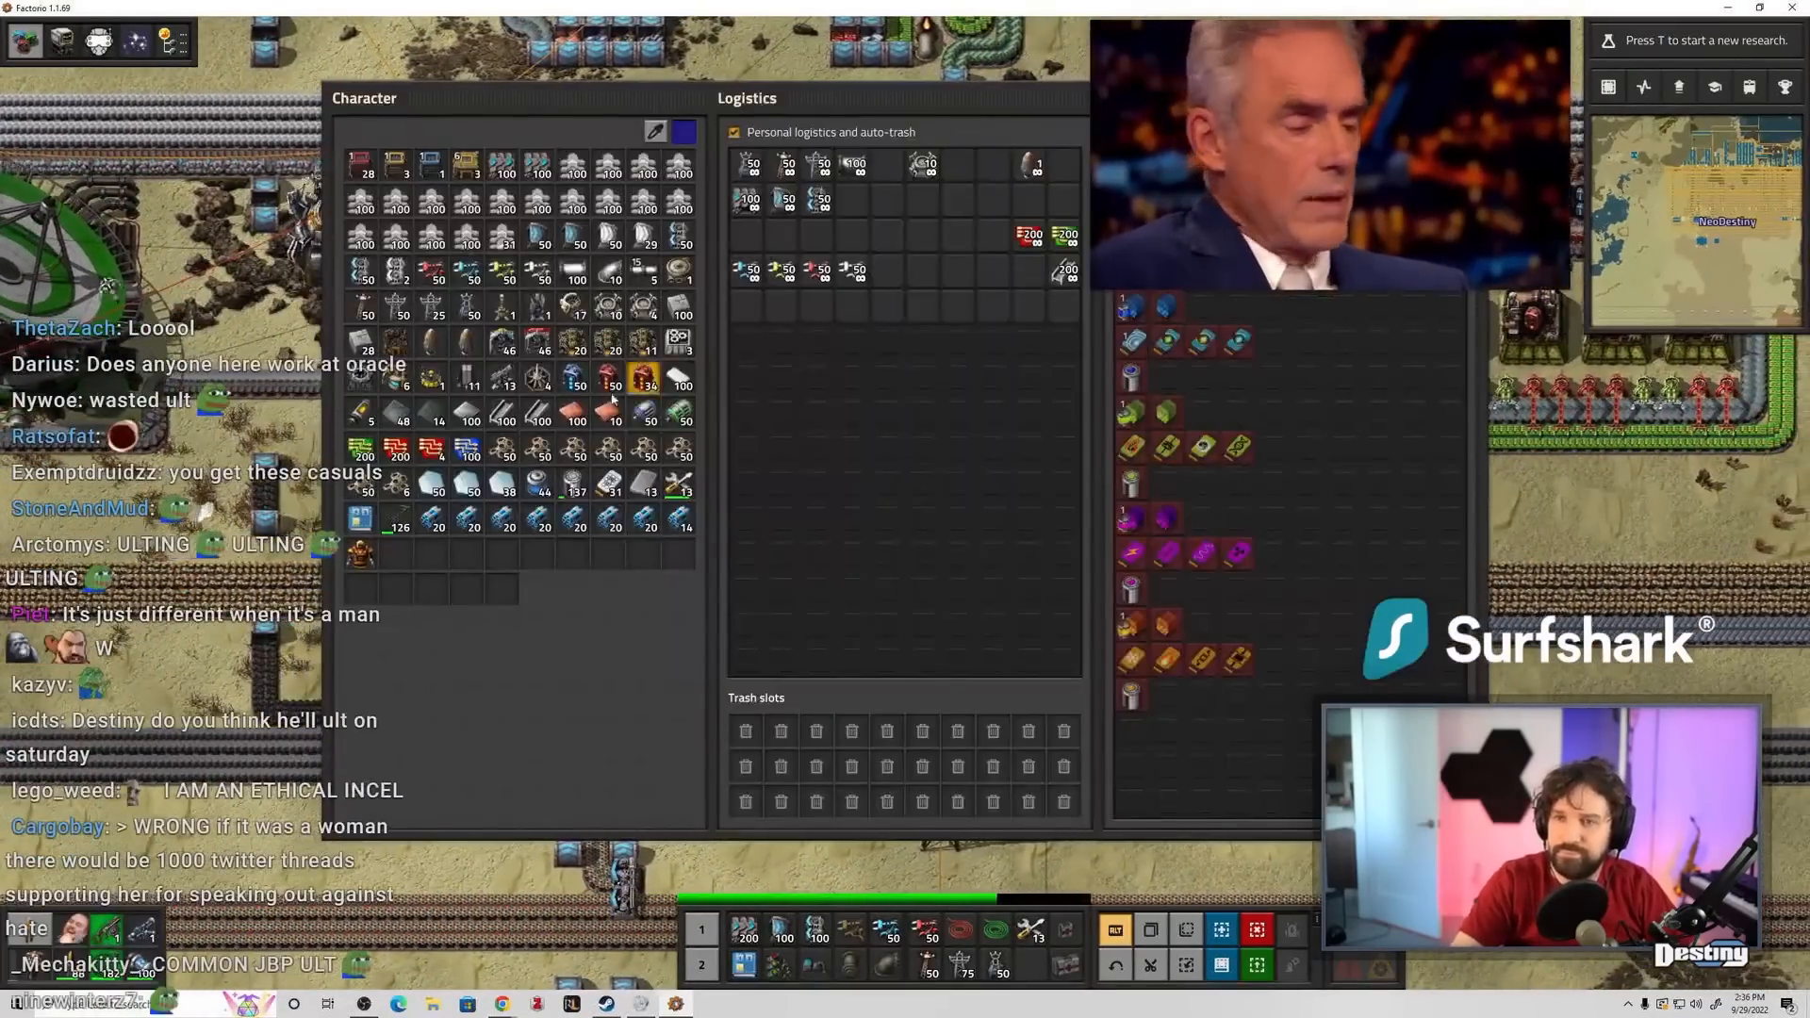
{"action": "key", "text": "Escape"}
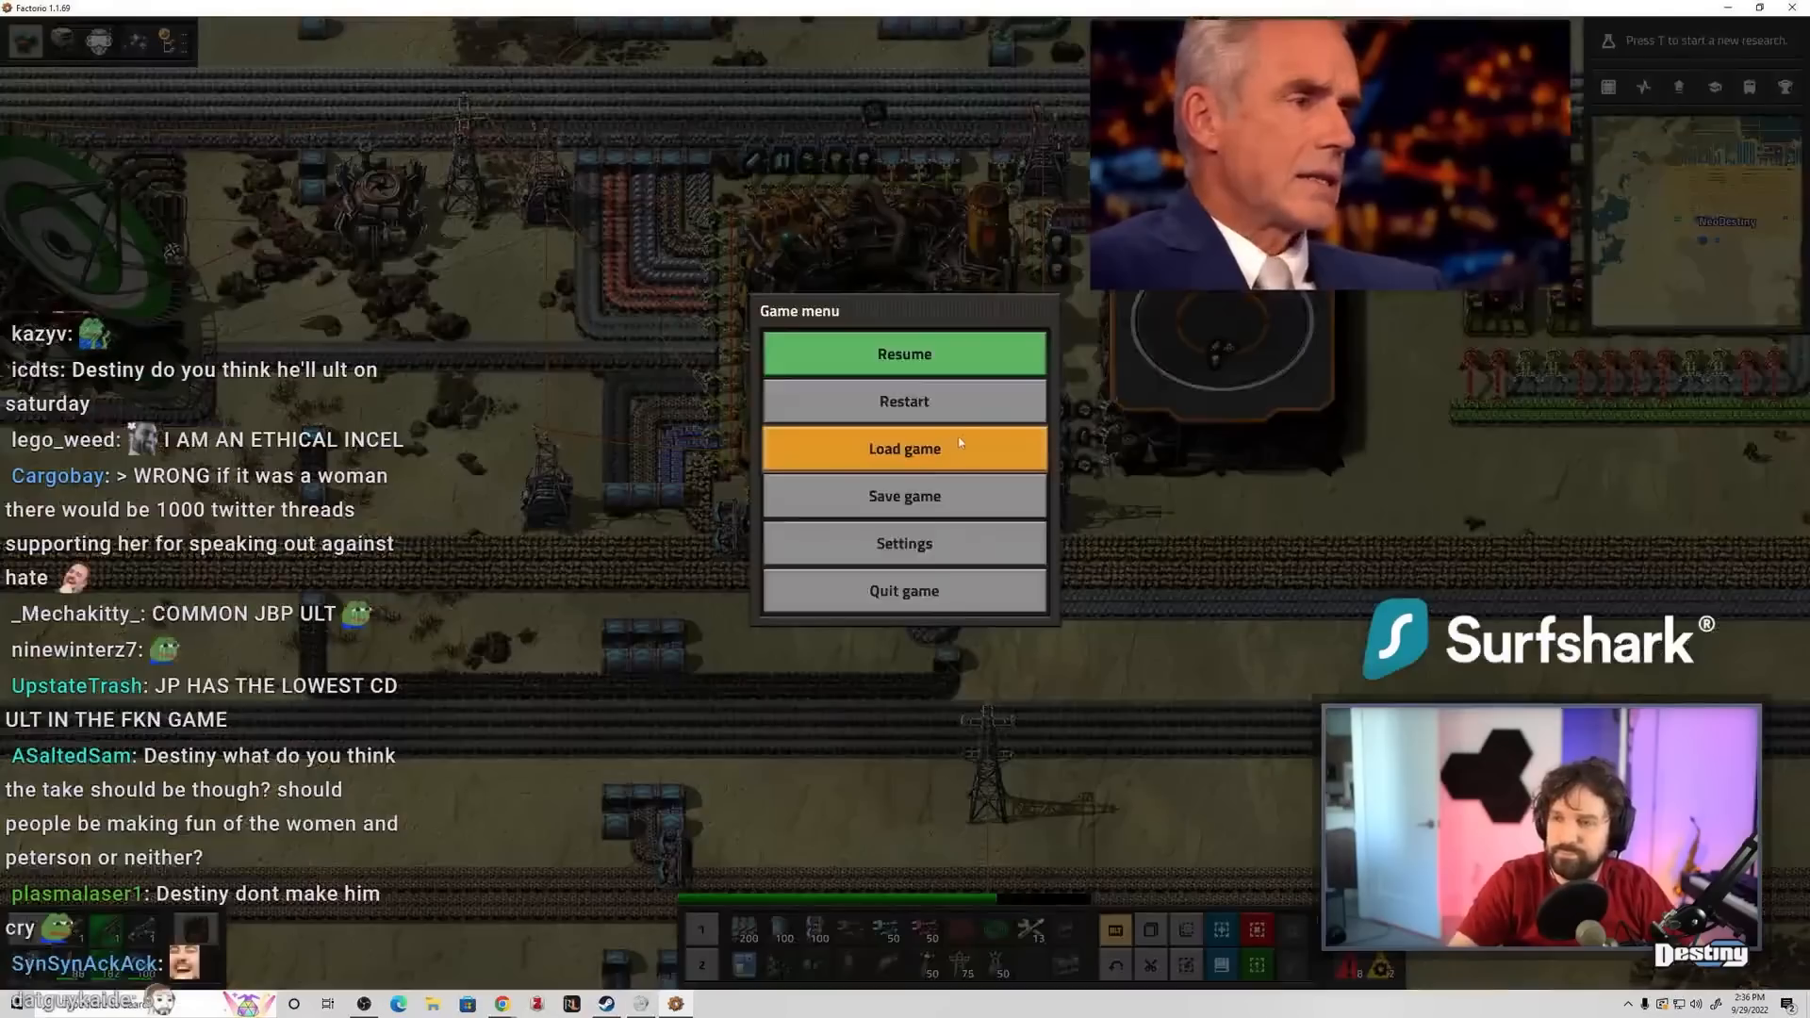
{"action": "left_click", "coordinate": [903, 496]}
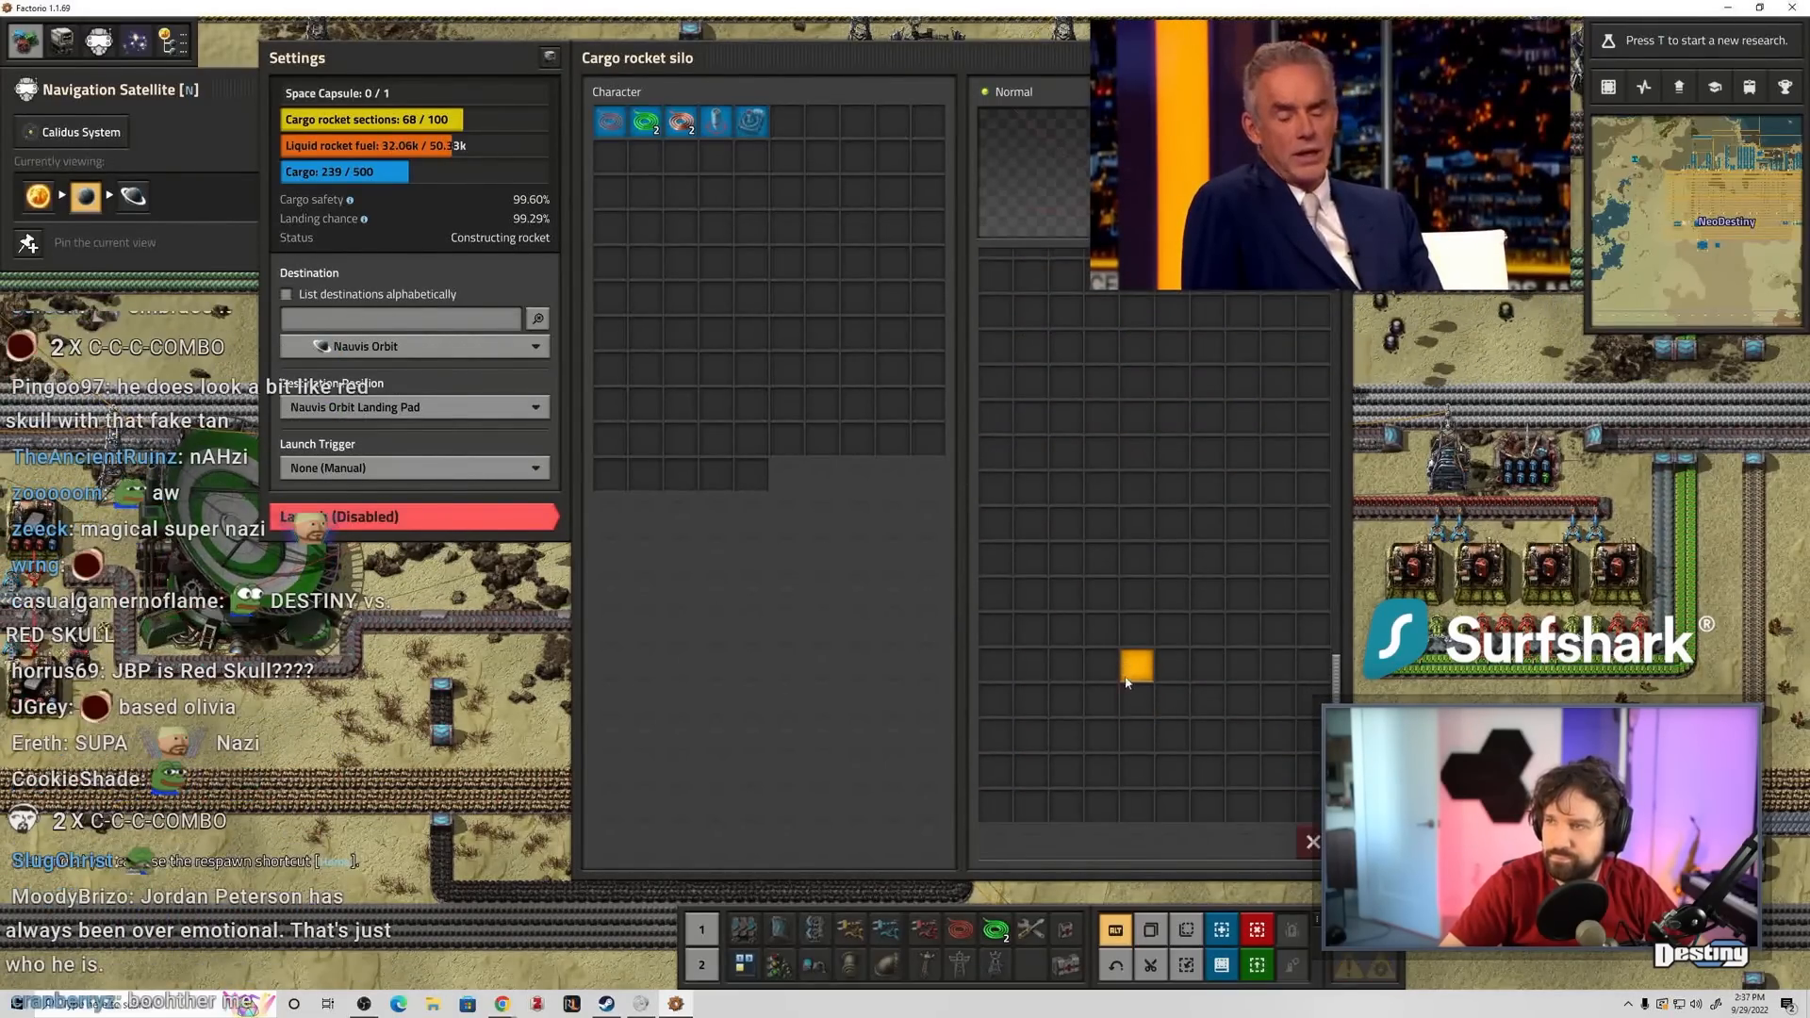
- View the cargo landing pad remotely through the Navigation Satellite
{"action": "left_click", "coordinate": [1312, 841]}
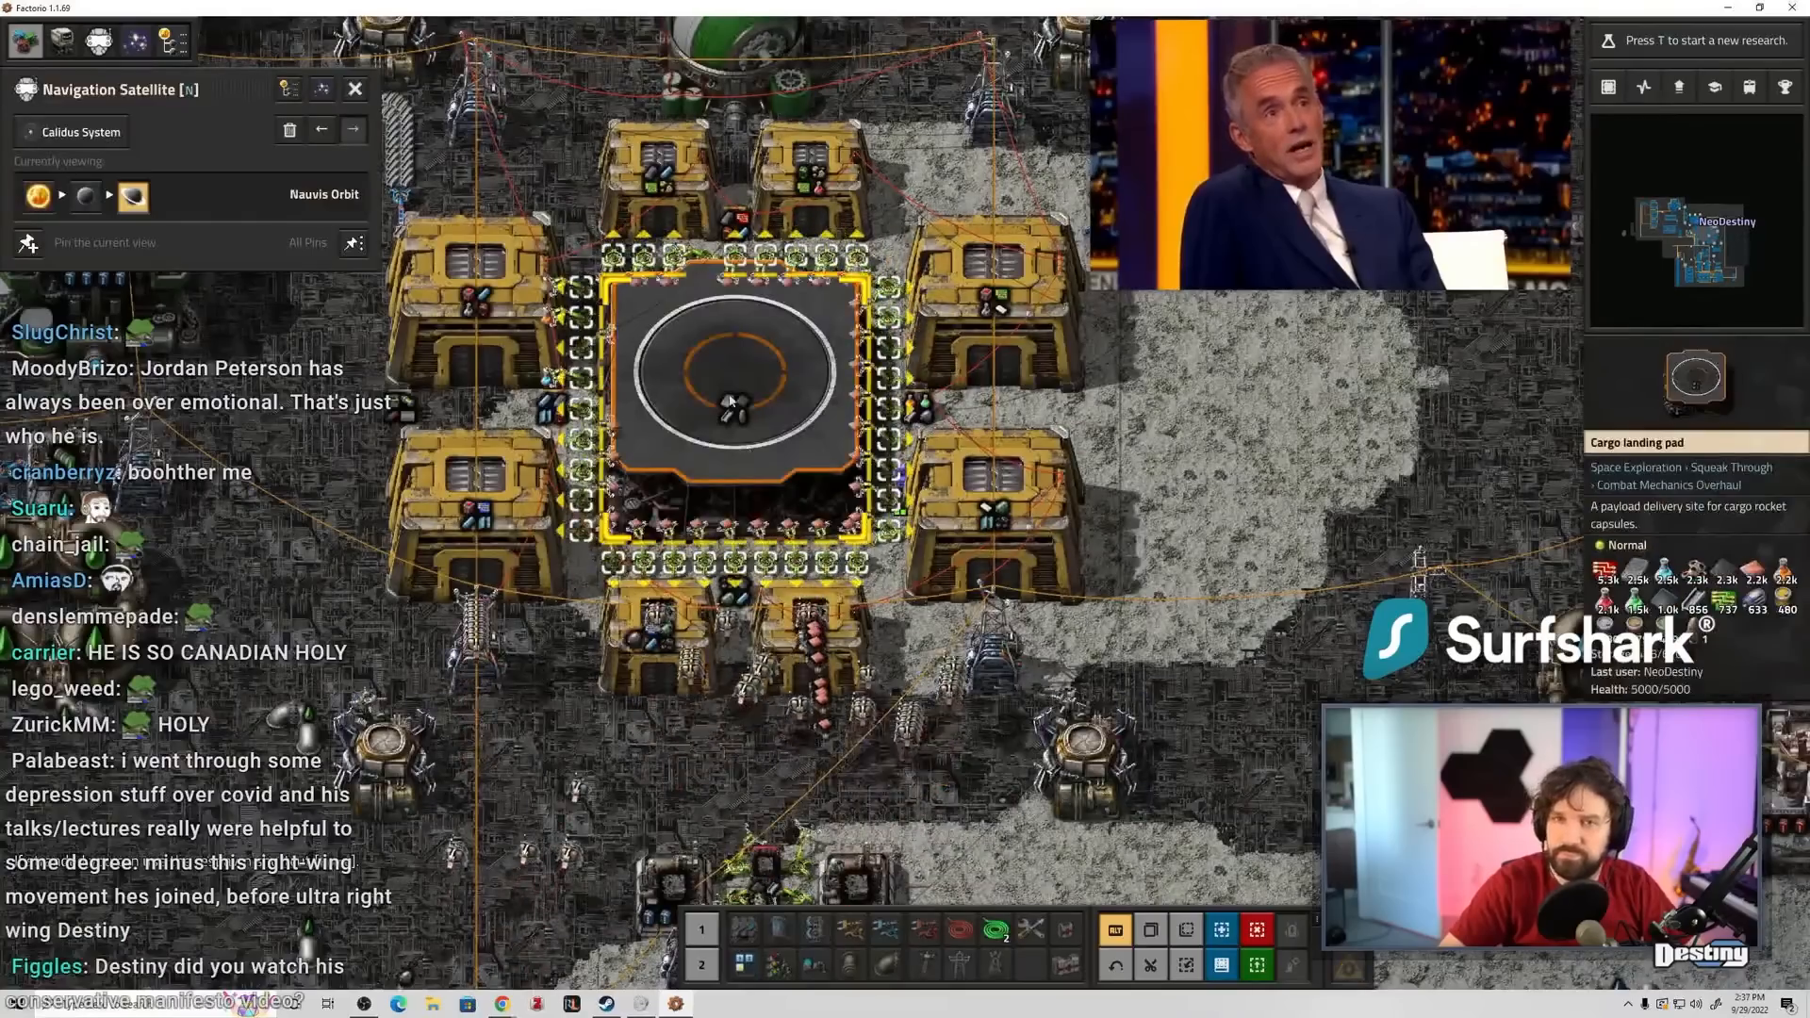
{"action": "left_click", "coordinate": [728, 407]}
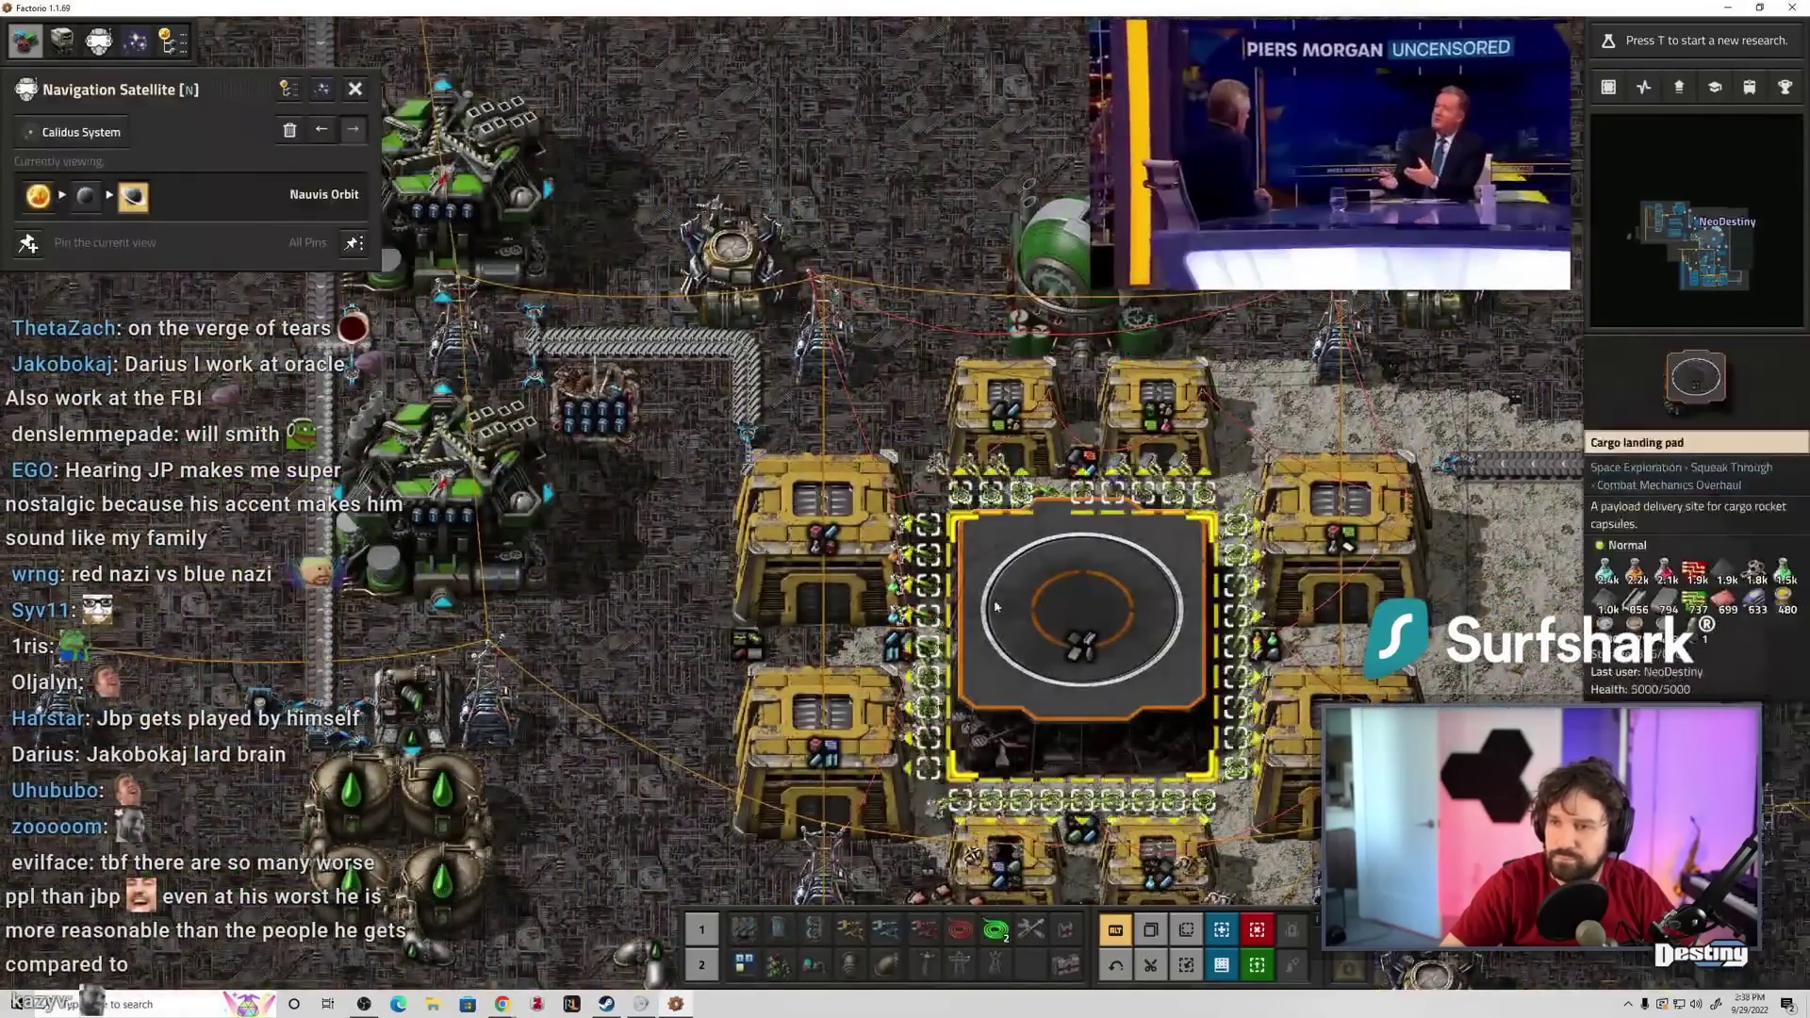
- Browse the character crafting categories, including resources, then leave the crafting view
{"action": "key", "text": "e"}
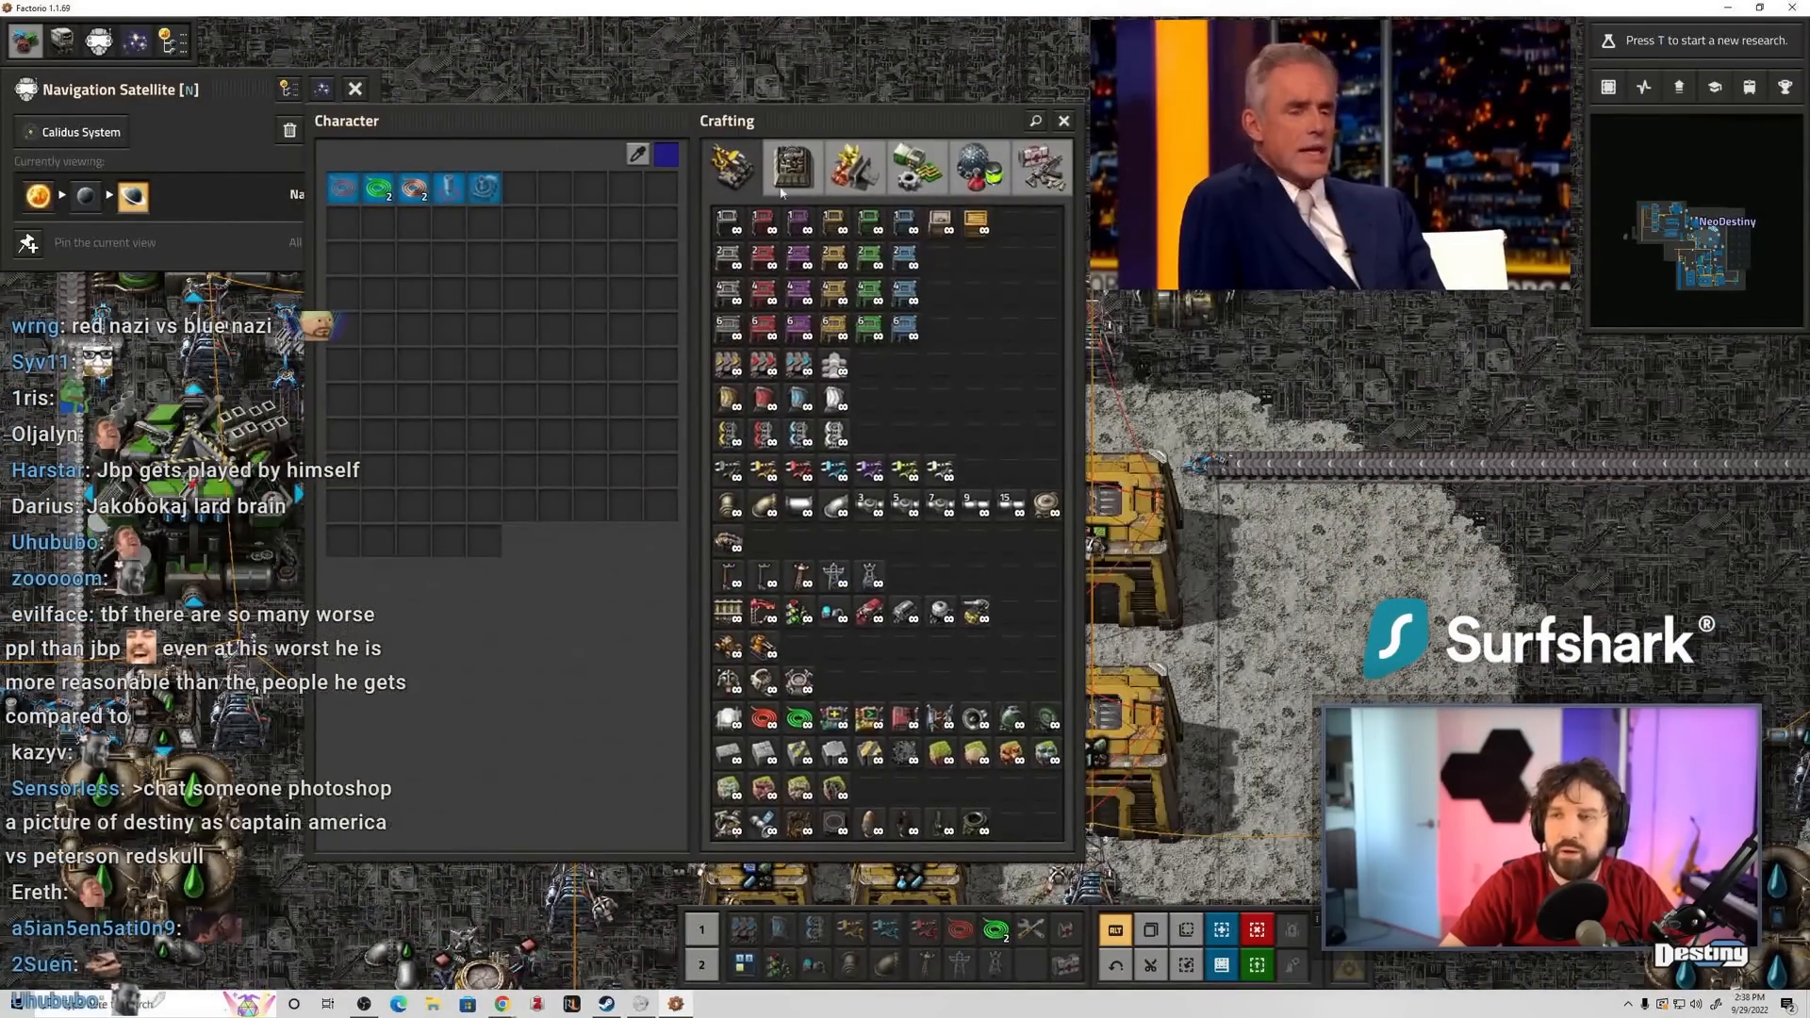
{"action": "left_click", "coordinate": [852, 168]}
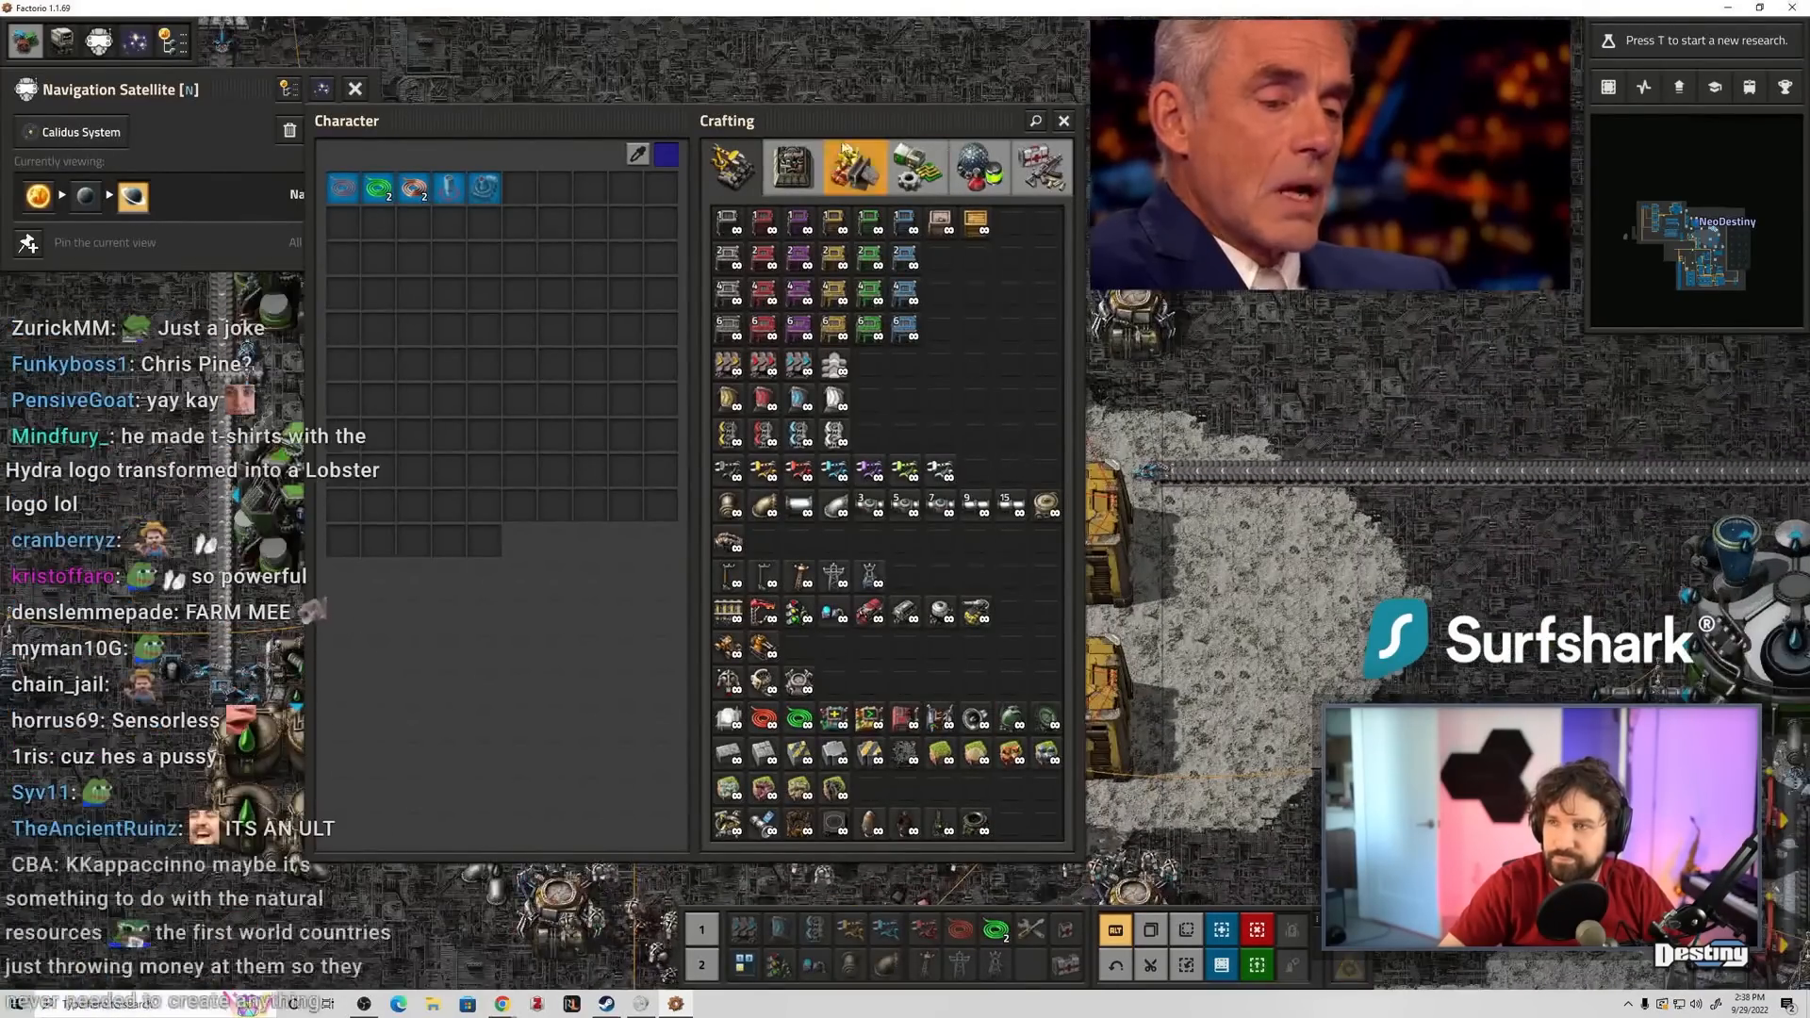
{"action": "left_click", "coordinate": [850, 162]}
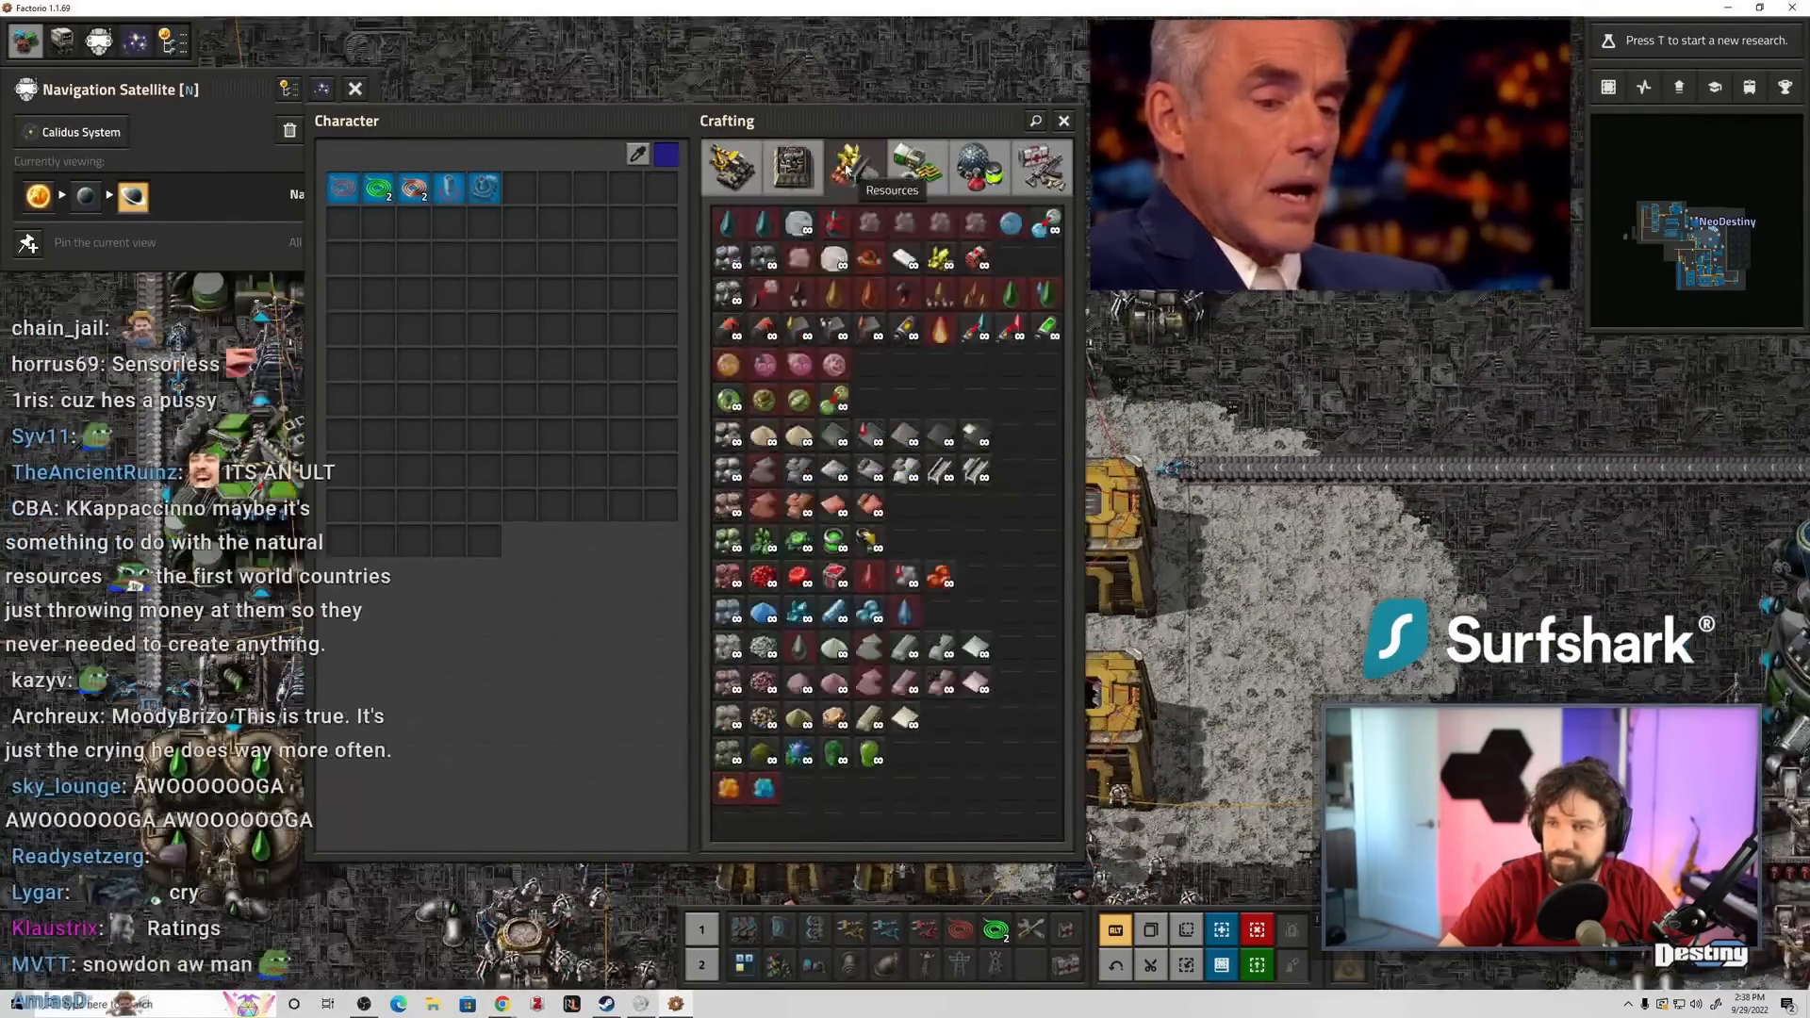
{"action": "left_click", "coordinate": [849, 163]}
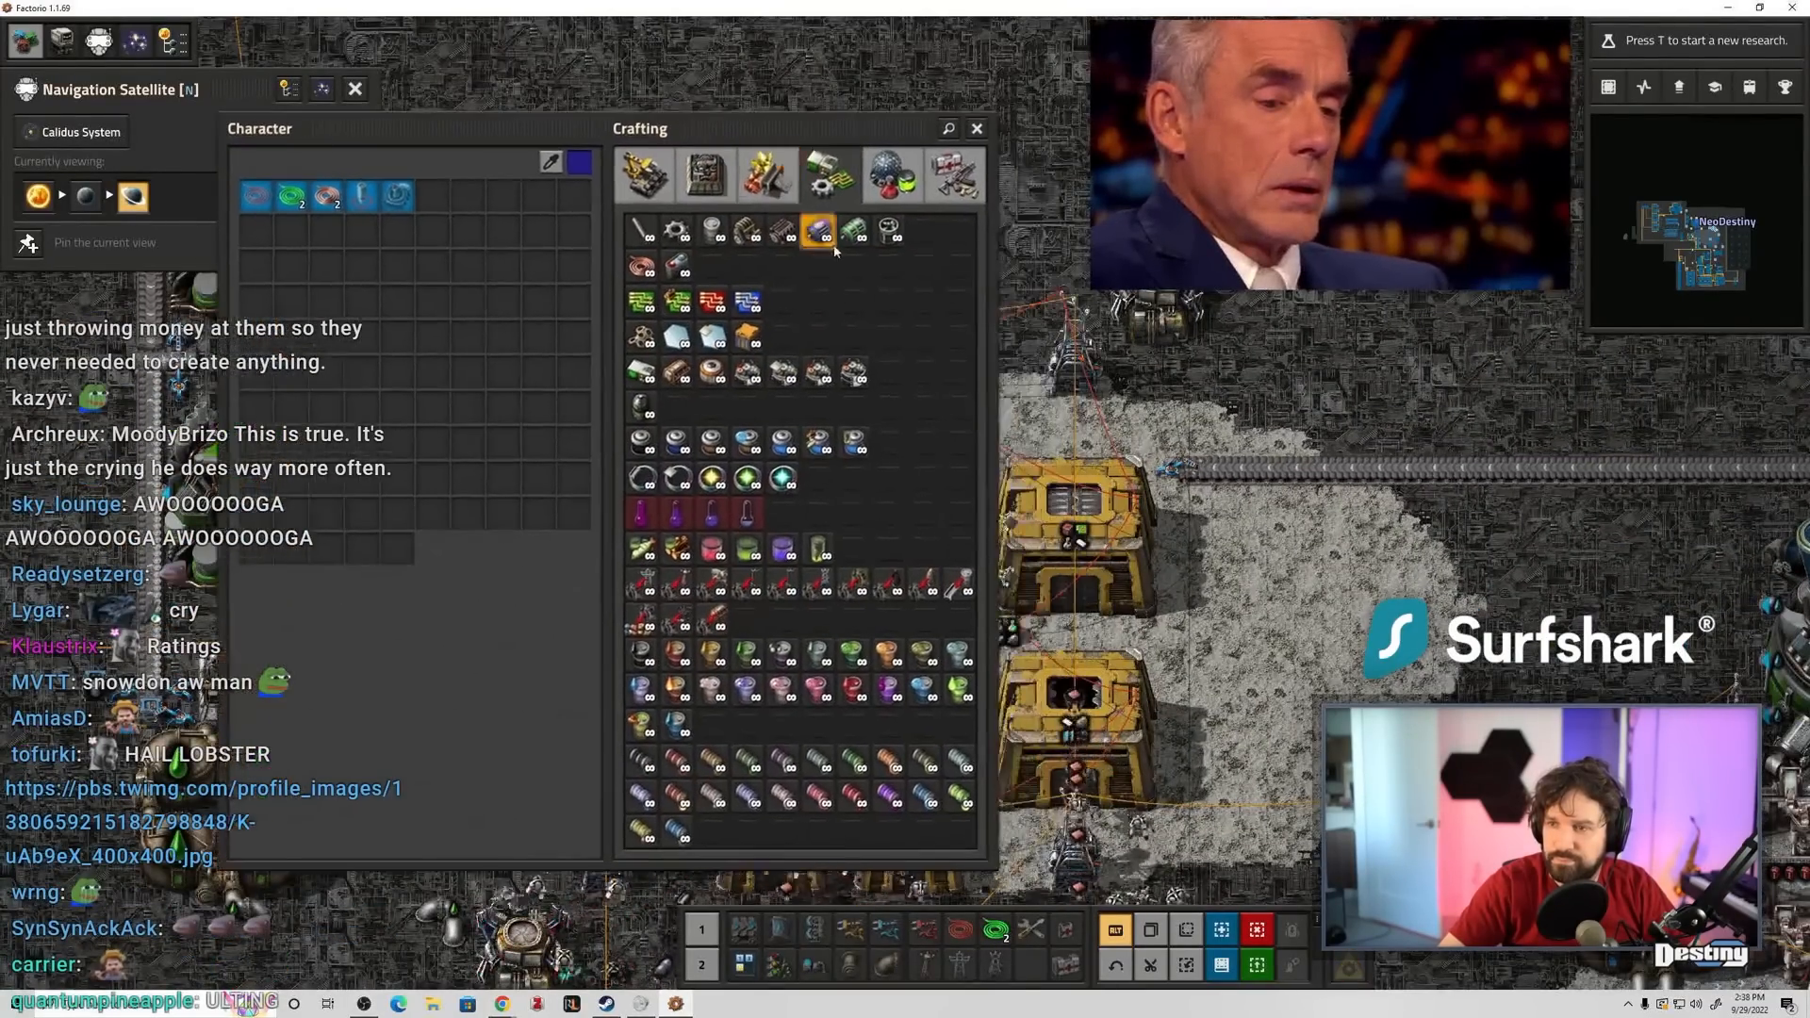
{"action": "left_click", "coordinate": [950, 174]}
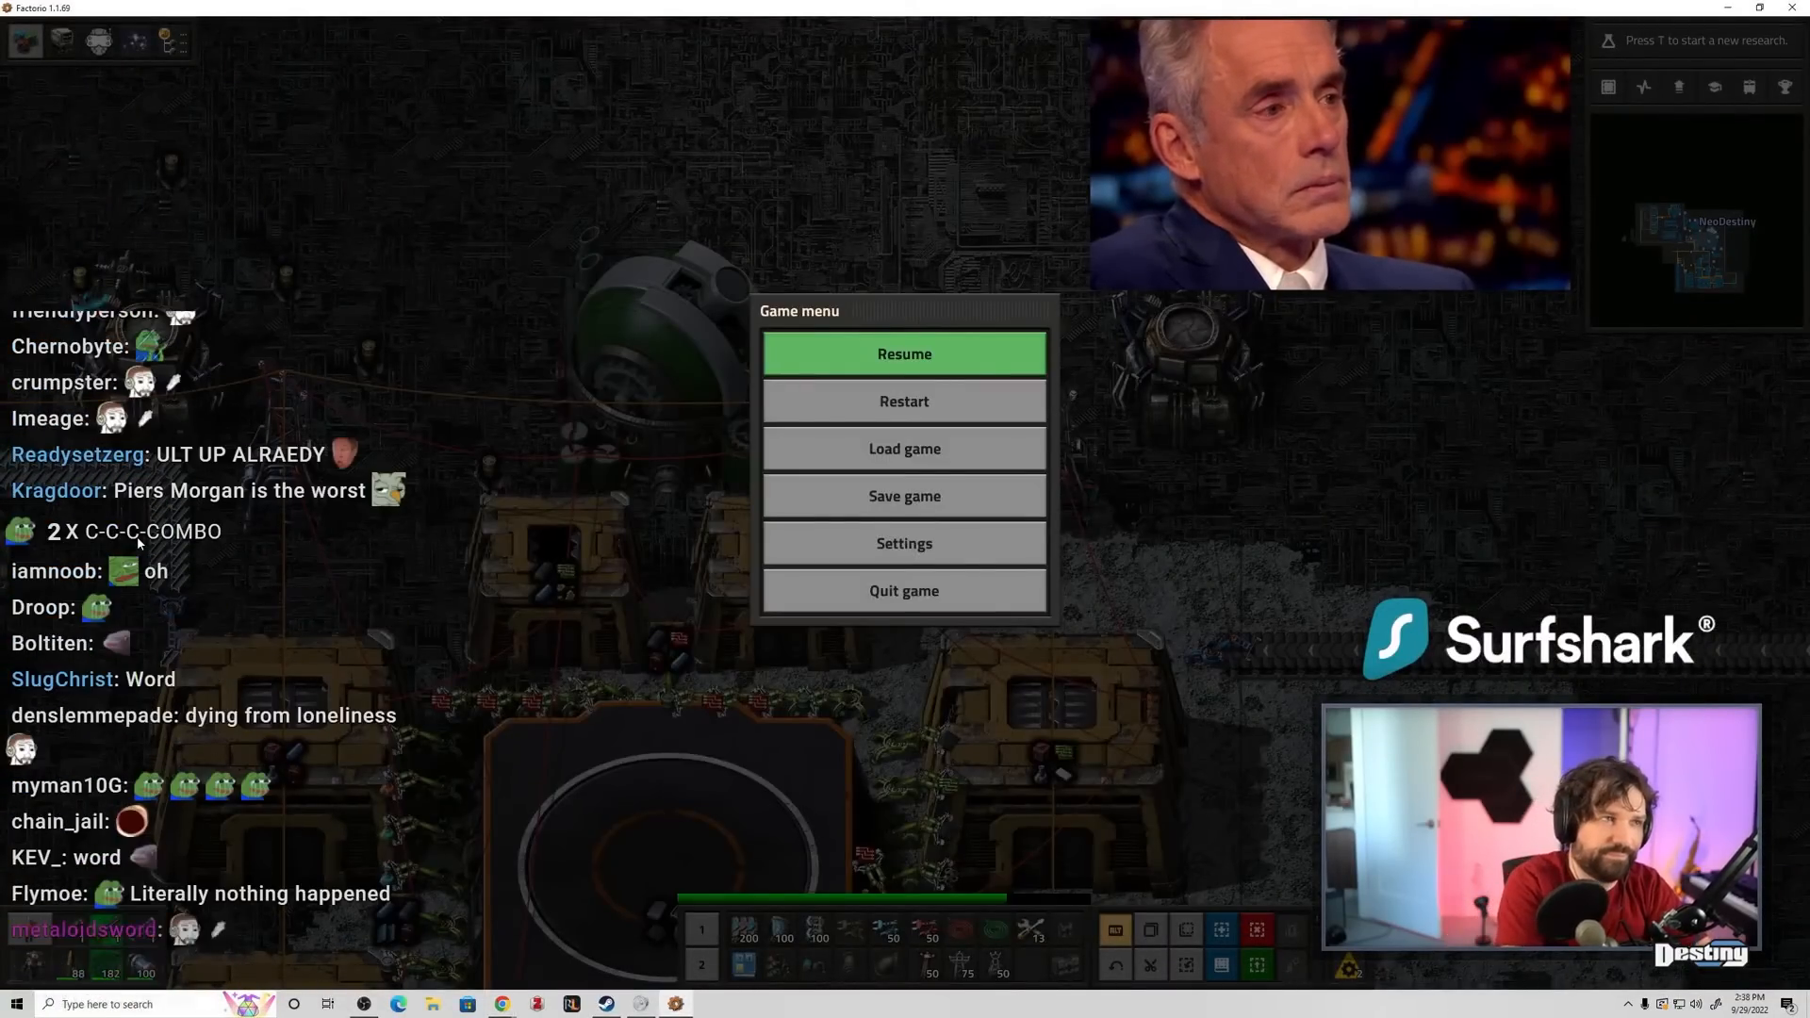
- Resume play and set the requester chest's logistic request, searching 'rou' for the new item
{"action": "left_click", "coordinate": [905, 354]}
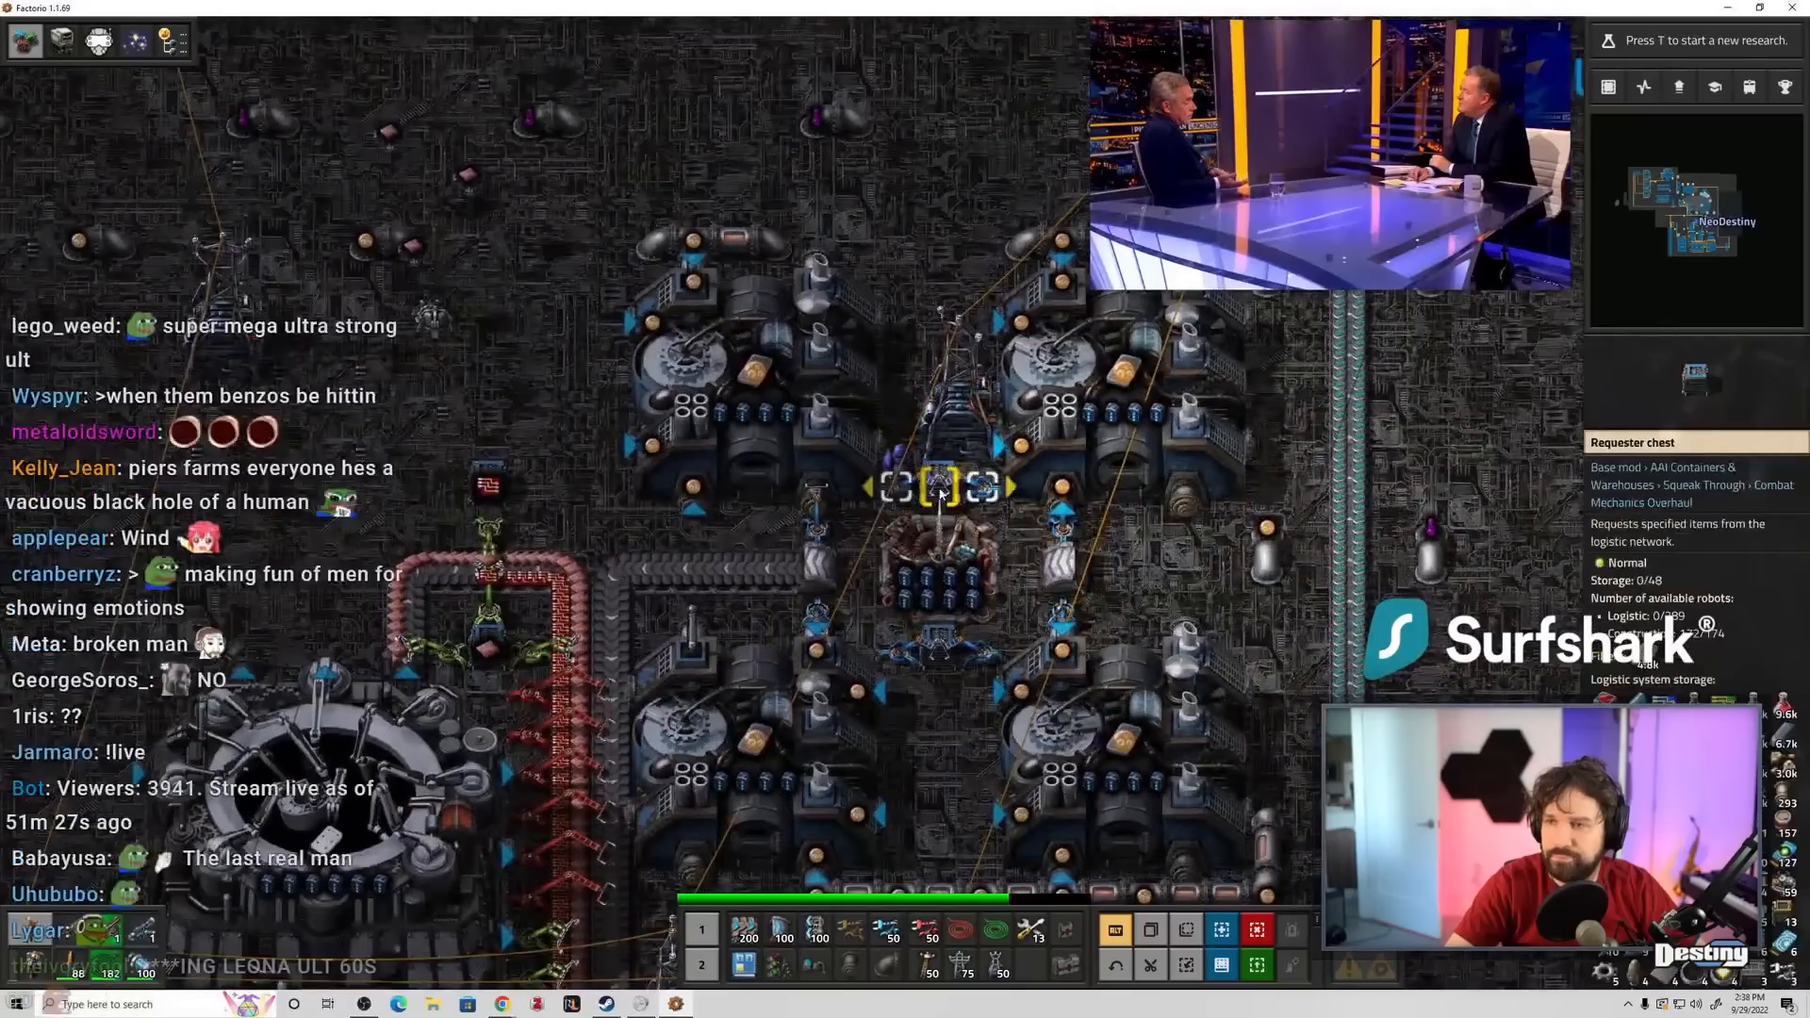
{"action": "left_click", "coordinate": [936, 486]}
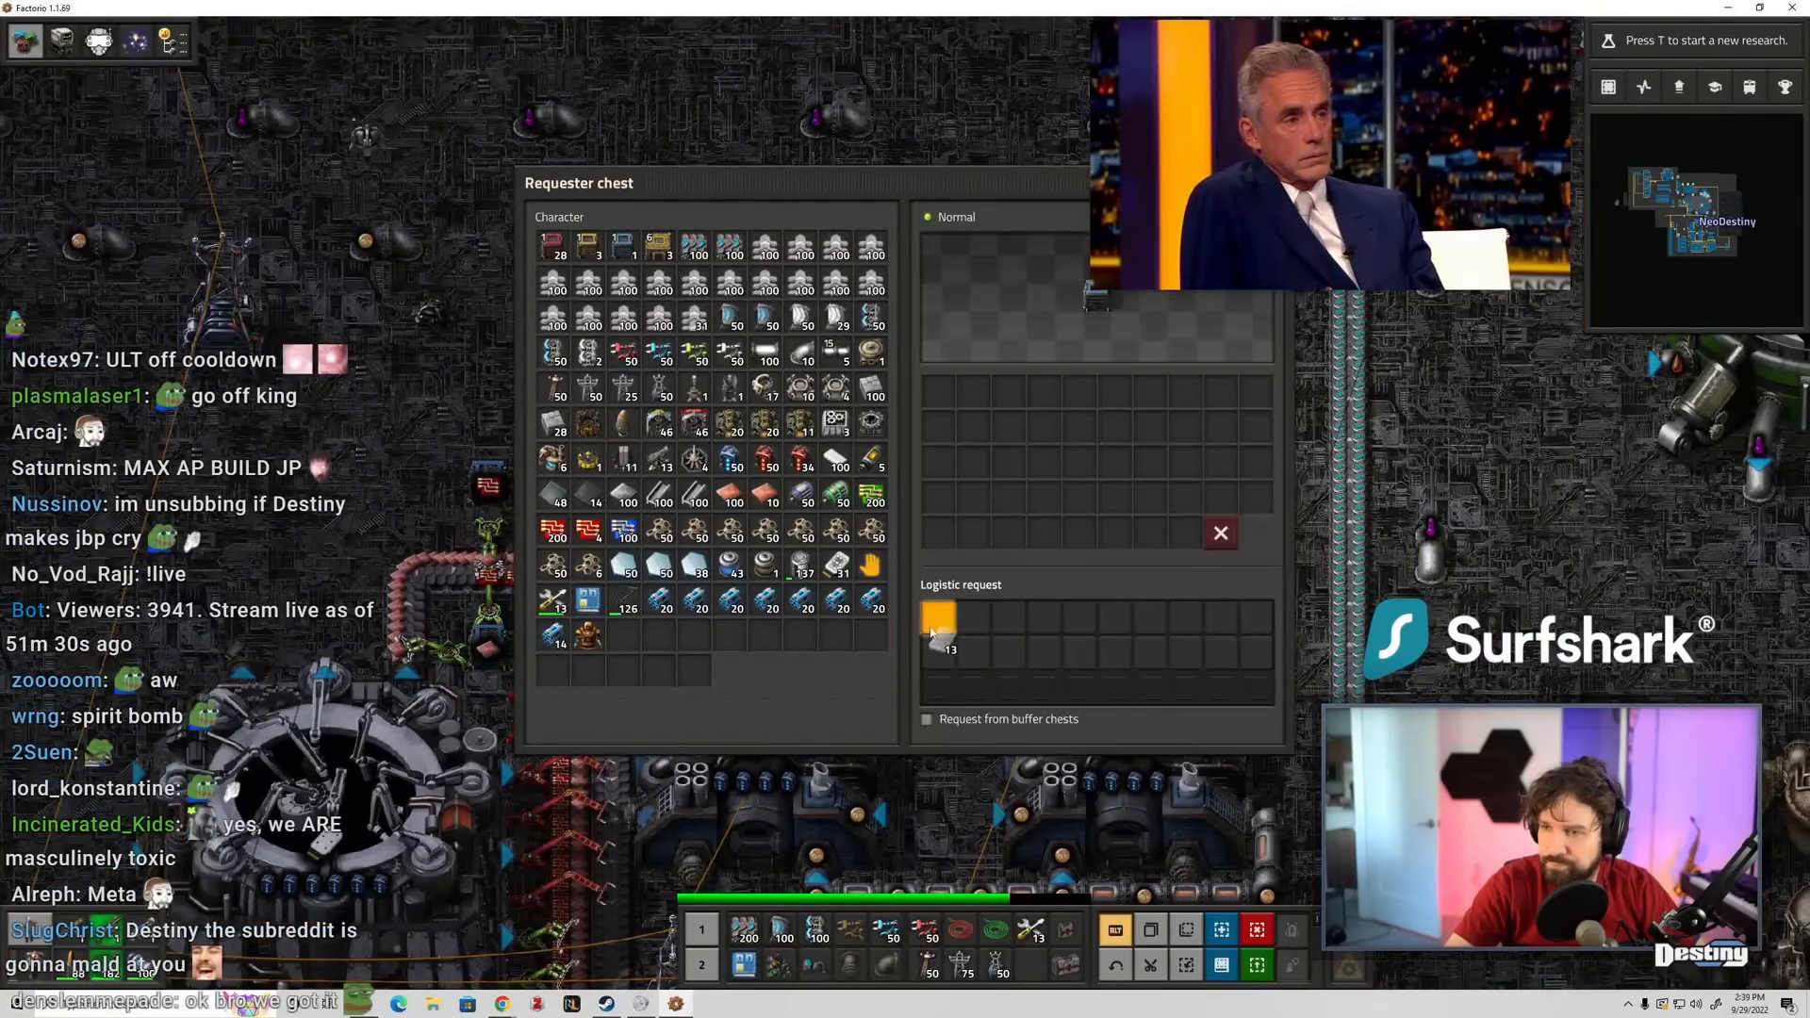
{"action": "left_click", "coordinate": [938, 620]}
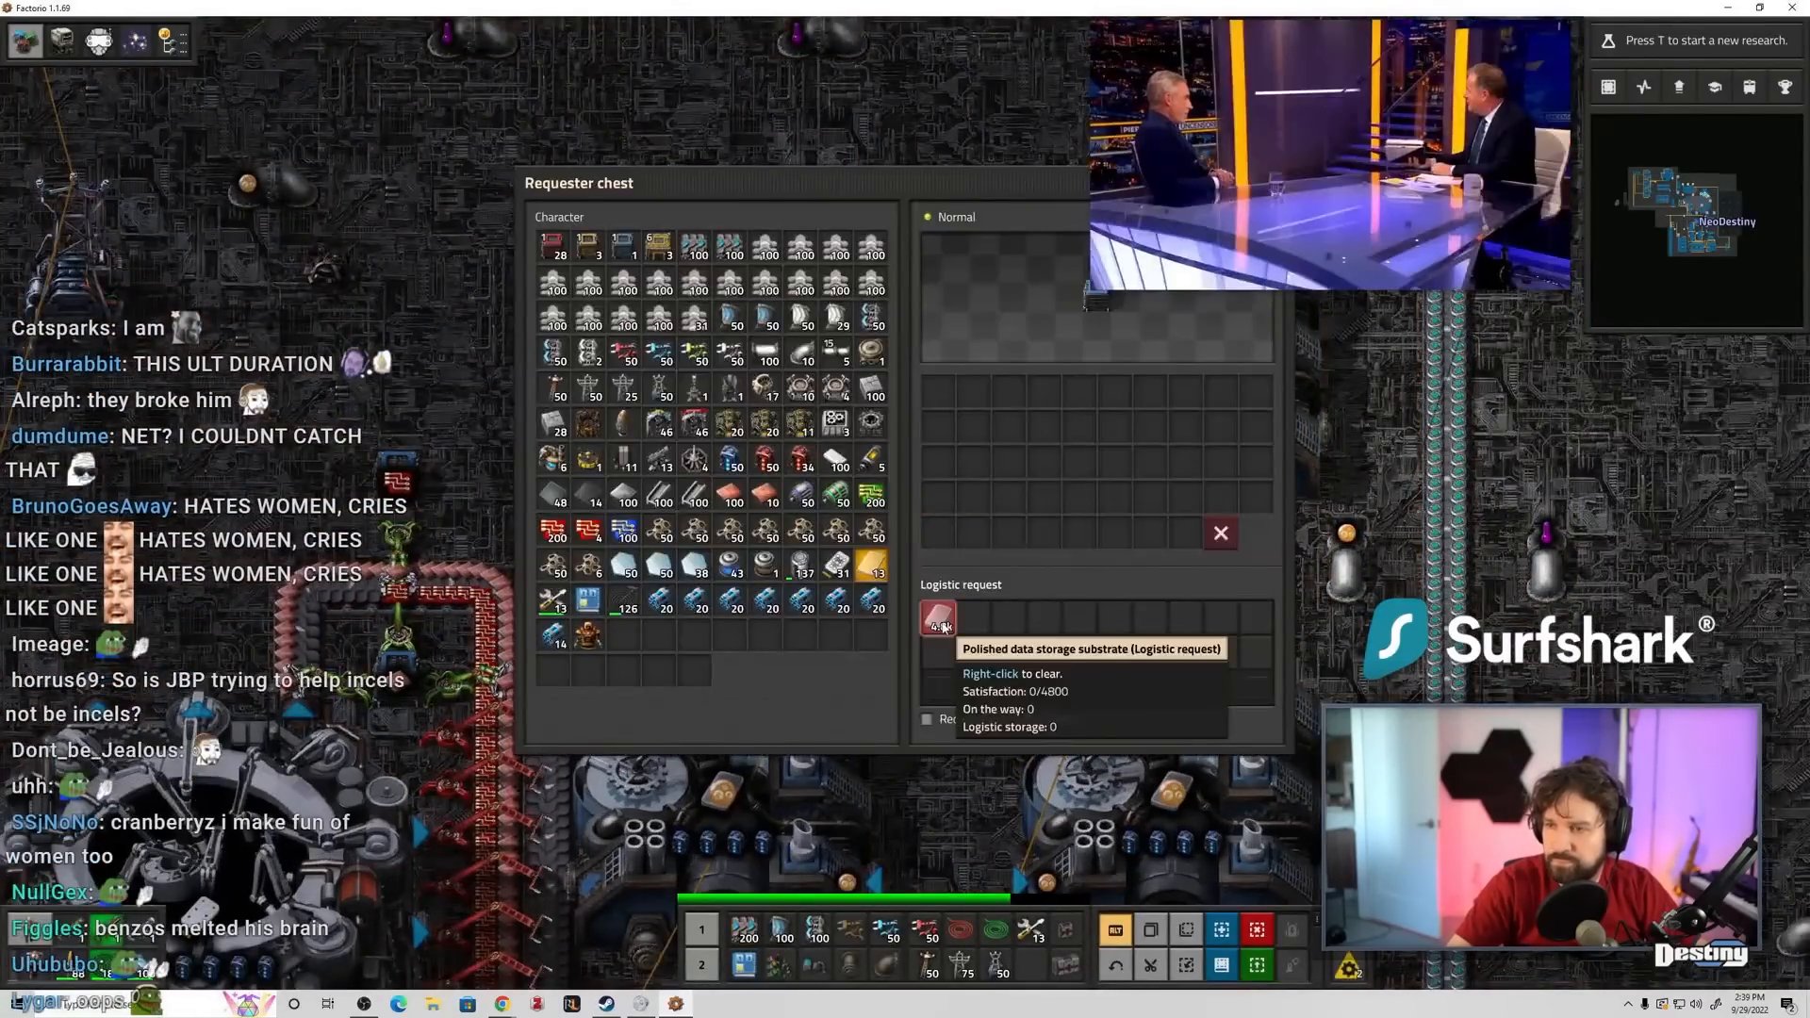
{"action": "left_click", "coordinate": [939, 622]}
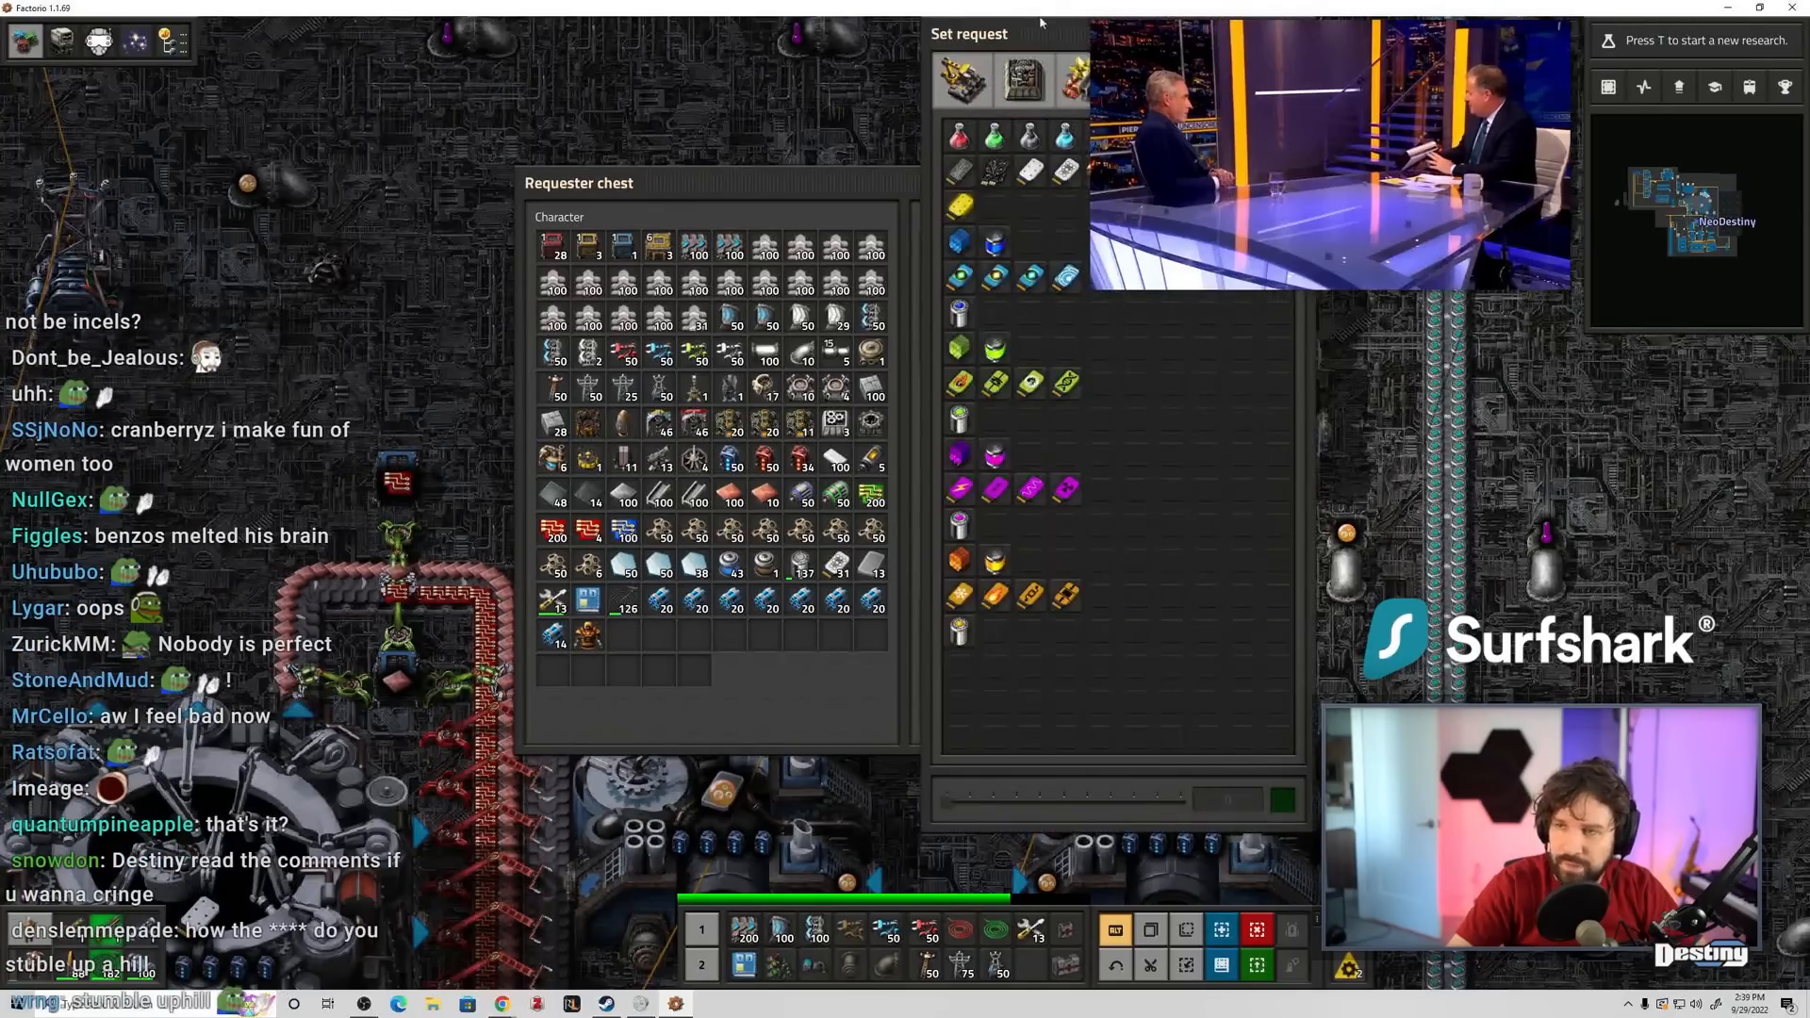
{"action": "type", "text": "rou"}
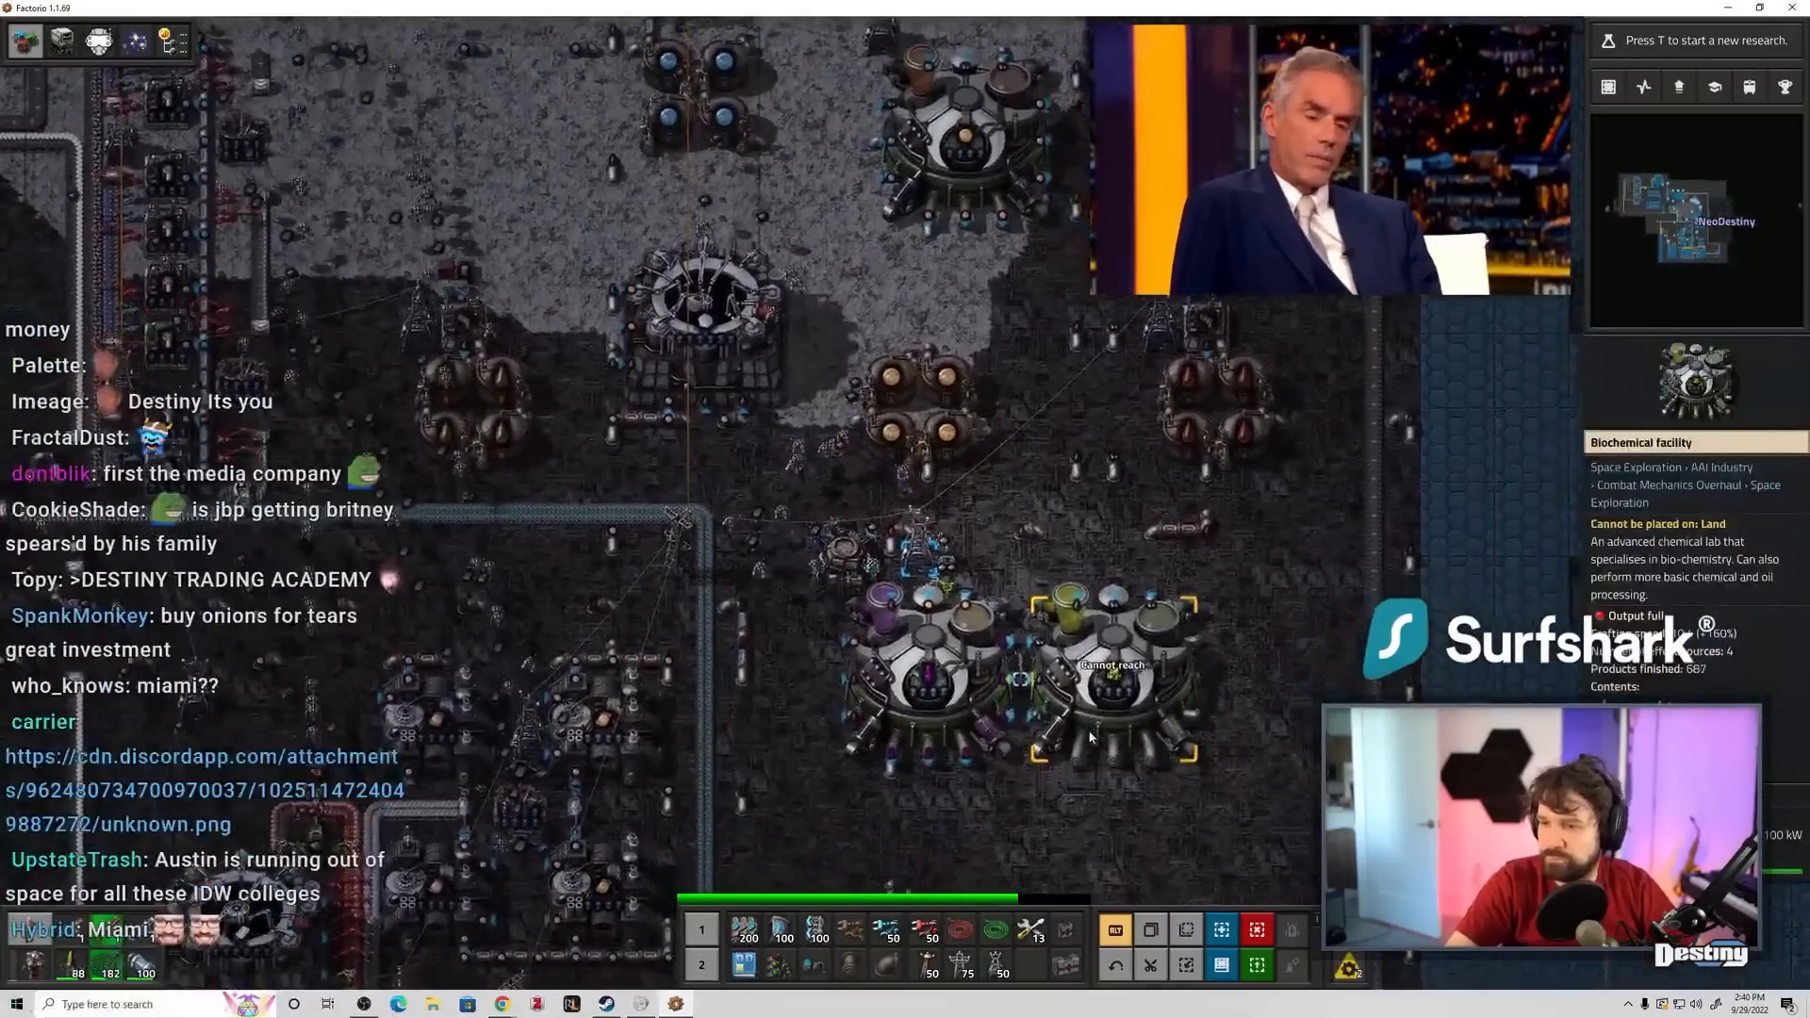
- Give the pump's Enabled condition a fluid signal
{"action": "left_click", "coordinate": [1114, 684]}
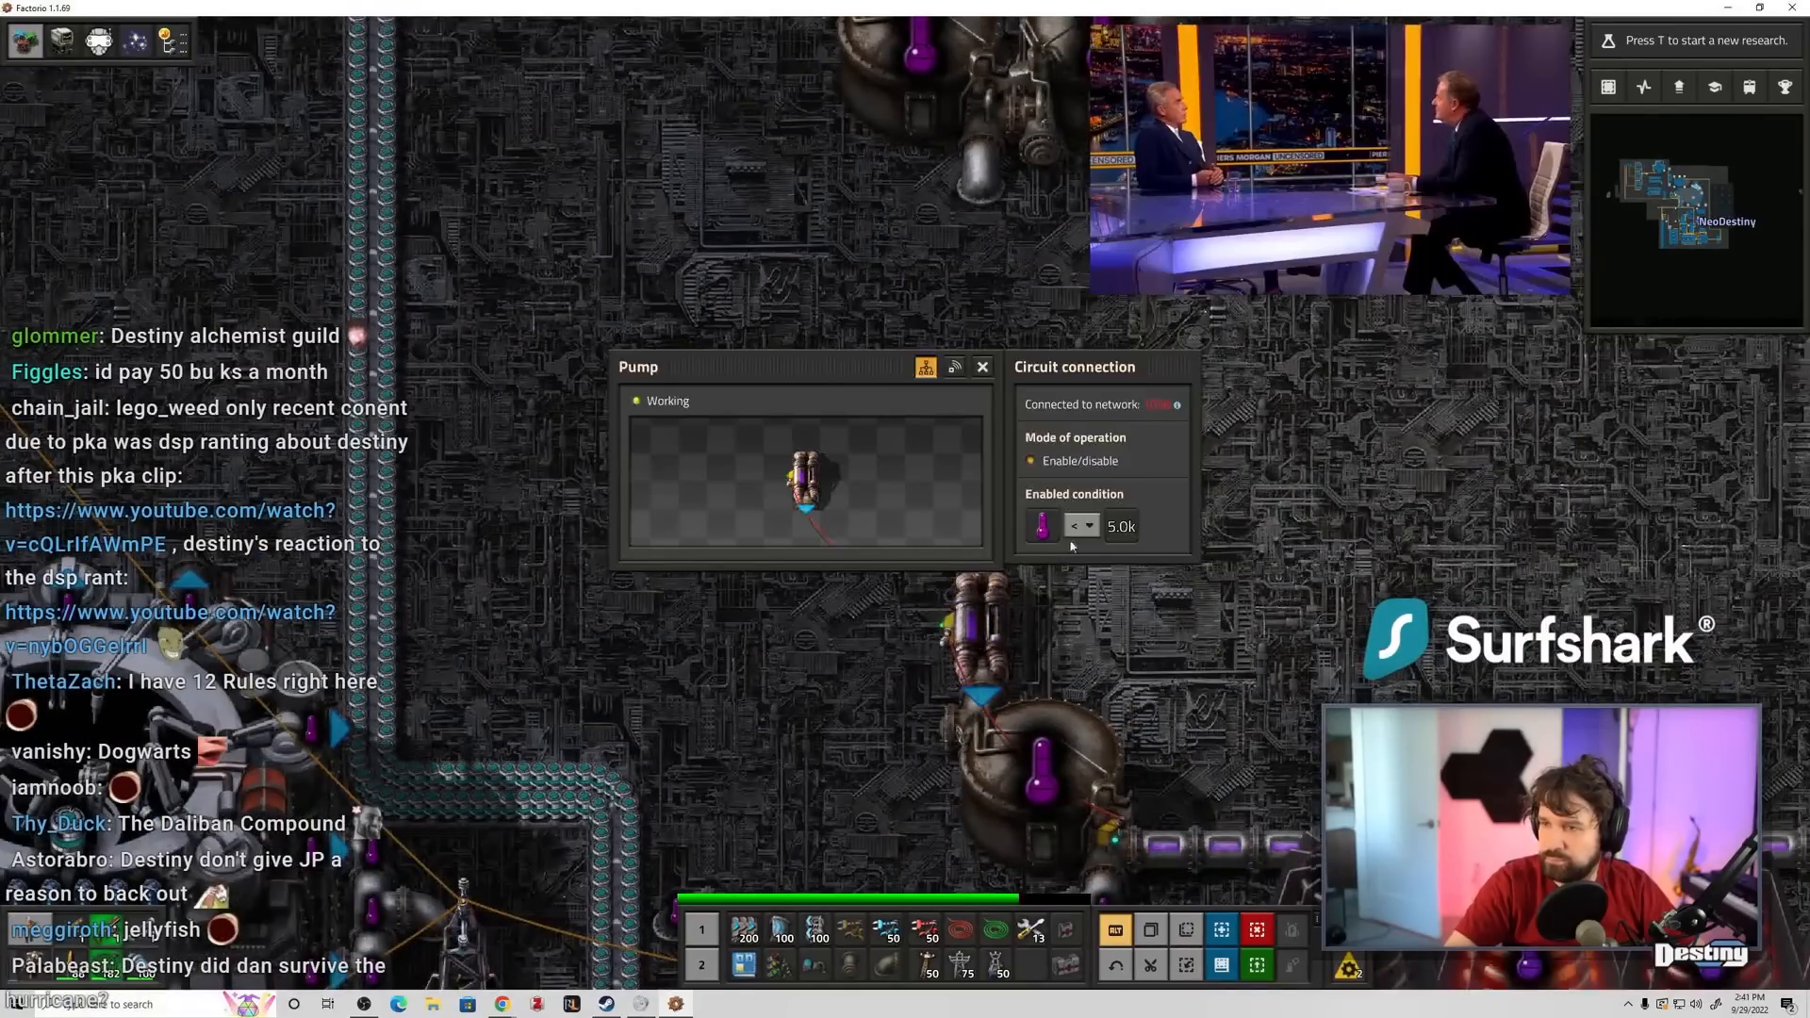
{"action": "left_click", "coordinate": [1042, 524]}
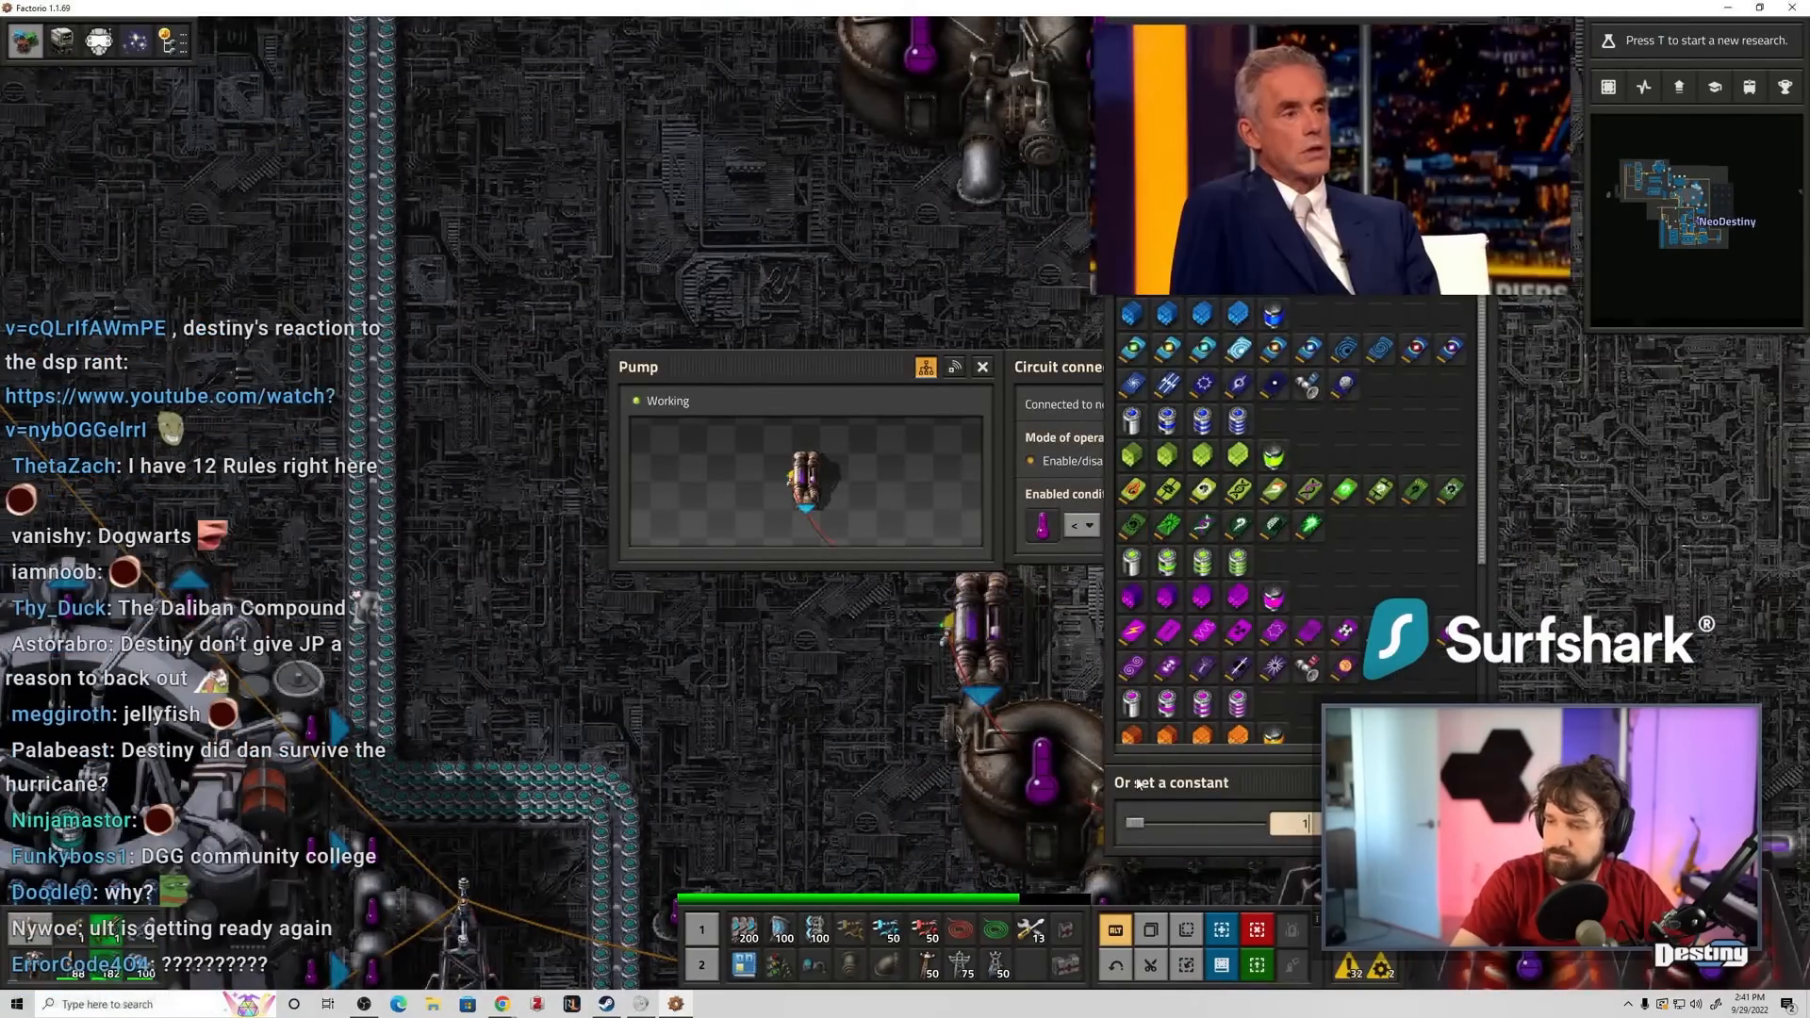
{"action": "left_click", "coordinate": [977, 368]}
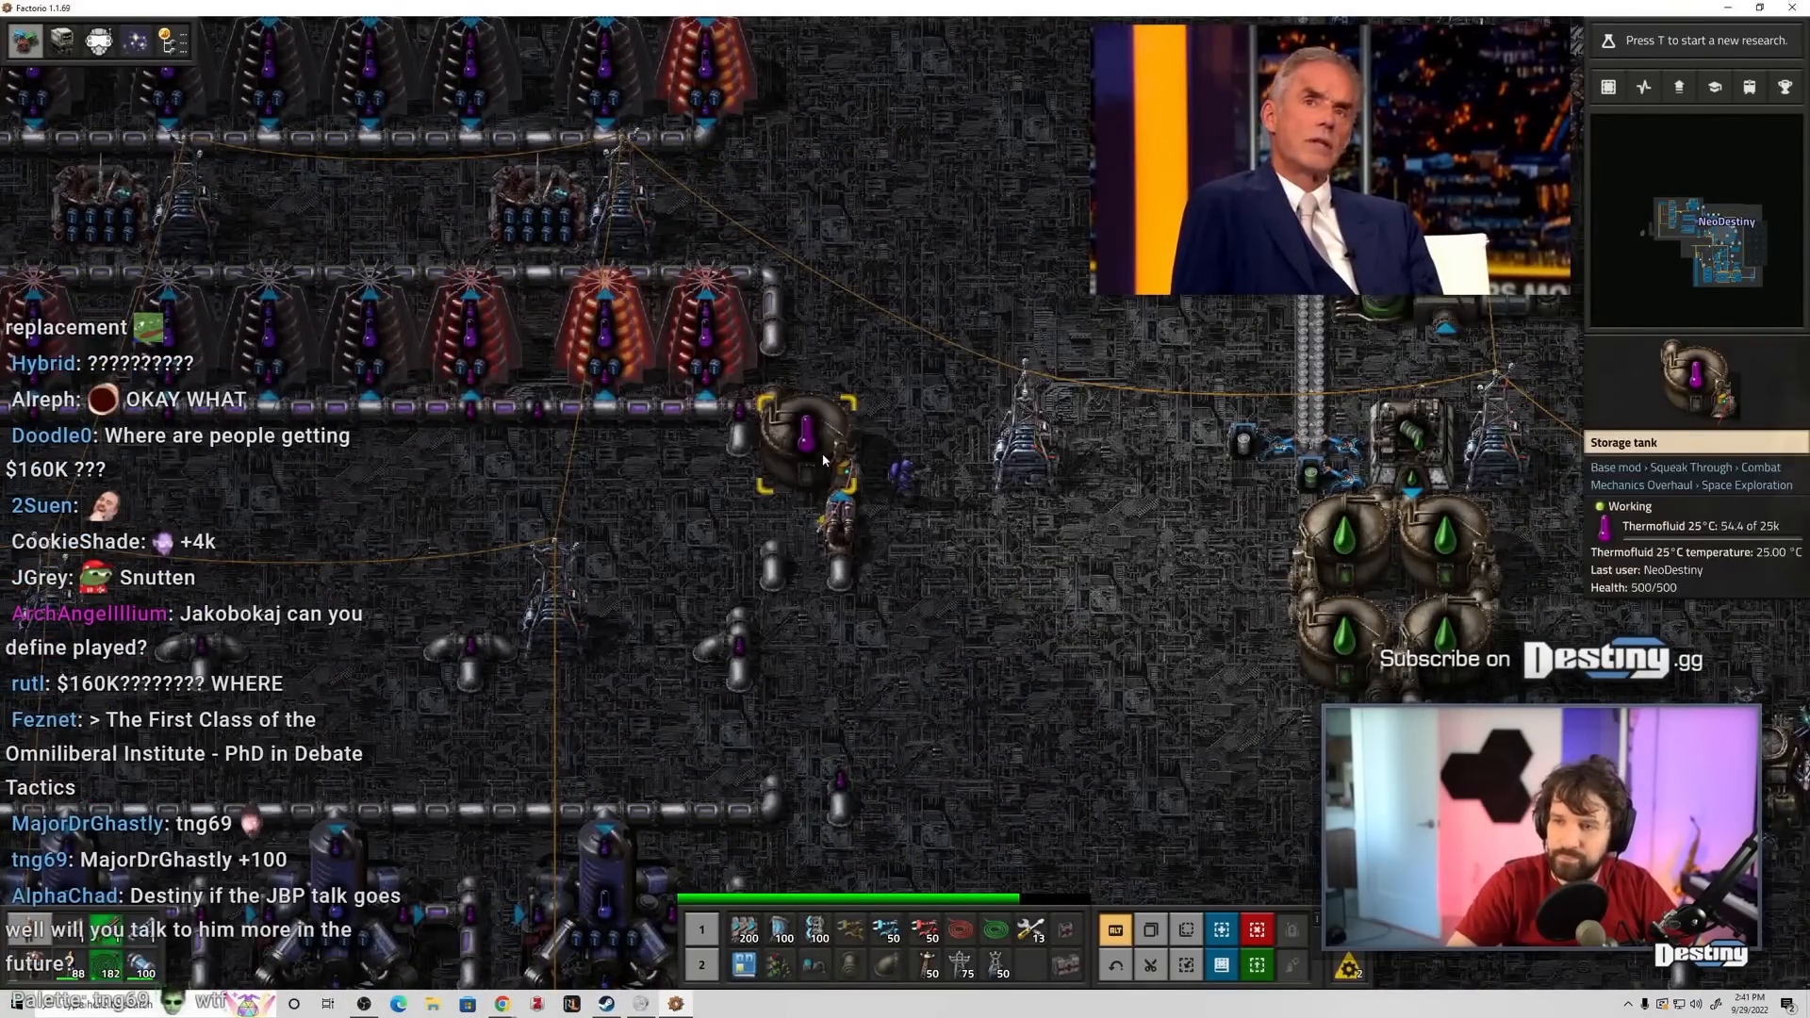
- Check the Thermofluid storage tank is filling, then leave the game view
{"action": "left_click", "coordinate": [807, 442]}
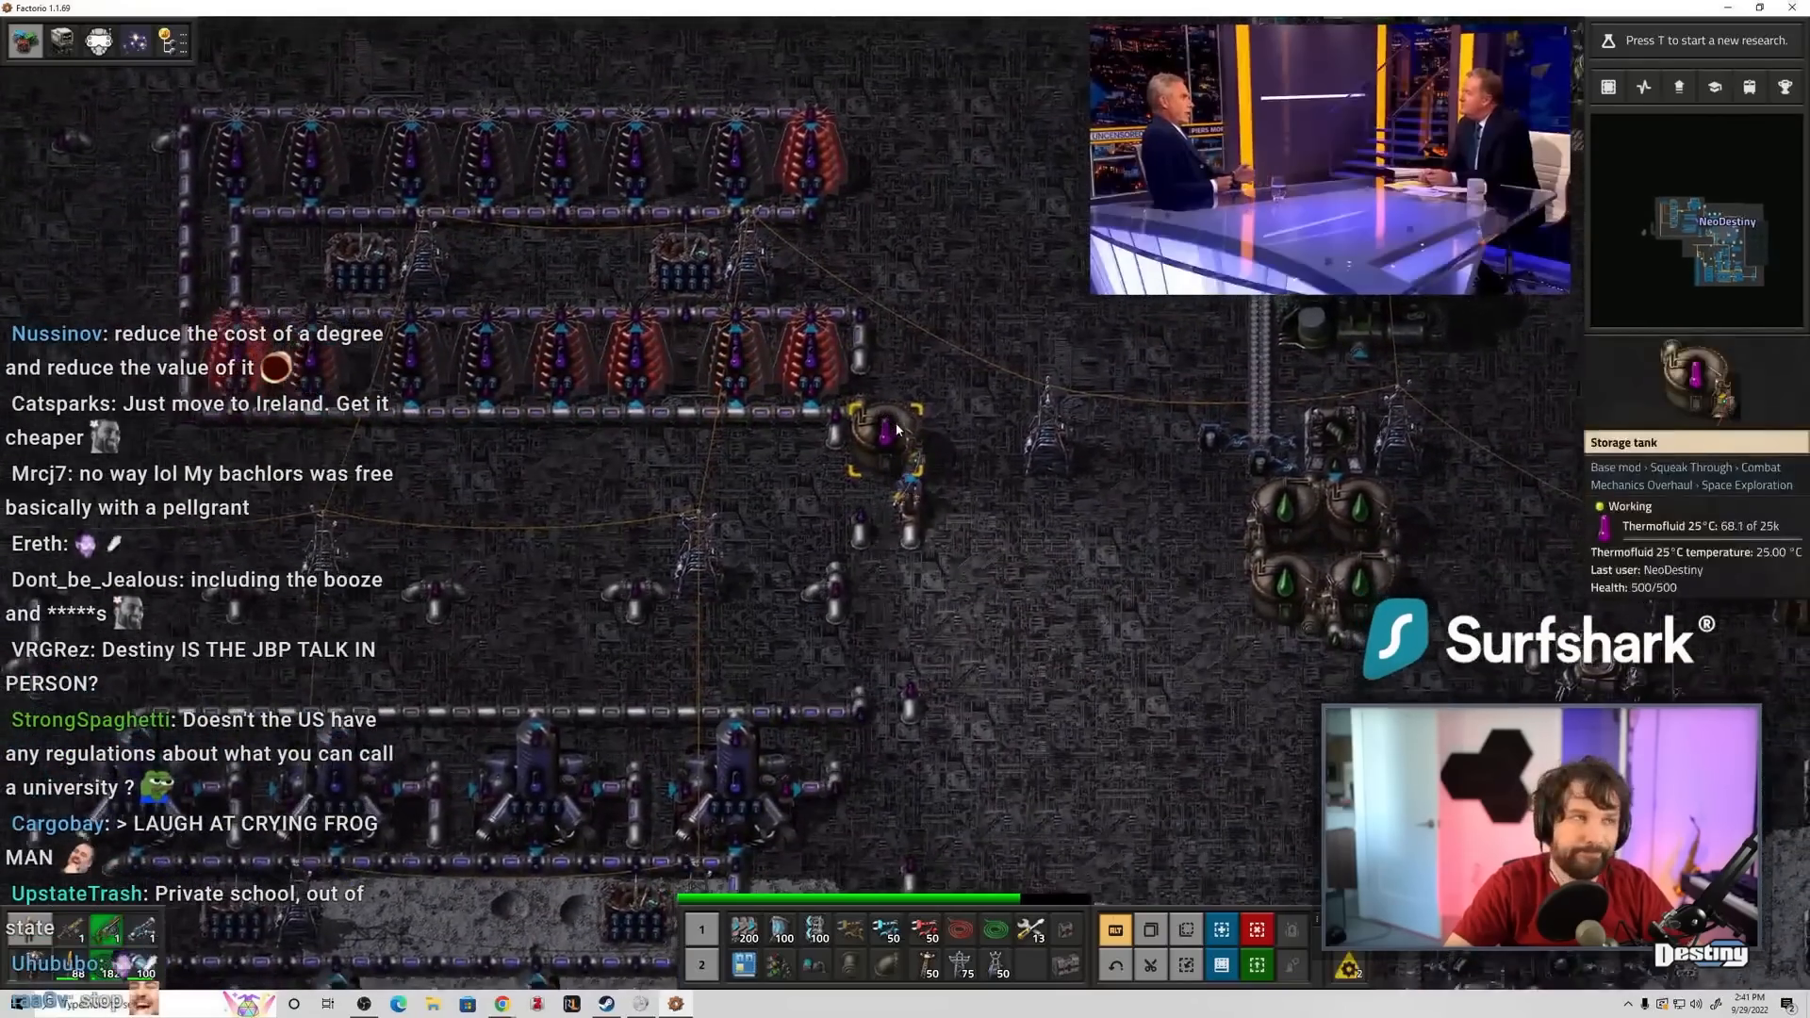
{"action": "left_click", "coordinate": [890, 443]}
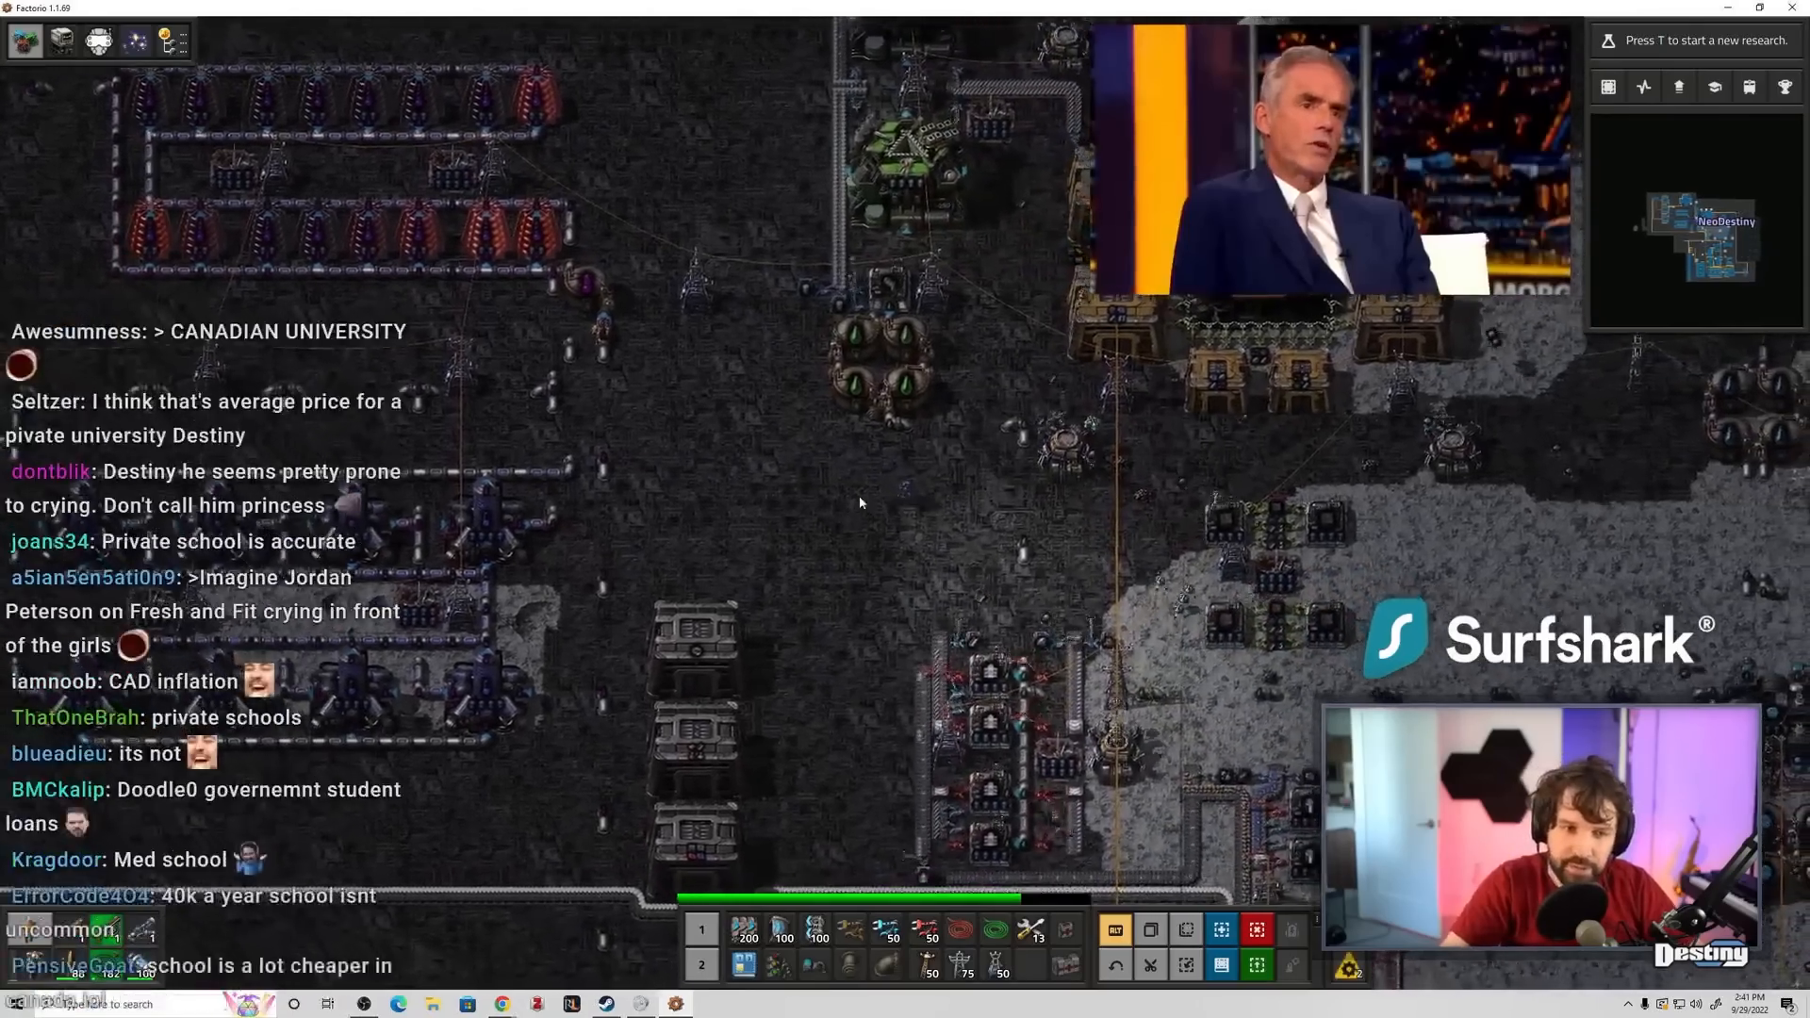
{"action": "key", "text": "Escape"}
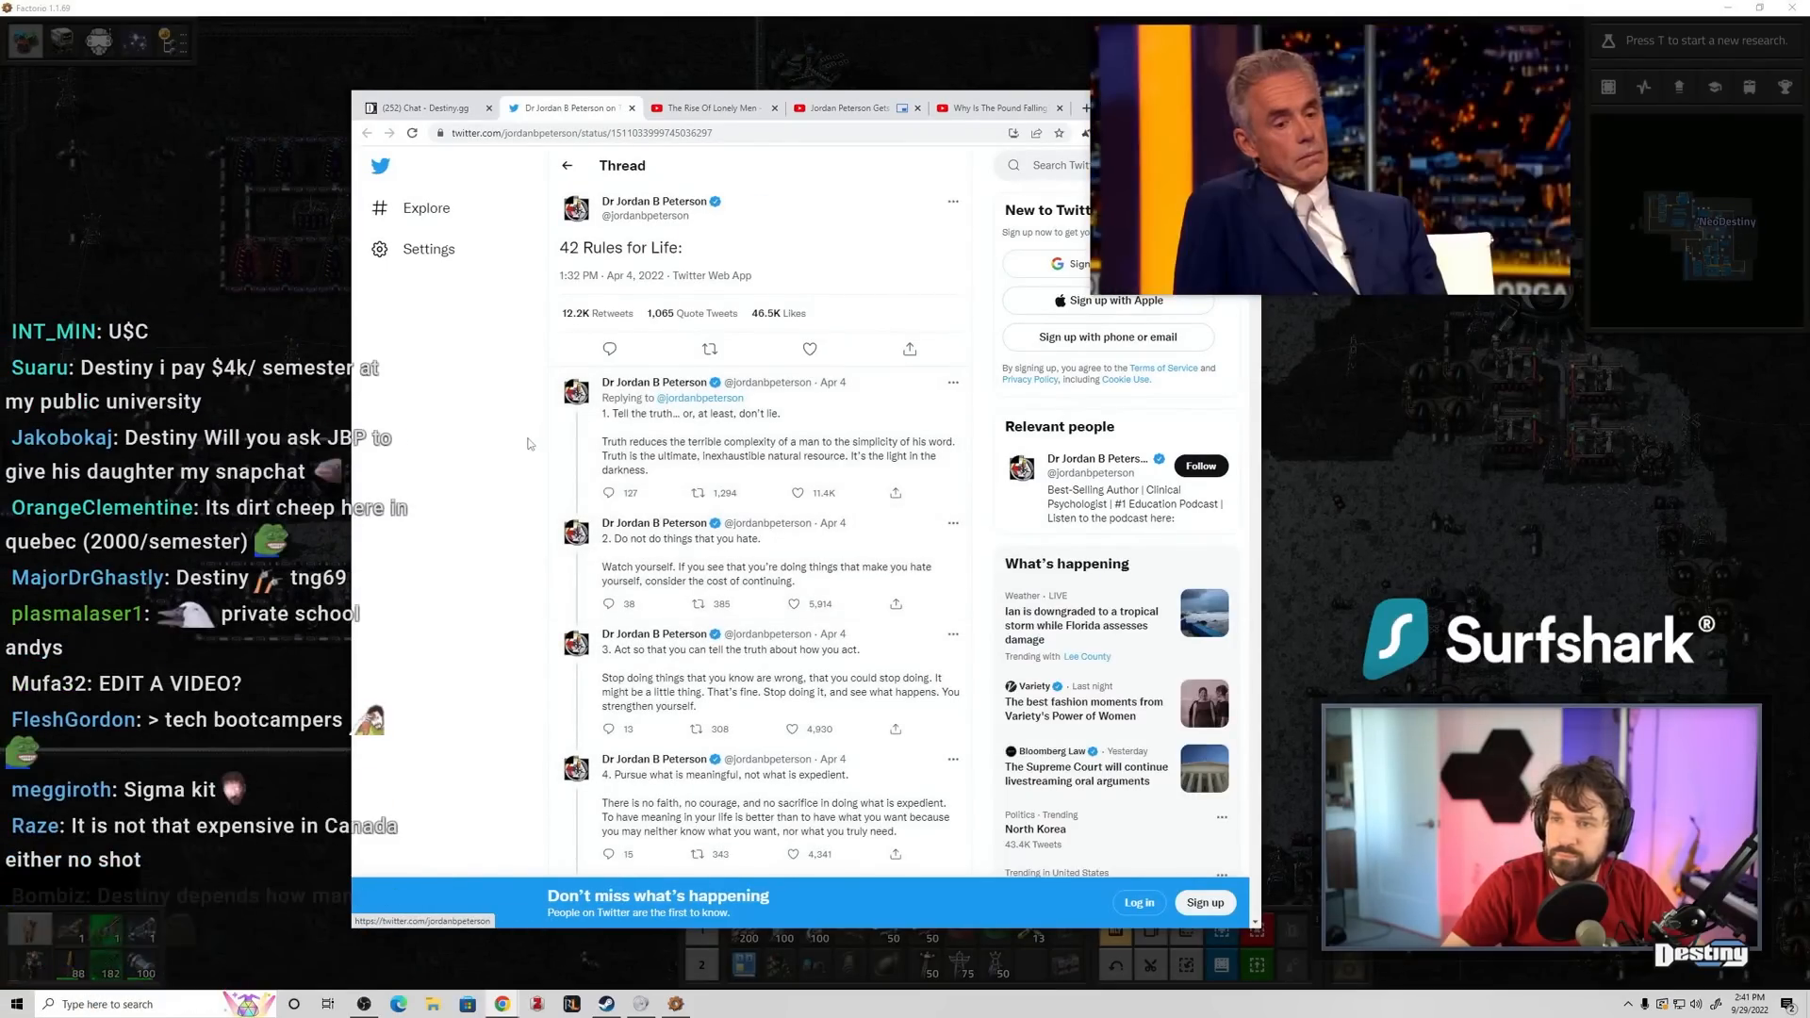
- Scroll the '42 Rules for Life' thread down toward rules 15–19, closing the floating interview video
{"action": "scroll", "scroll_direction": "down", "scroll_amount": 3}
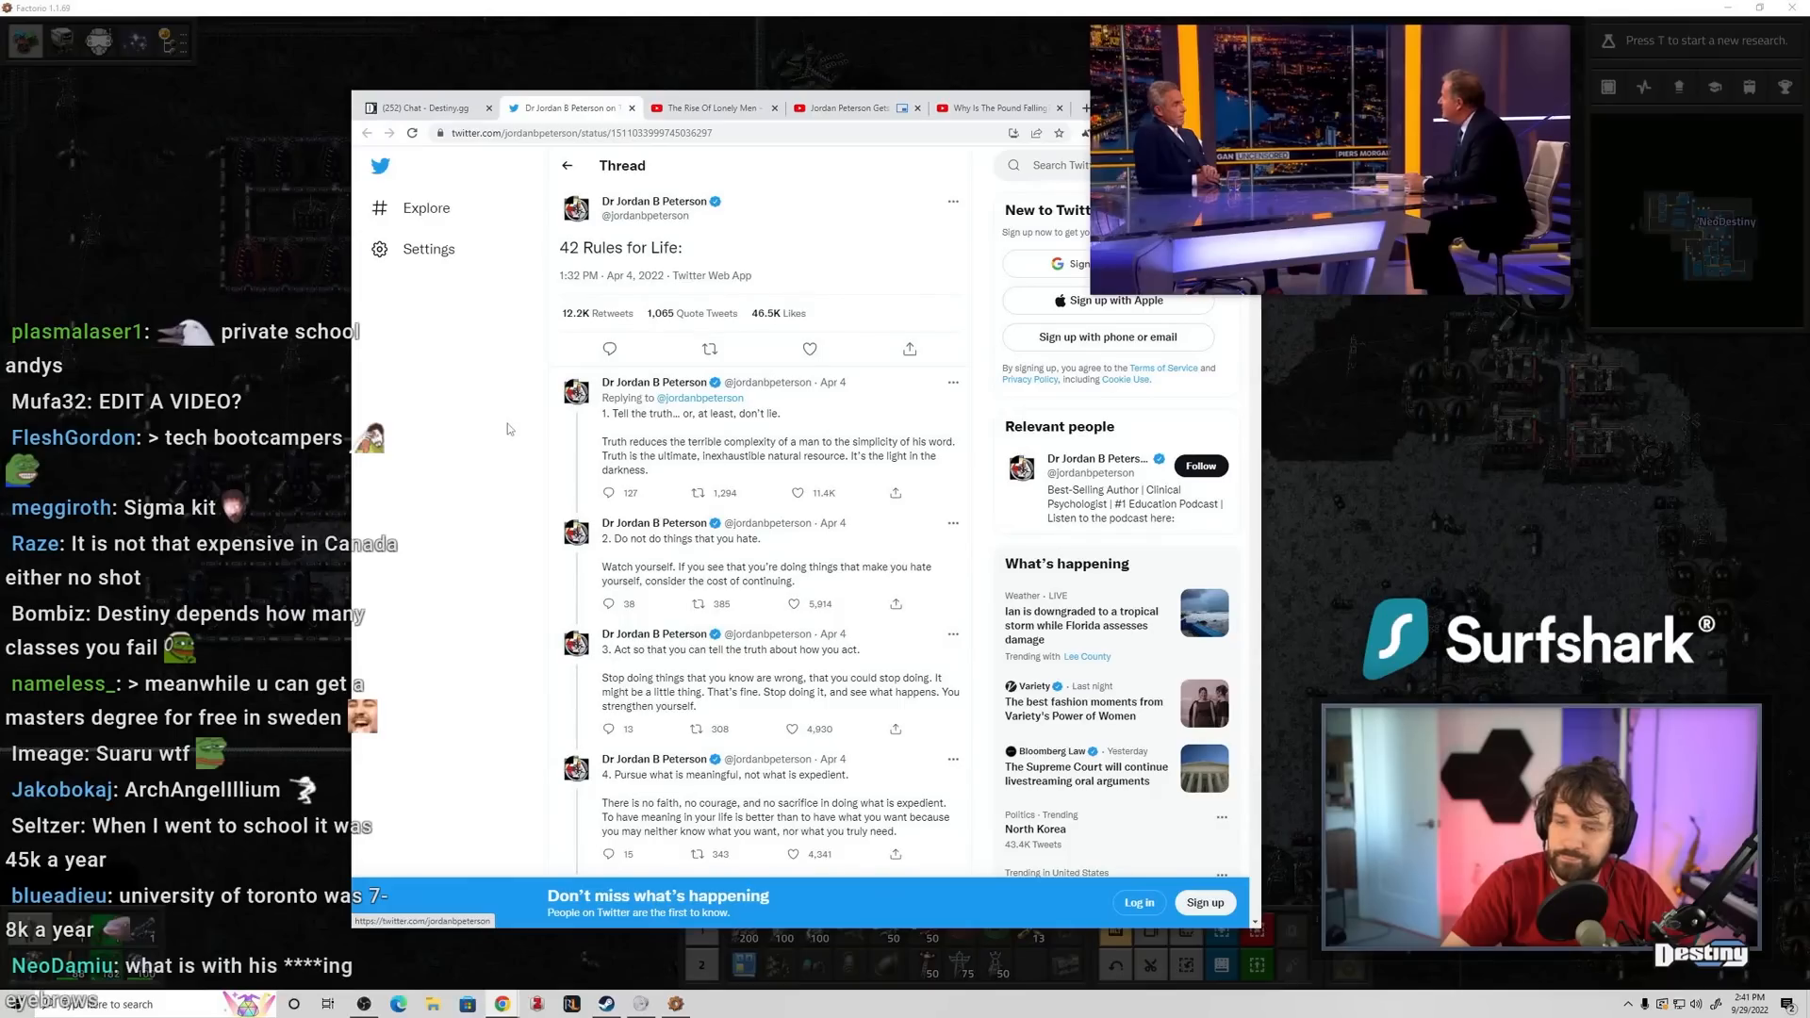
{"action": "scroll", "scroll_direction": "down", "scroll_amount": 3}
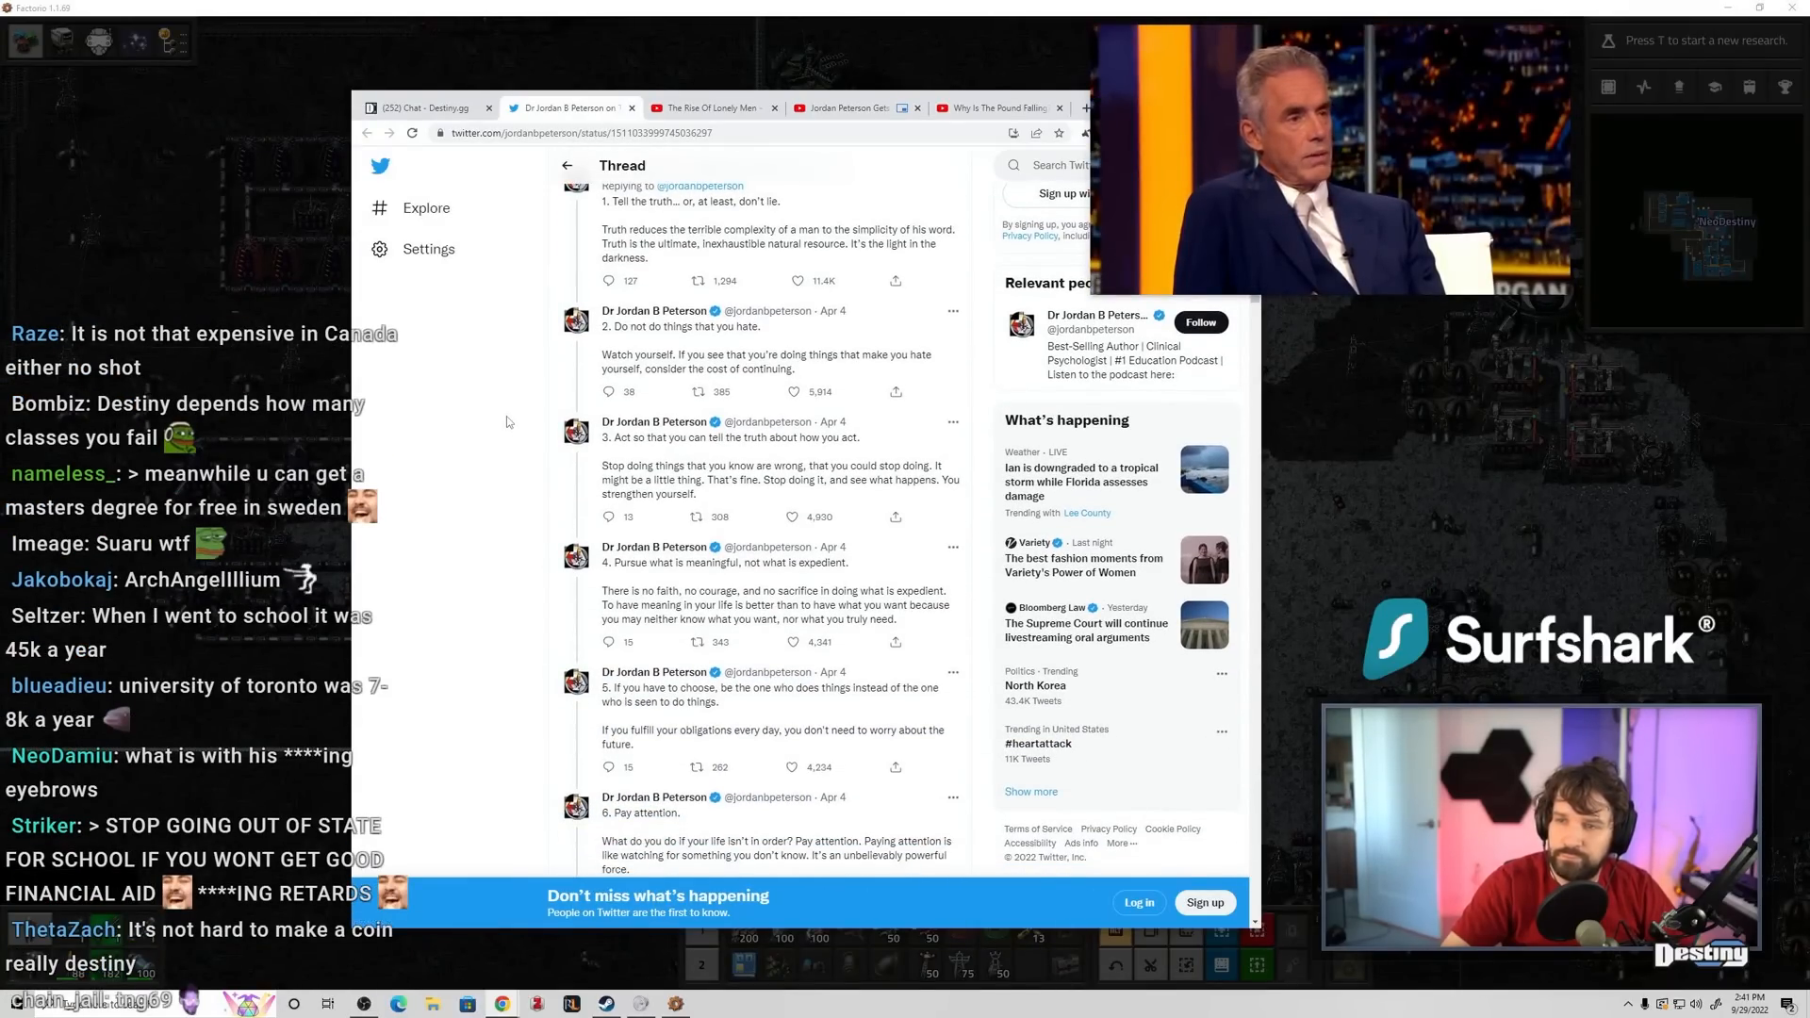
{"action": "scroll", "scroll_direction": "down", "scroll_amount": 3}
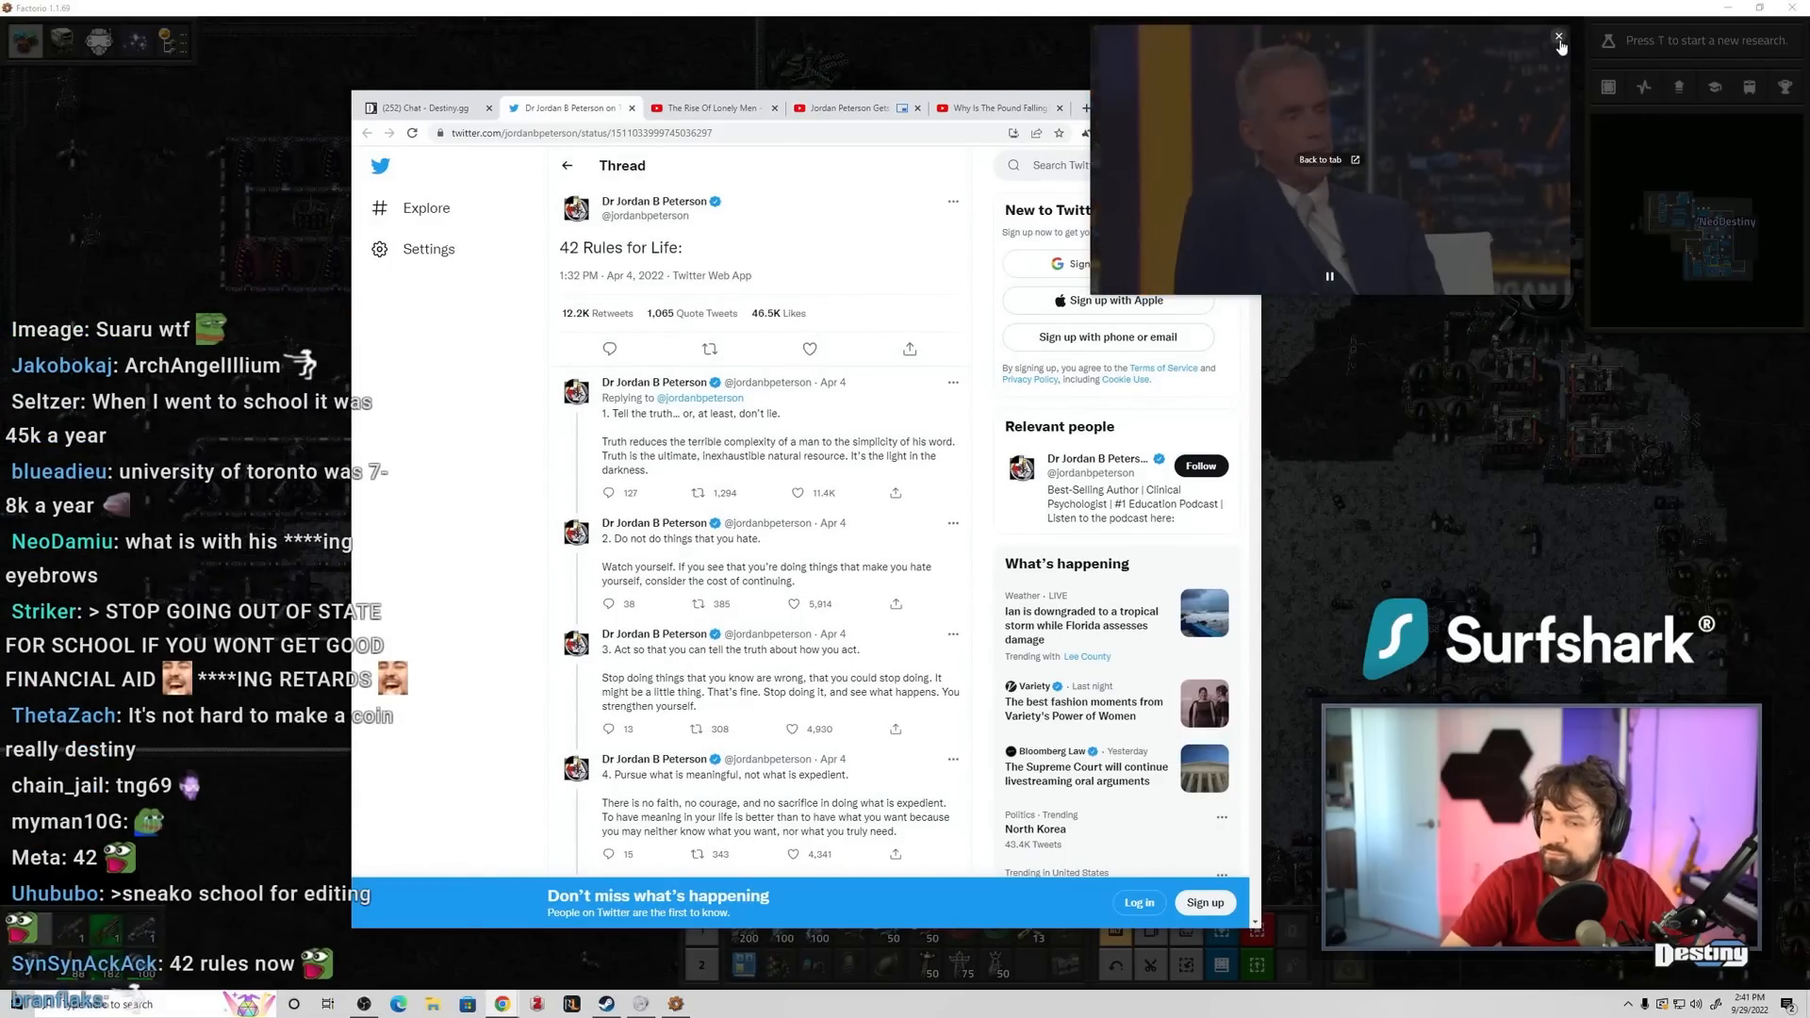
{"action": "left_click", "coordinate": [1555, 34]}
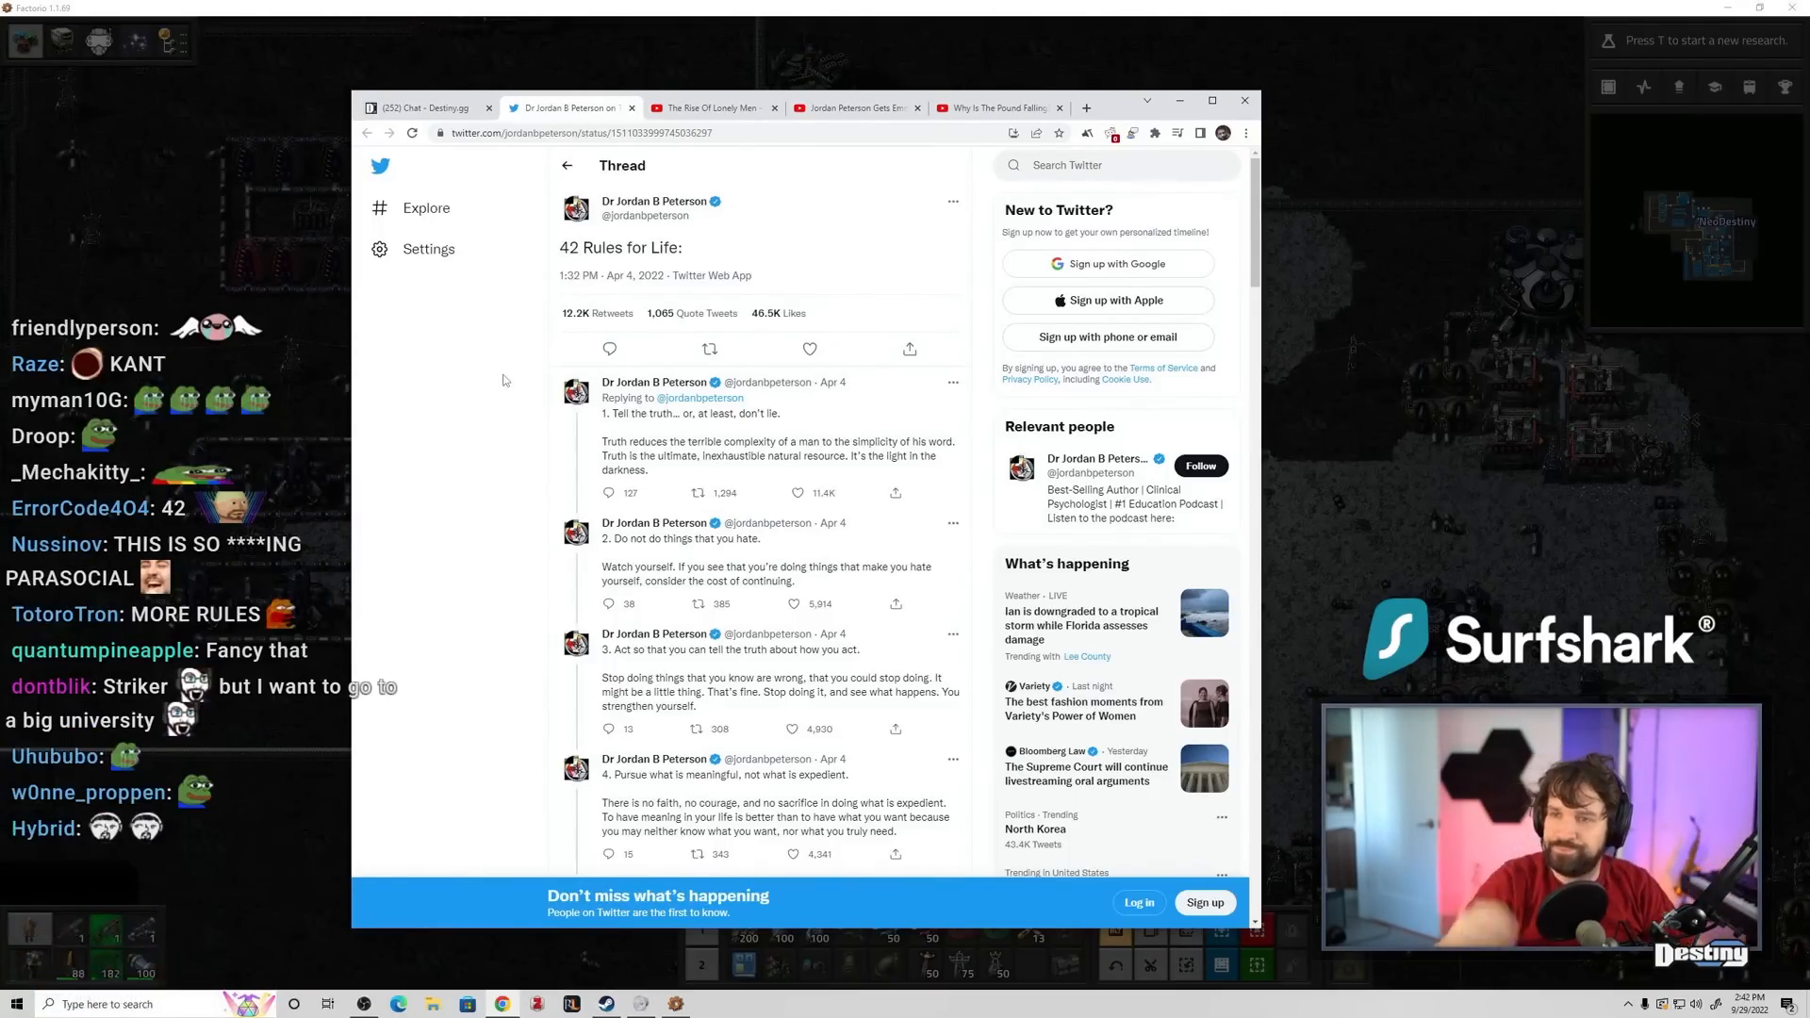
{"action": "scroll", "scroll_direction": "down", "scroll_amount": 3}
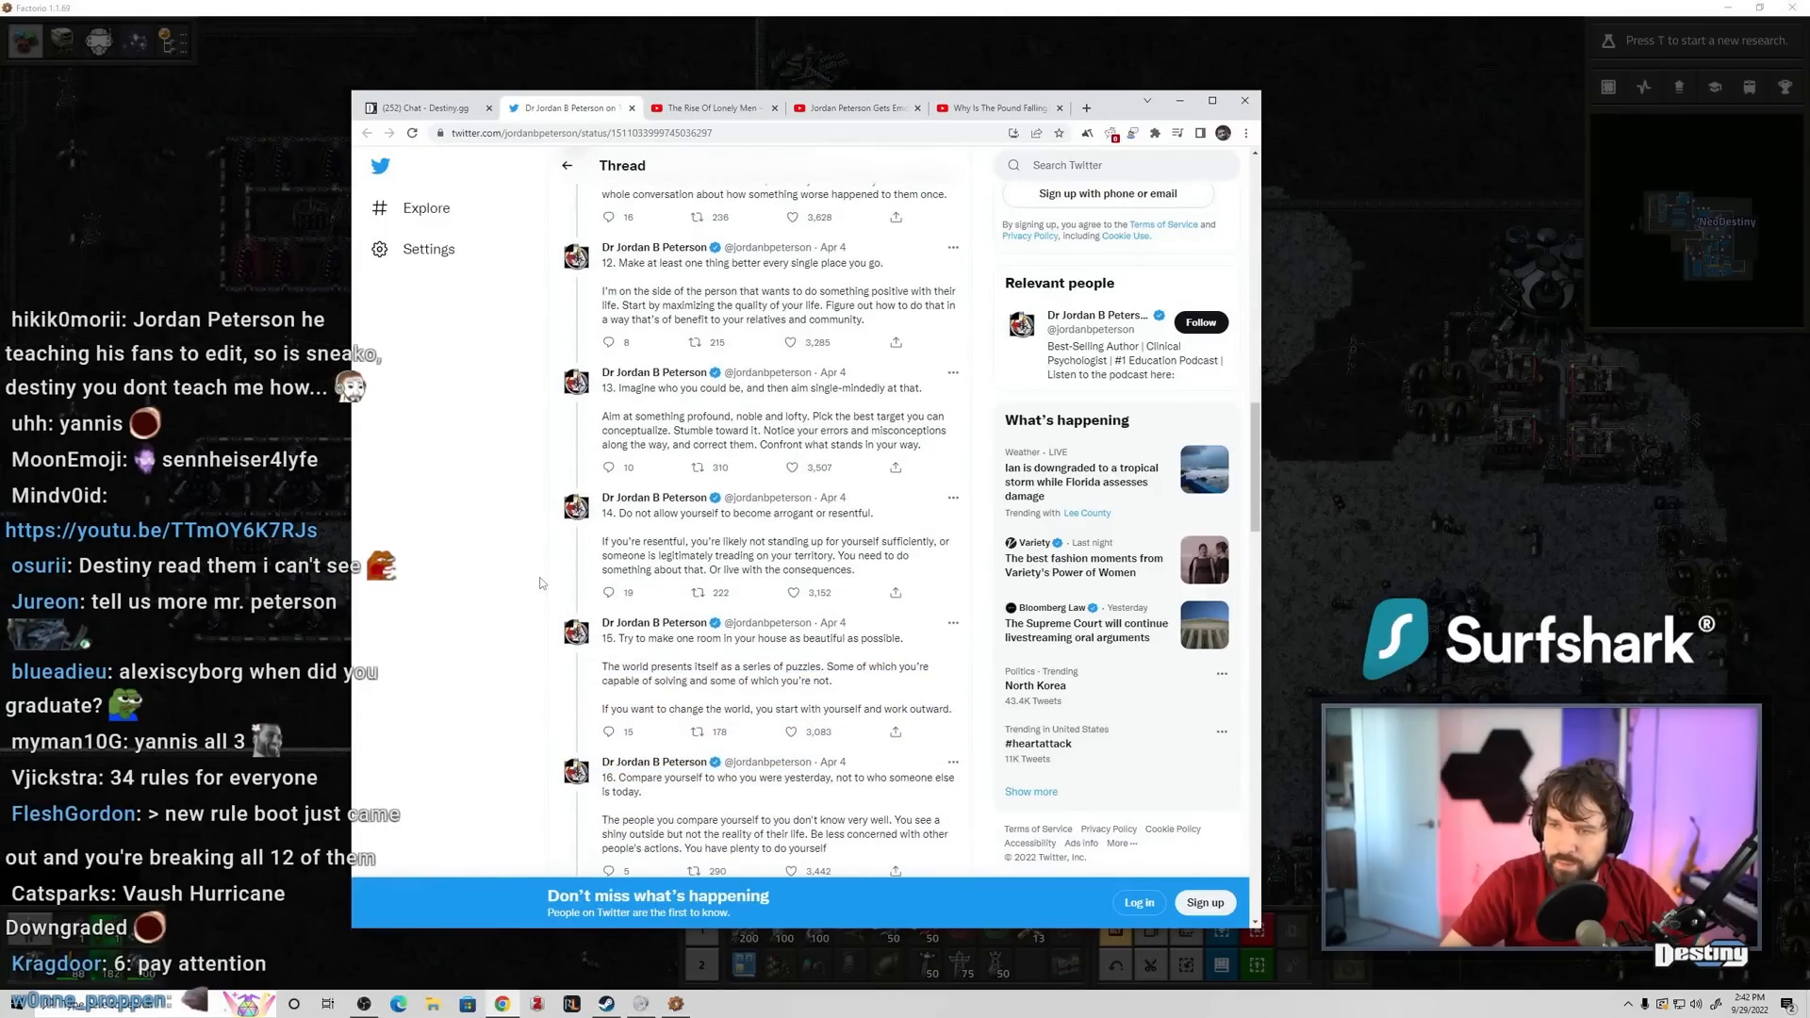
{"action": "scroll", "scroll_direction": "down", "scroll_amount": 3}
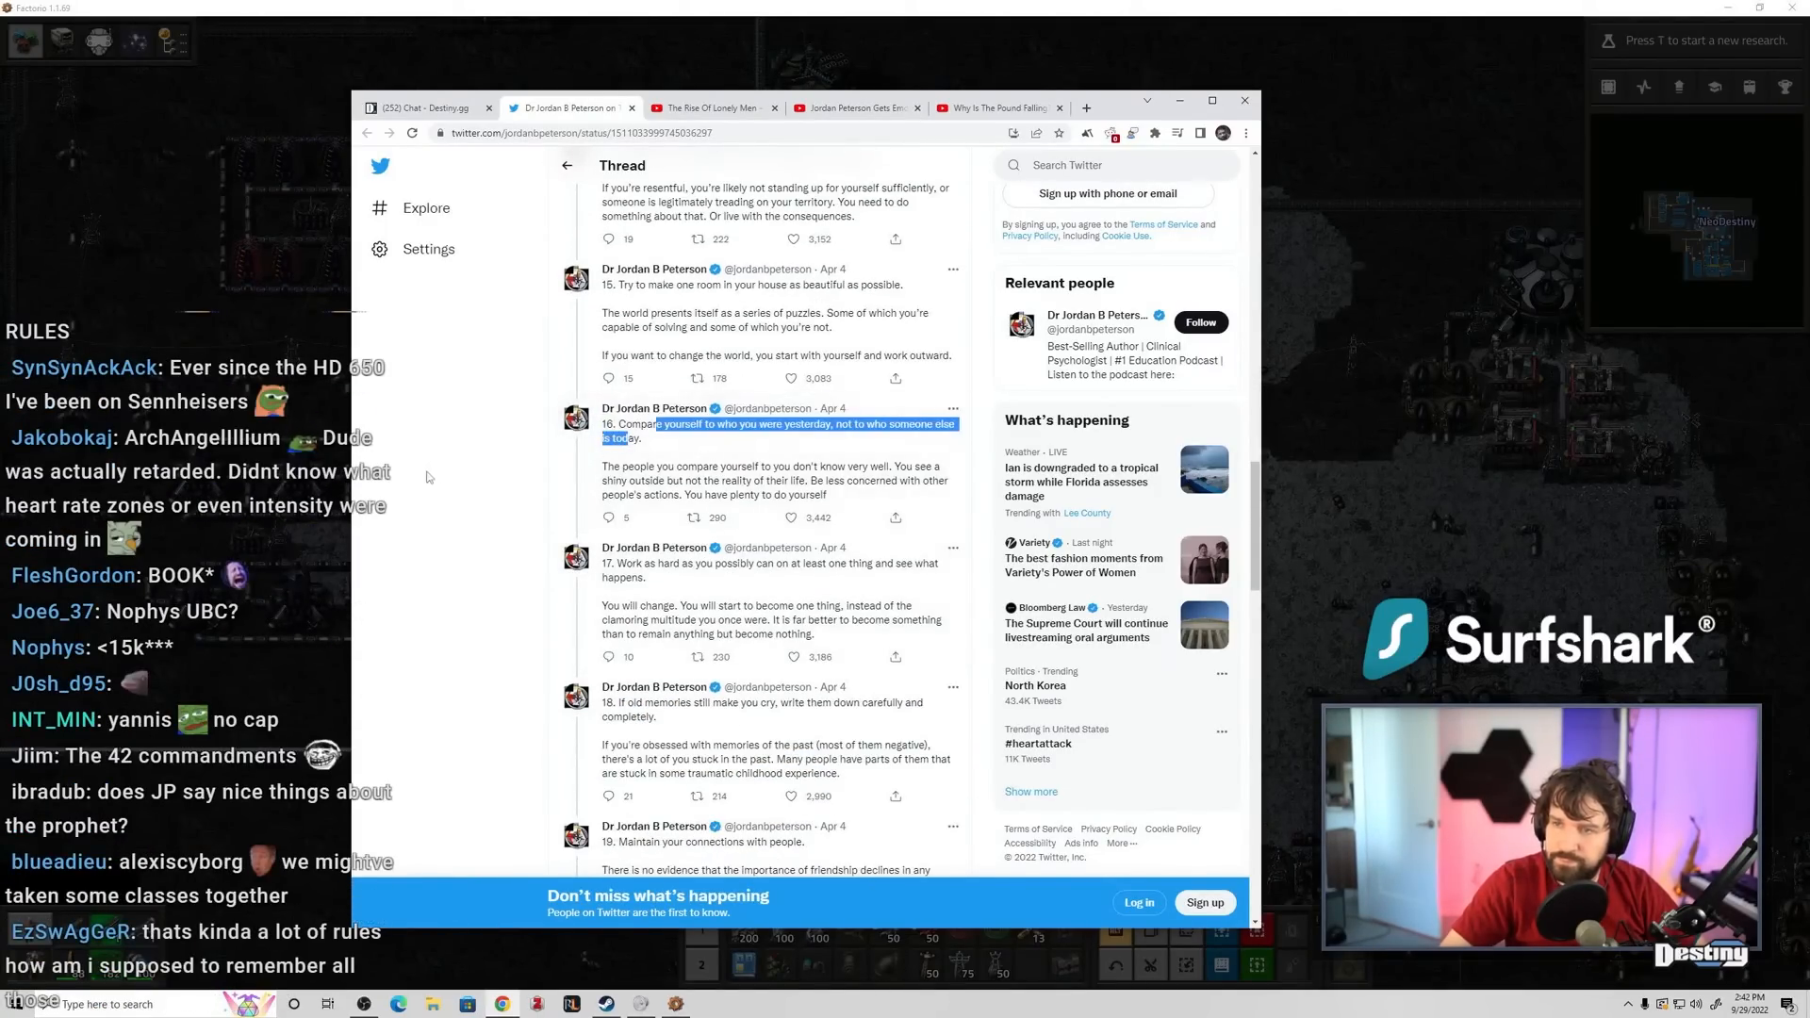
- Close the Twitter tab, skim the Destiny.gg chat, and switch back toward the game
{"action": "left_click", "coordinate": [430, 107]}
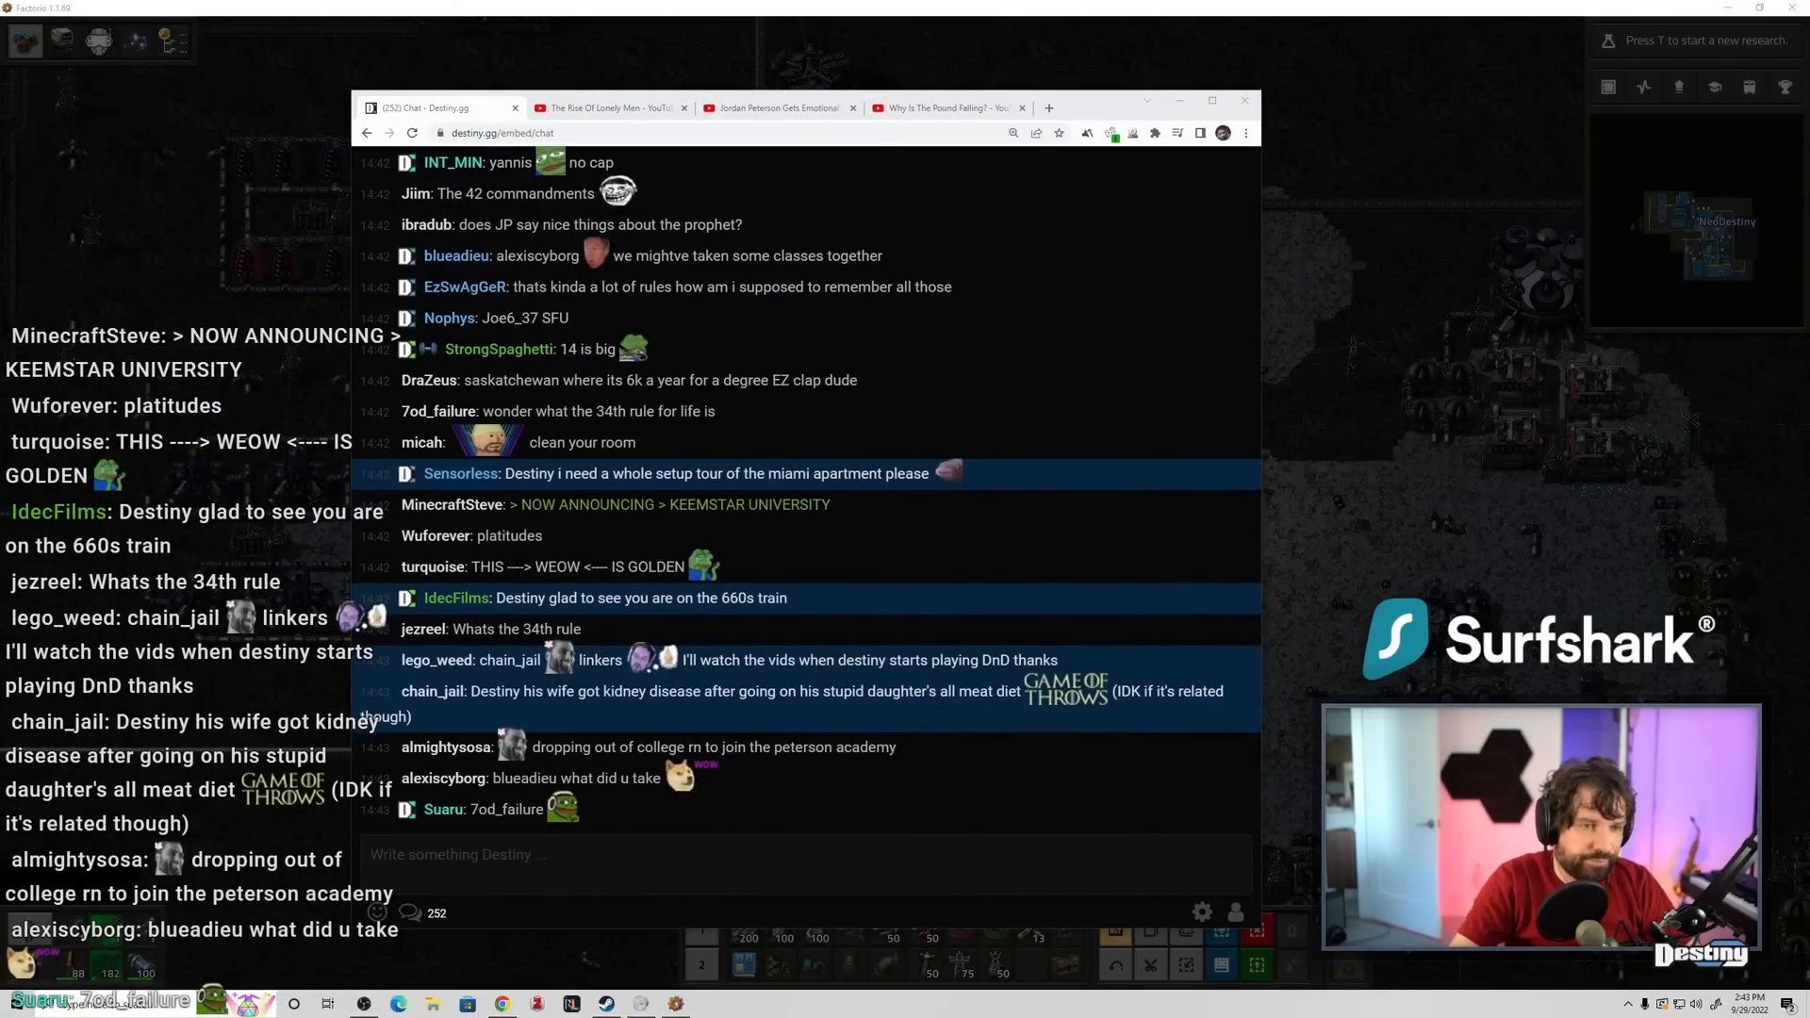
{"action": "scroll", "scroll_direction": "down", "scroll_amount": 3}
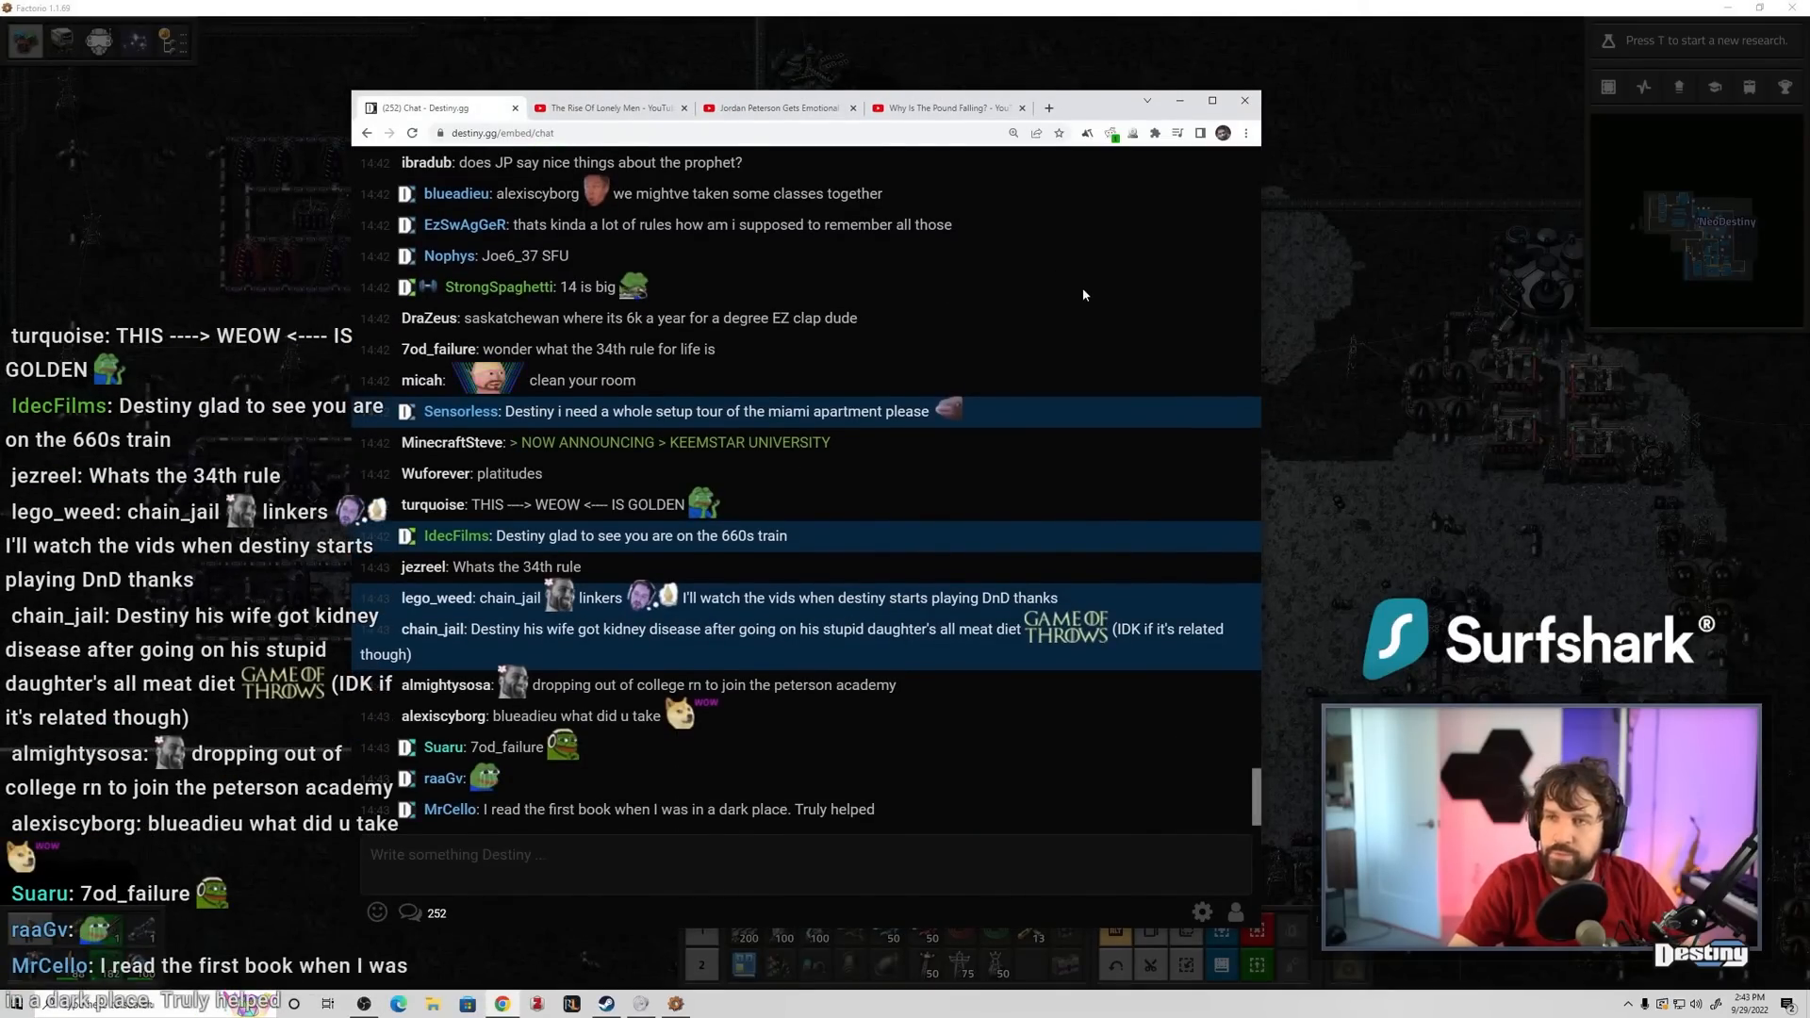
{"action": "left_click", "coordinate": [778, 107]}
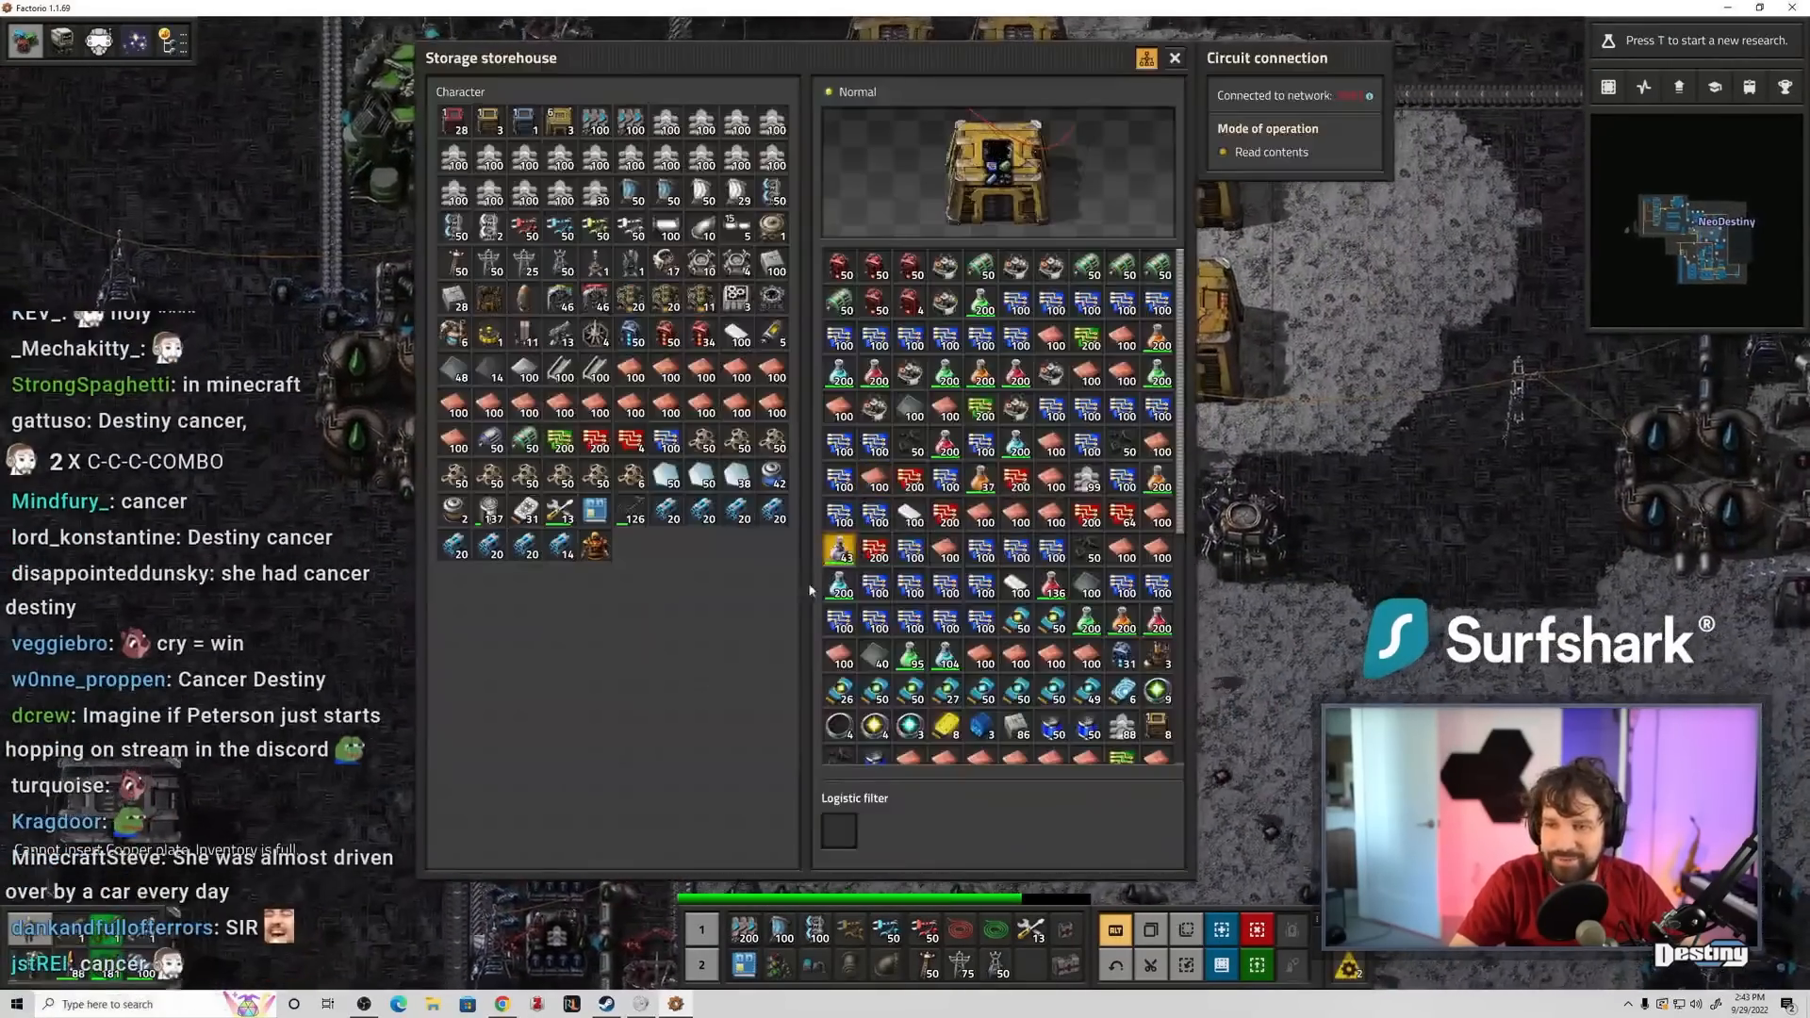
- Close the Factorio game window, landing on Steam's library page
{"action": "left_click", "coordinate": [1174, 57]}
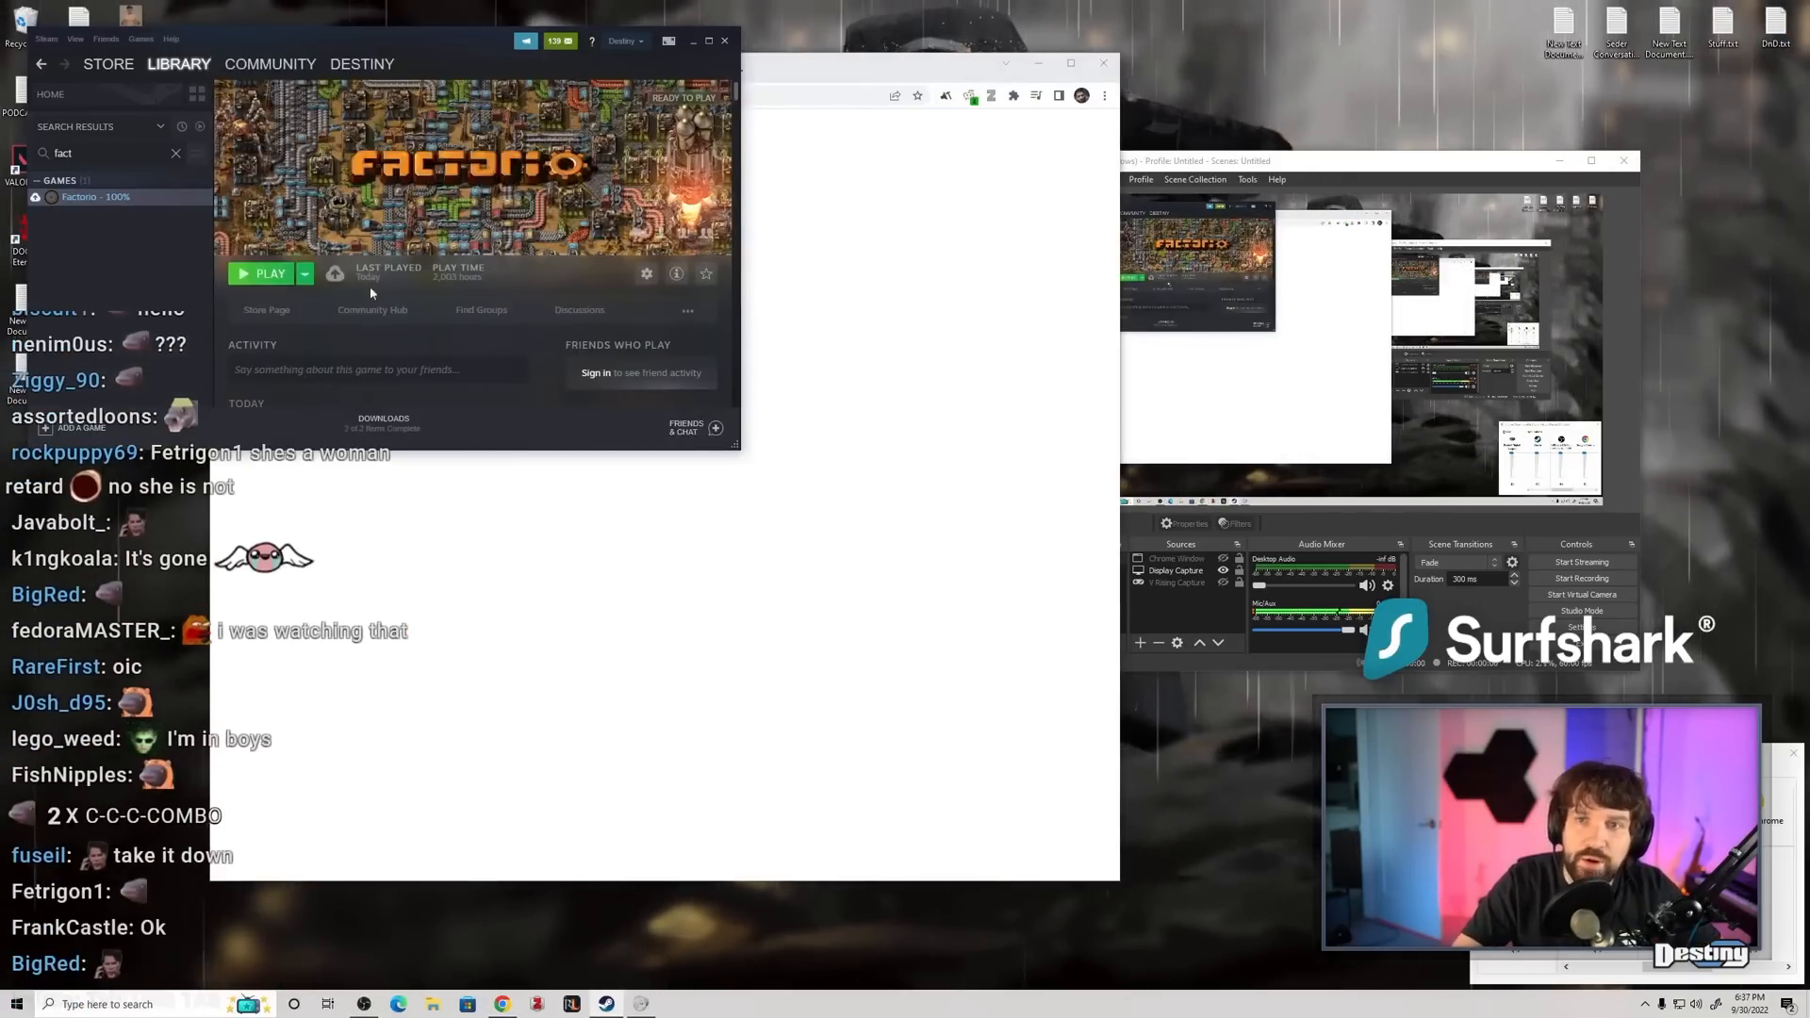
- Launch Factorio from the Steam Library via the green PLAY button
{"action": "left_click", "coordinate": [268, 274]}
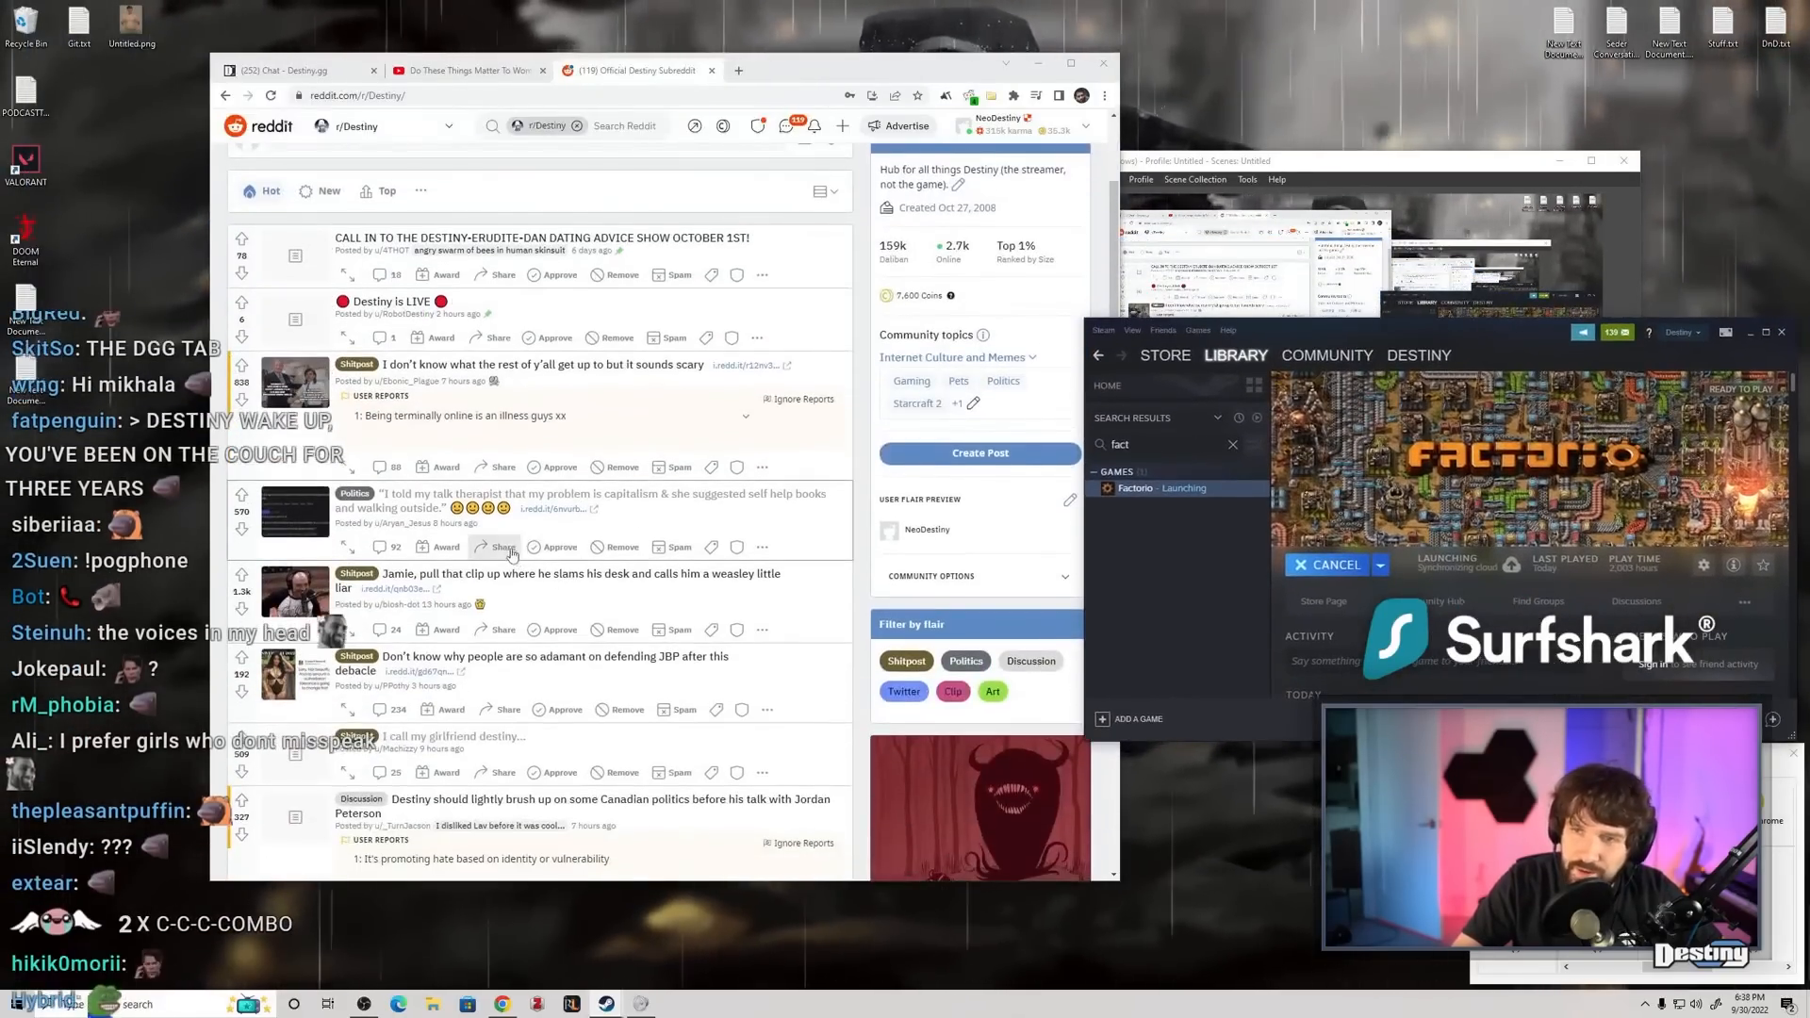
{"action": "scroll", "scroll_direction": "down", "scroll_amount": 3}
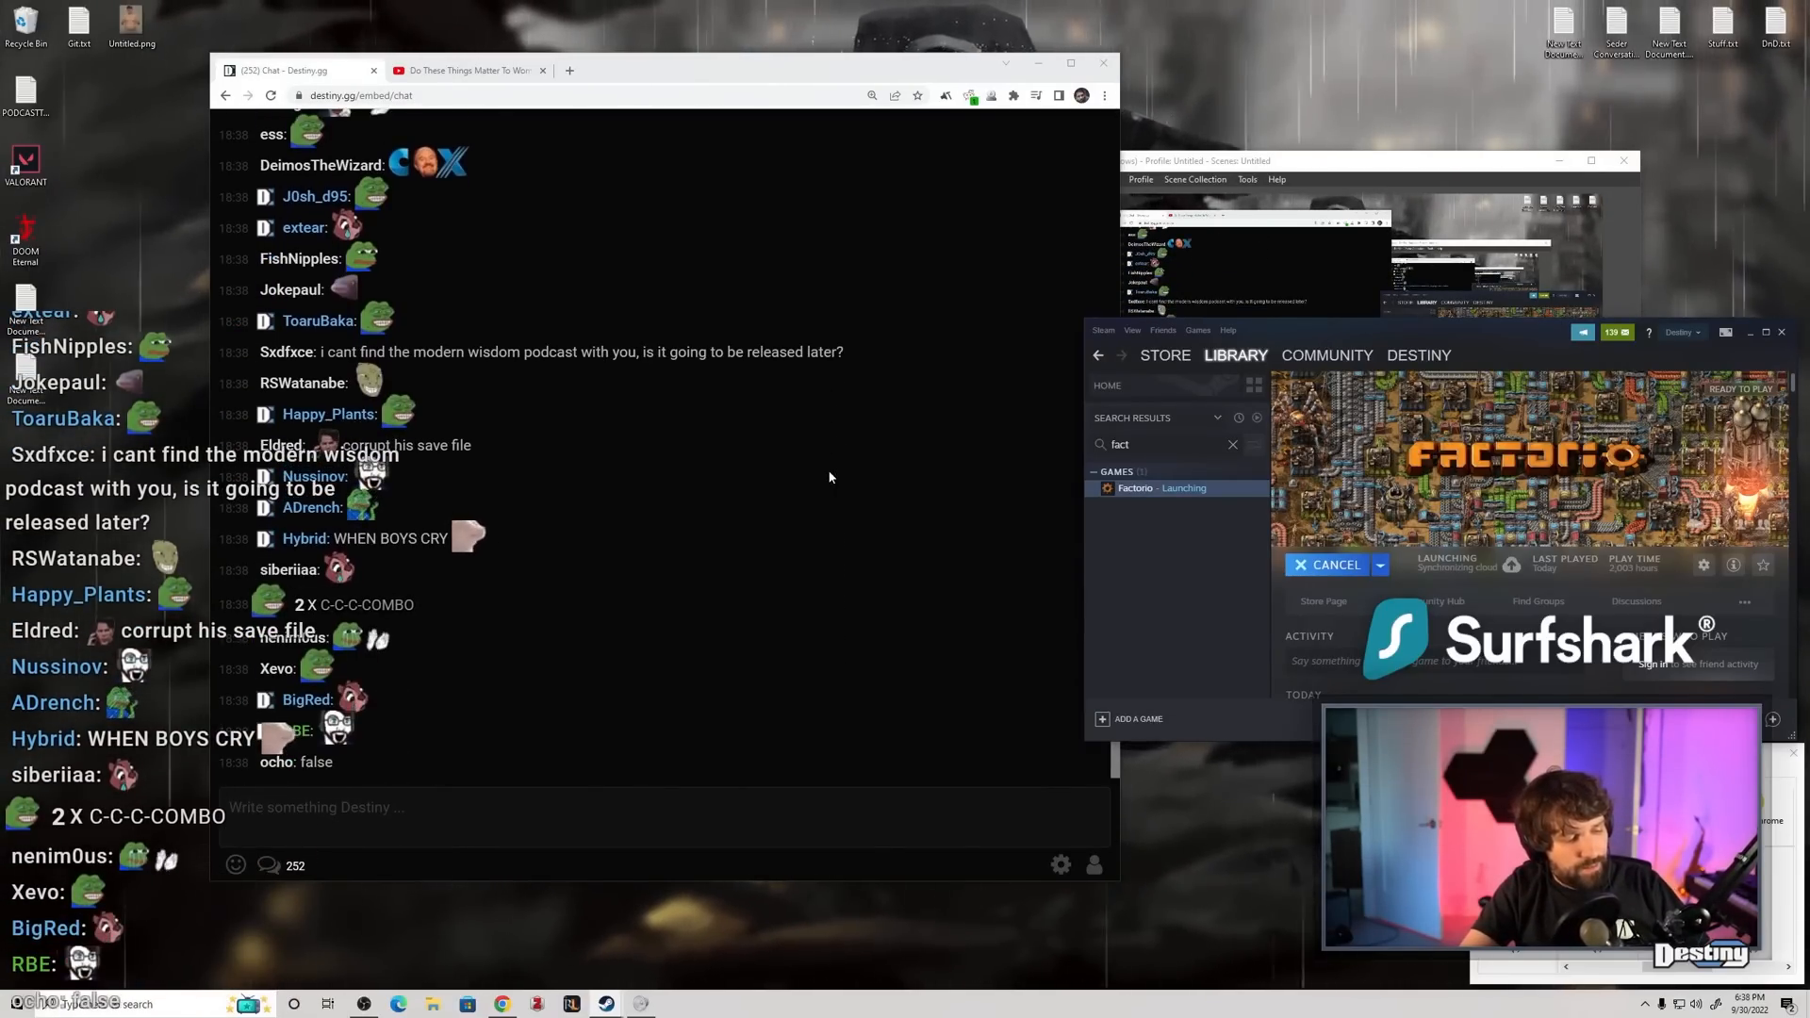
{"action": "scroll", "scroll_direction": "down", "scroll_amount": 3}
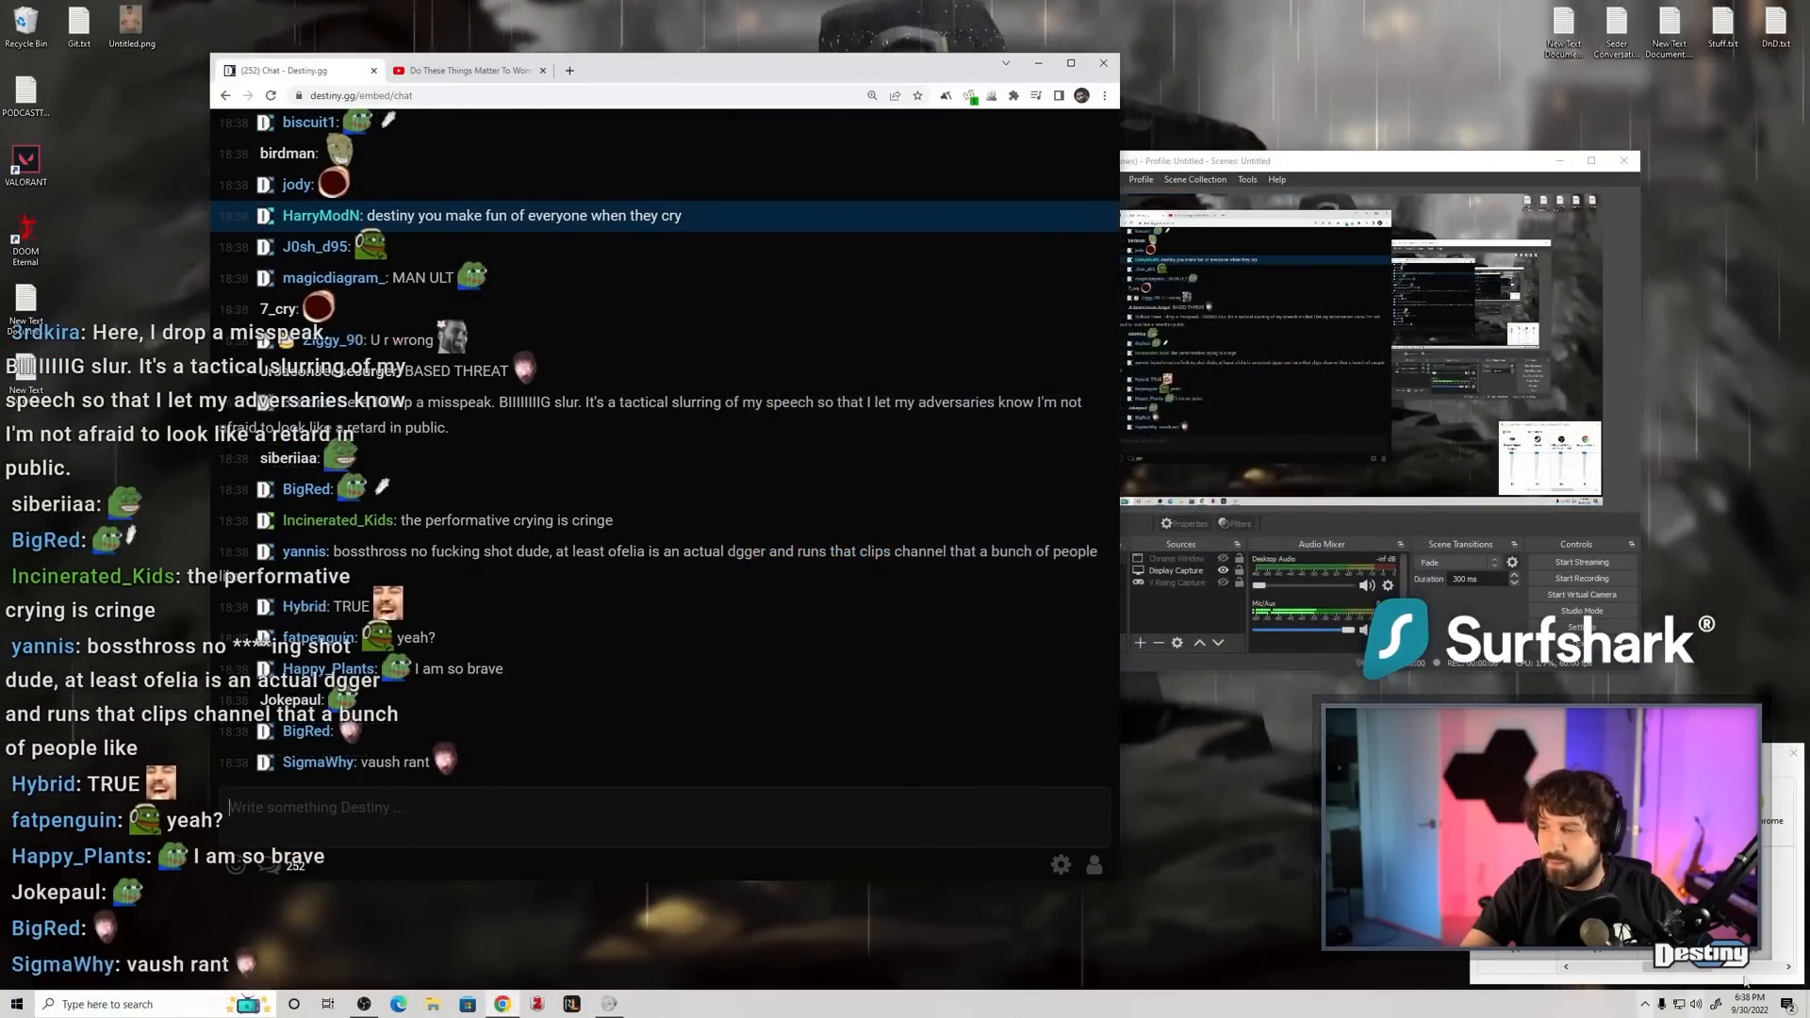
{"action": "scroll", "scroll_direction": "down", "scroll_amount": 3}
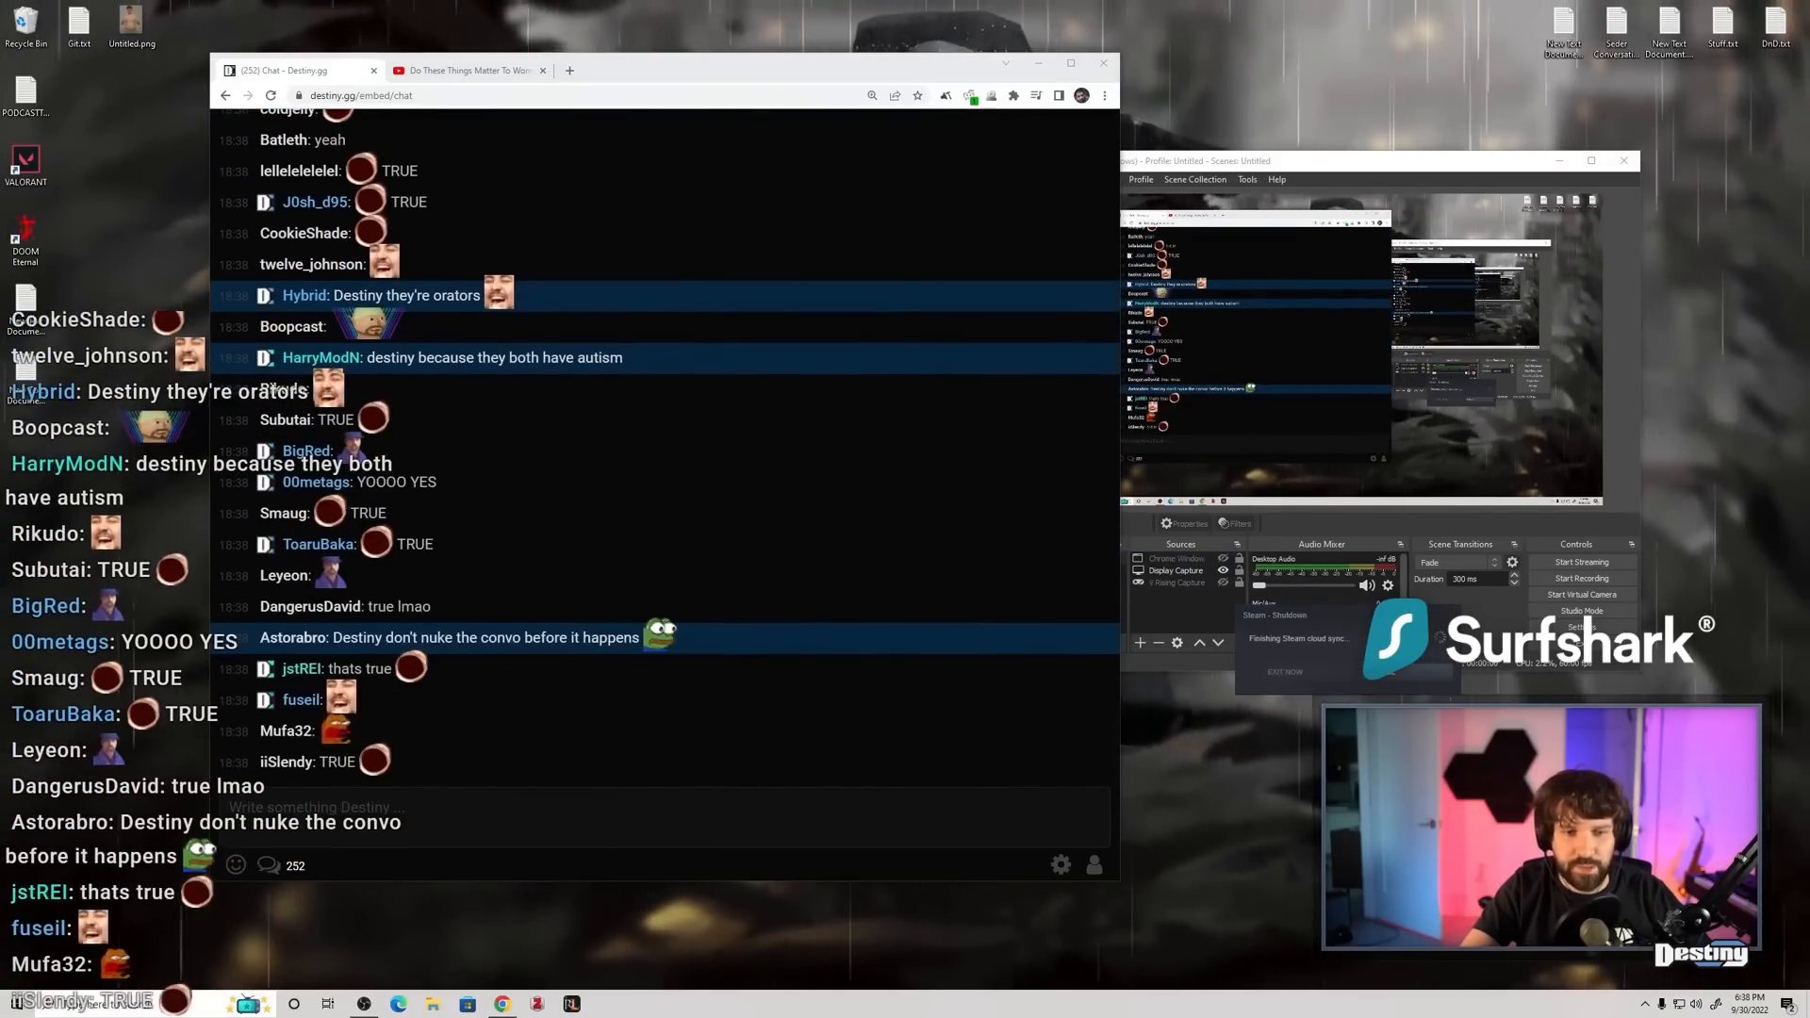
{"action": "scroll", "scroll_direction": "down", "scroll_amount": 3}
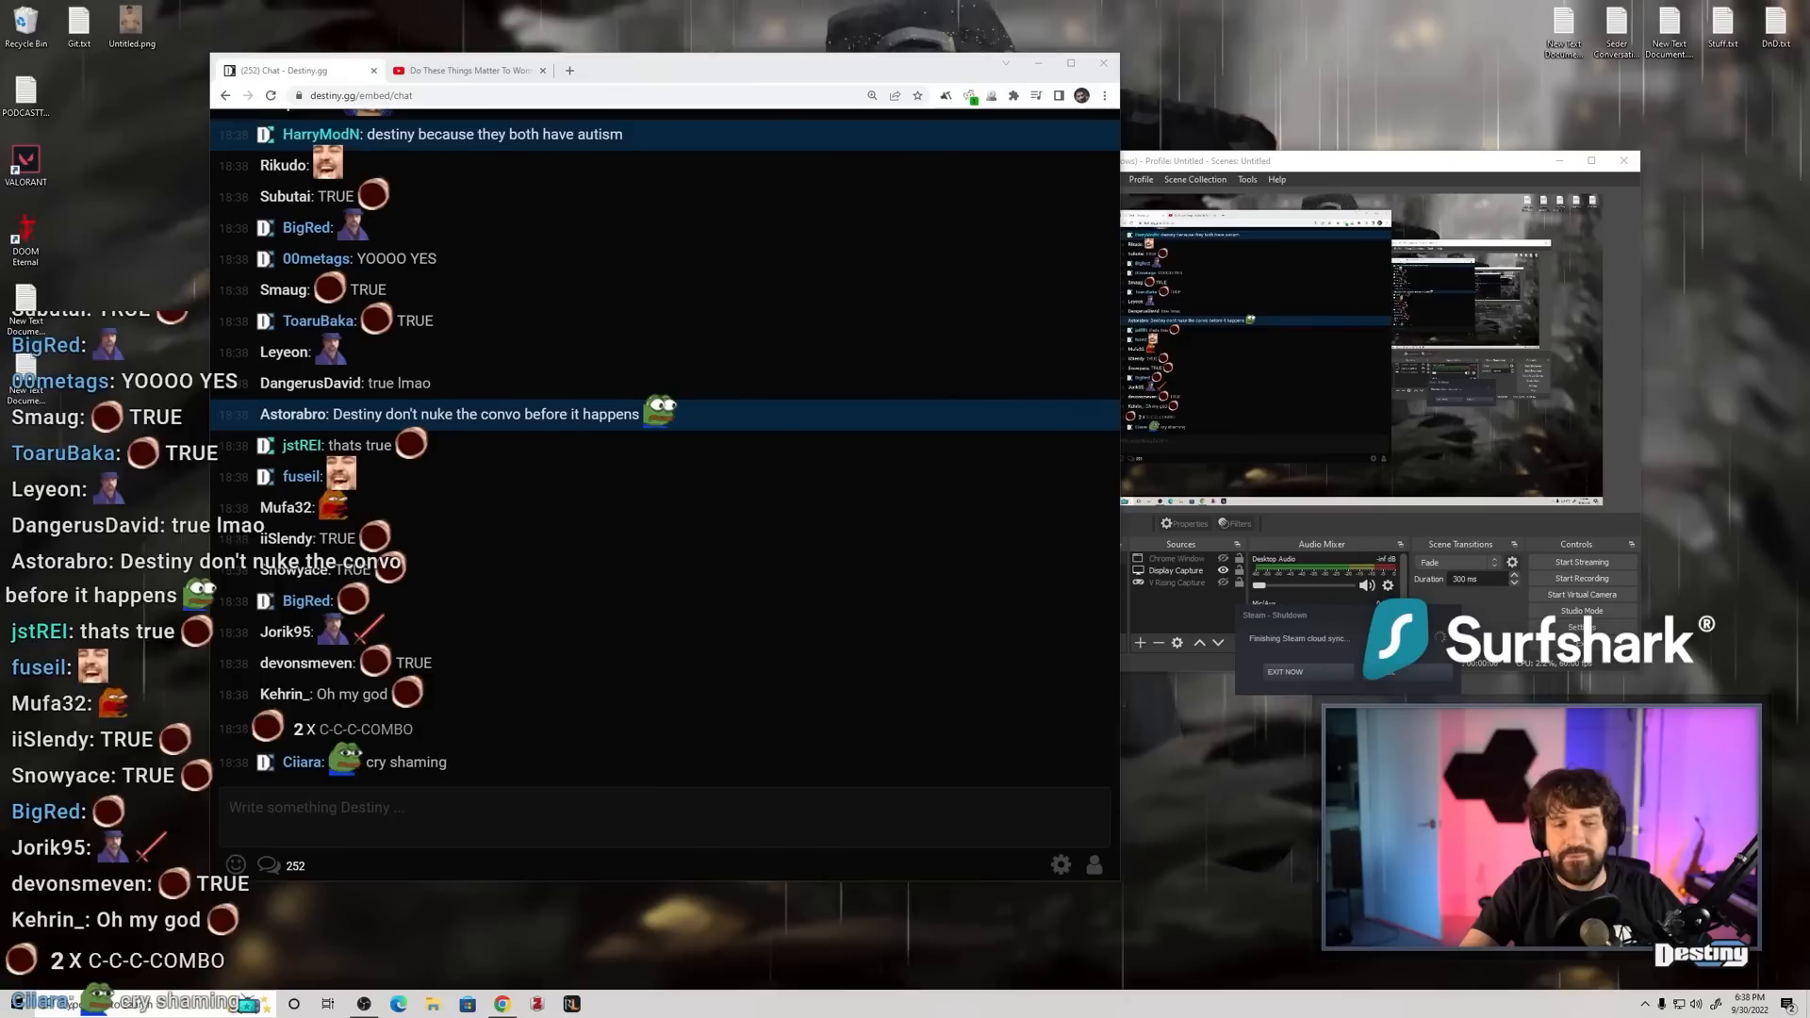
{"action": "scroll", "scroll_direction": "down", "scroll_amount": 3}
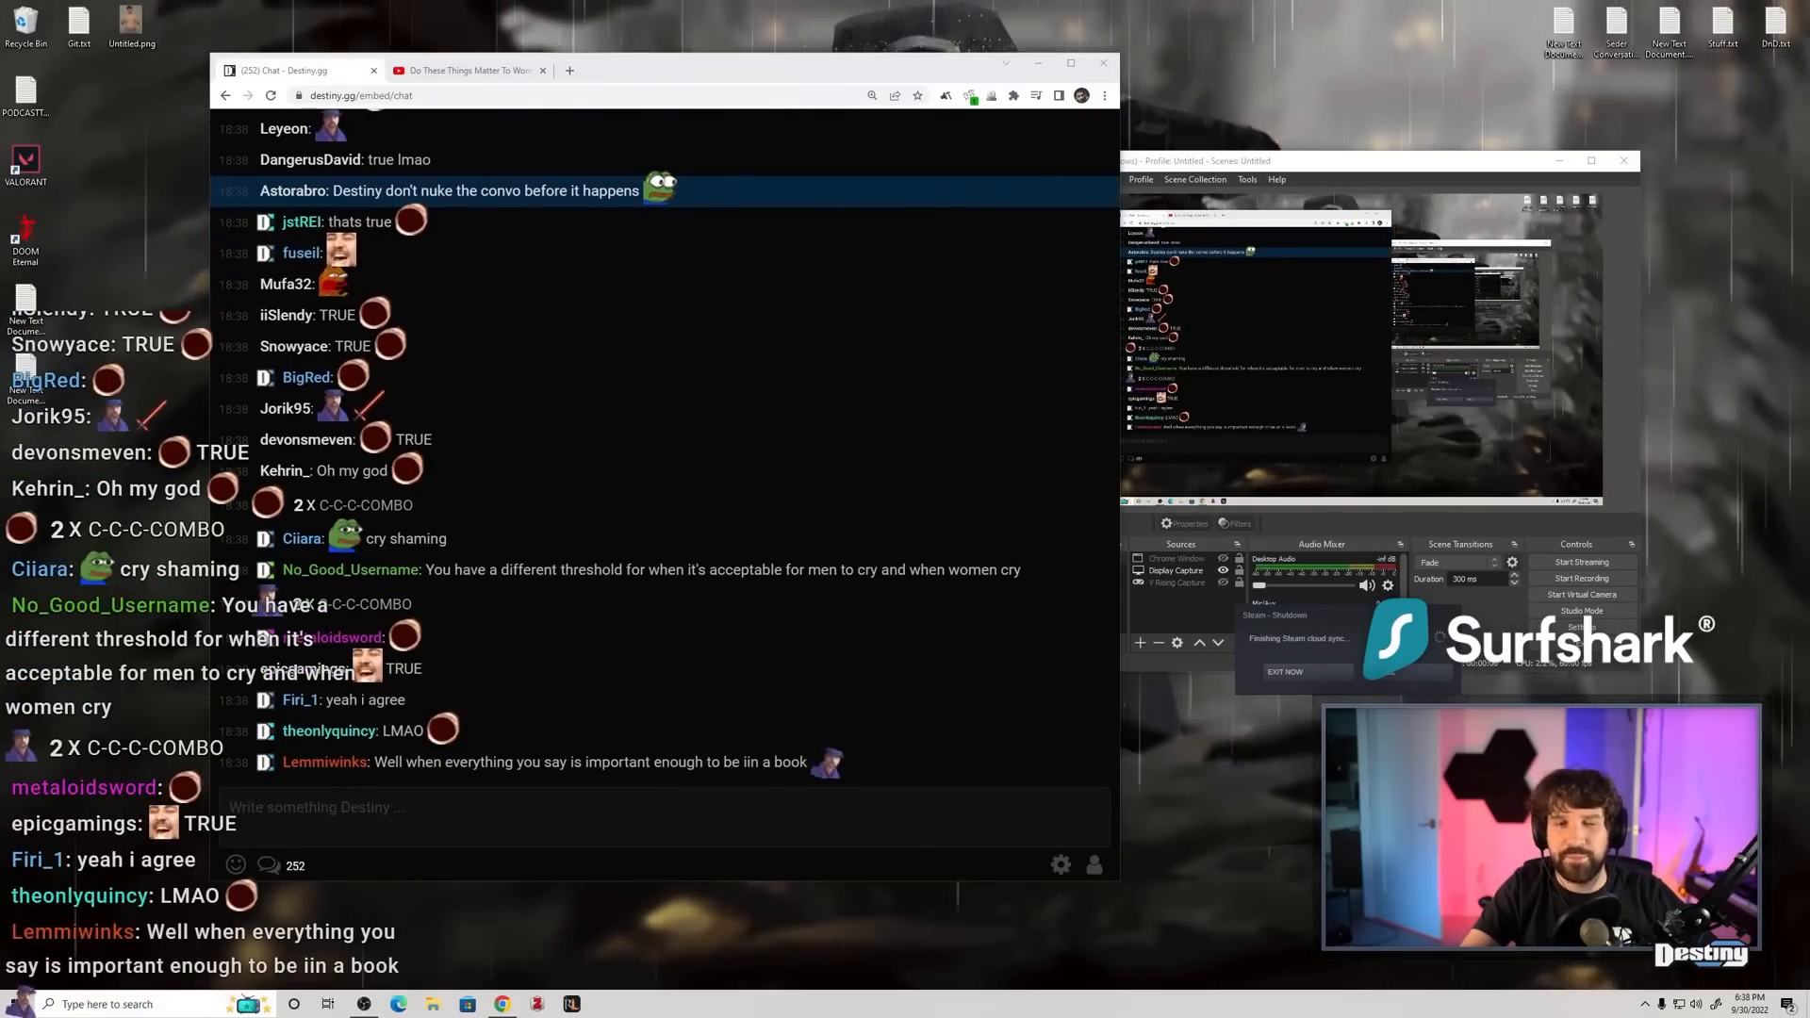
{"action": "scroll", "scroll_direction": "down", "scroll_amount": 3}
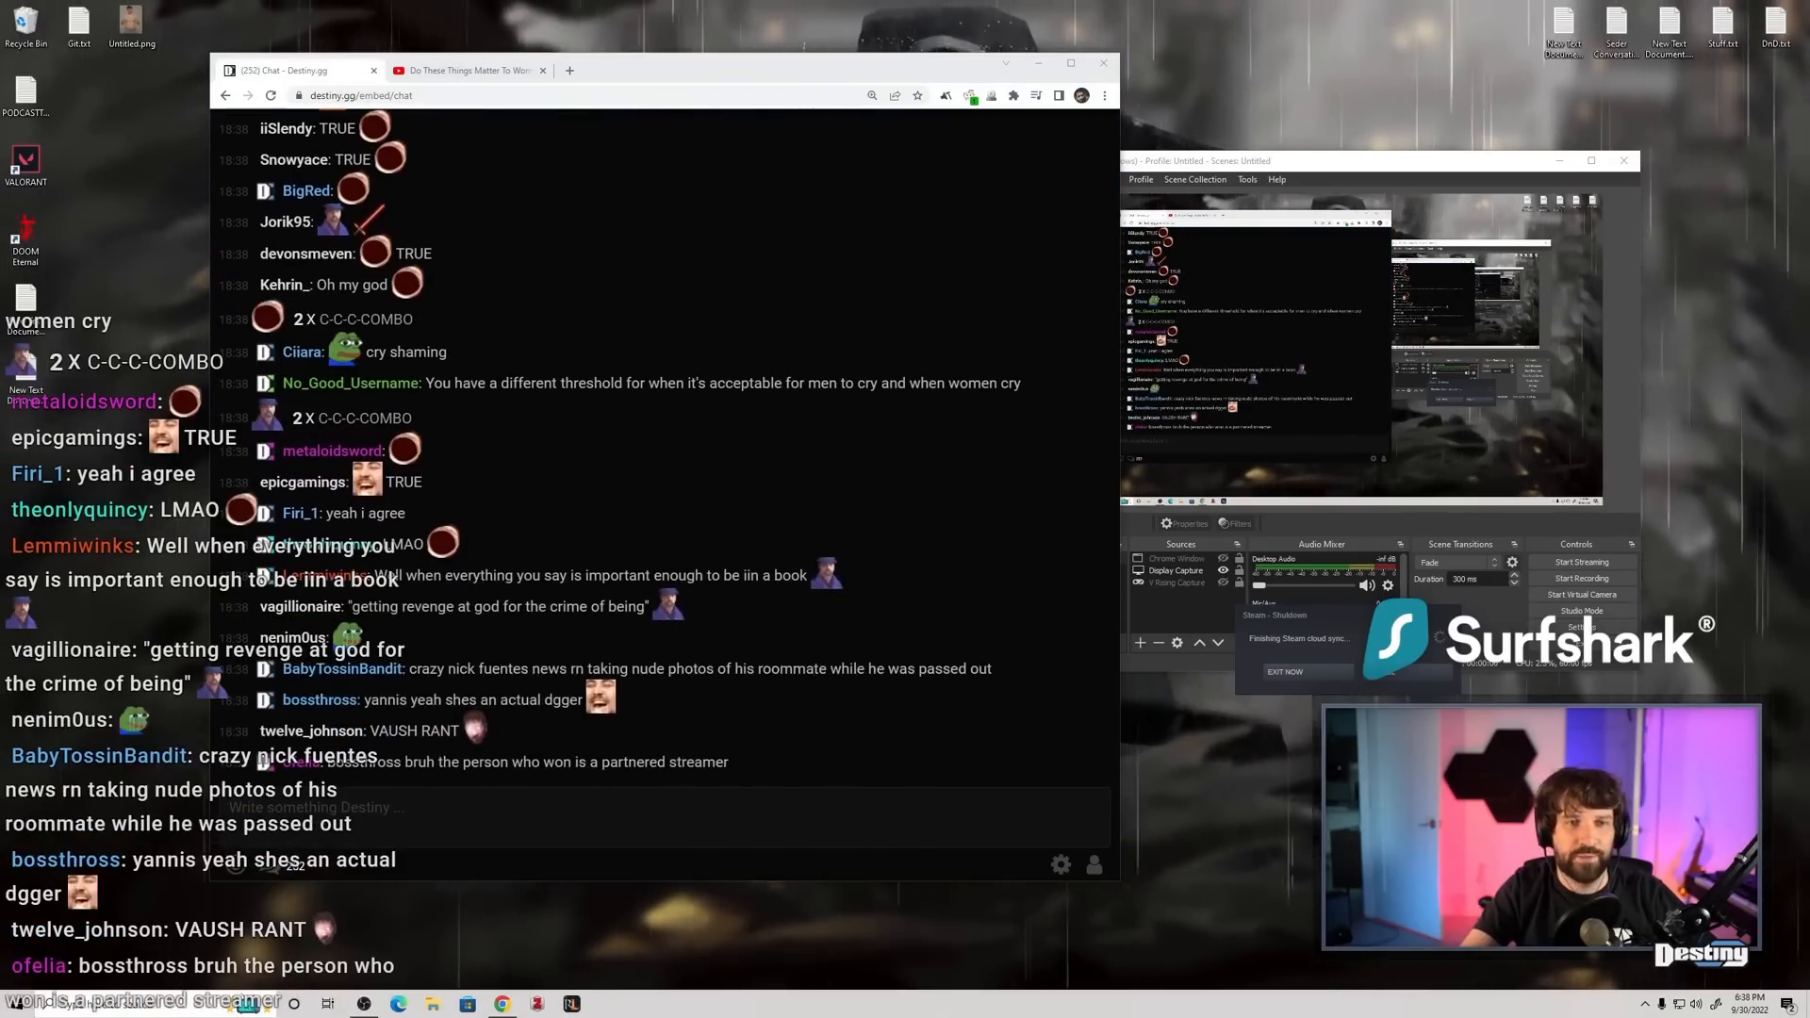
{"action": "scroll", "scroll_direction": "down", "scroll_amount": 3}
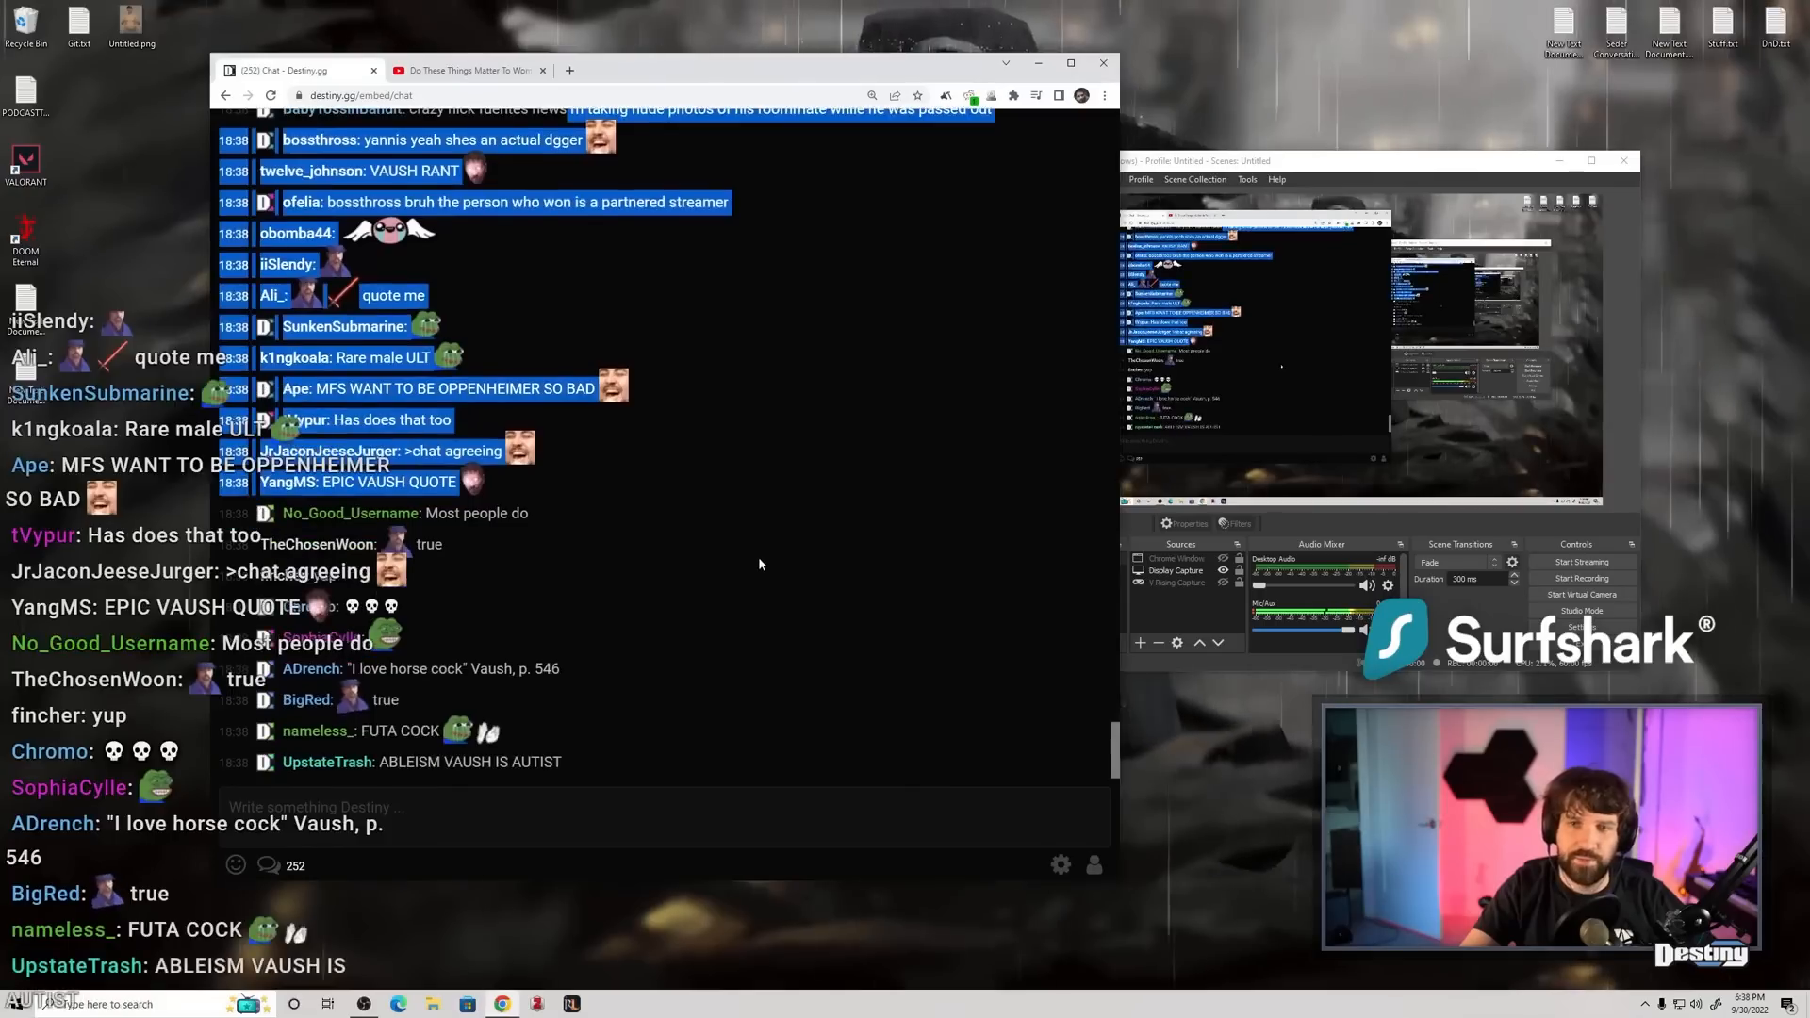
{"action": "scroll", "scroll_direction": "down", "scroll_amount": 3}
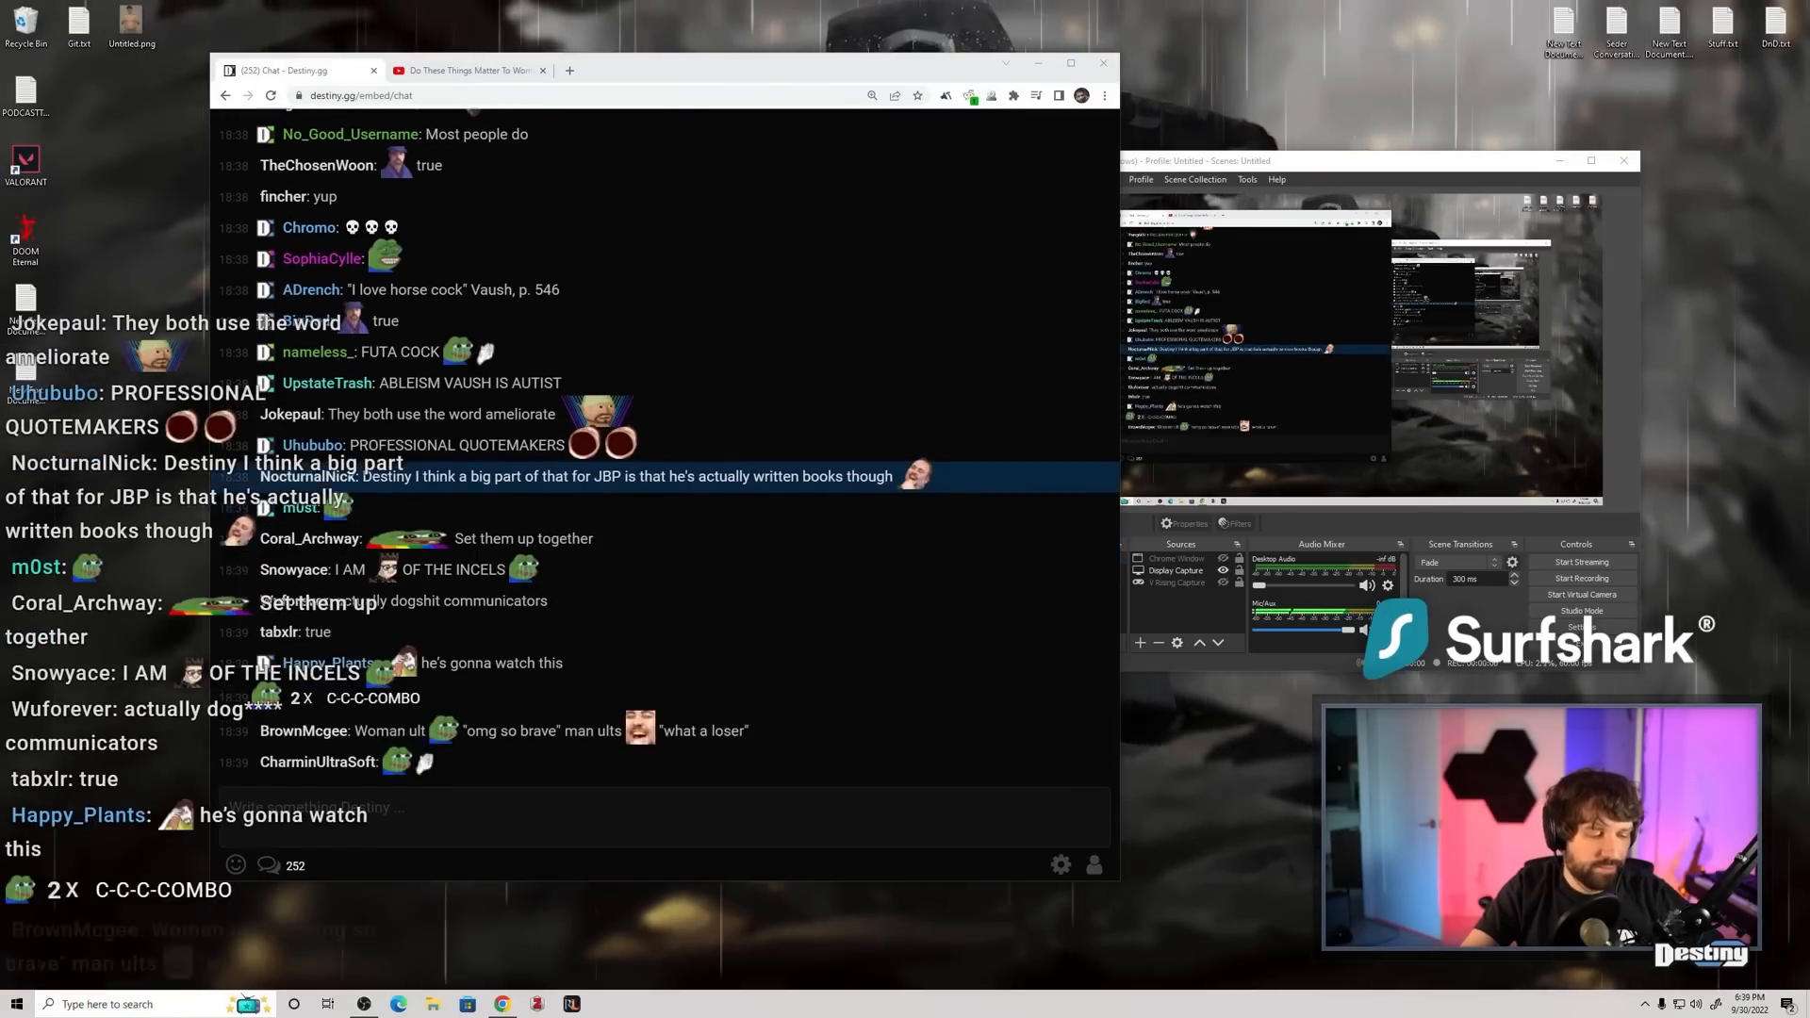
{"action": "scroll", "scroll_direction": "down", "scroll_amount": 3}
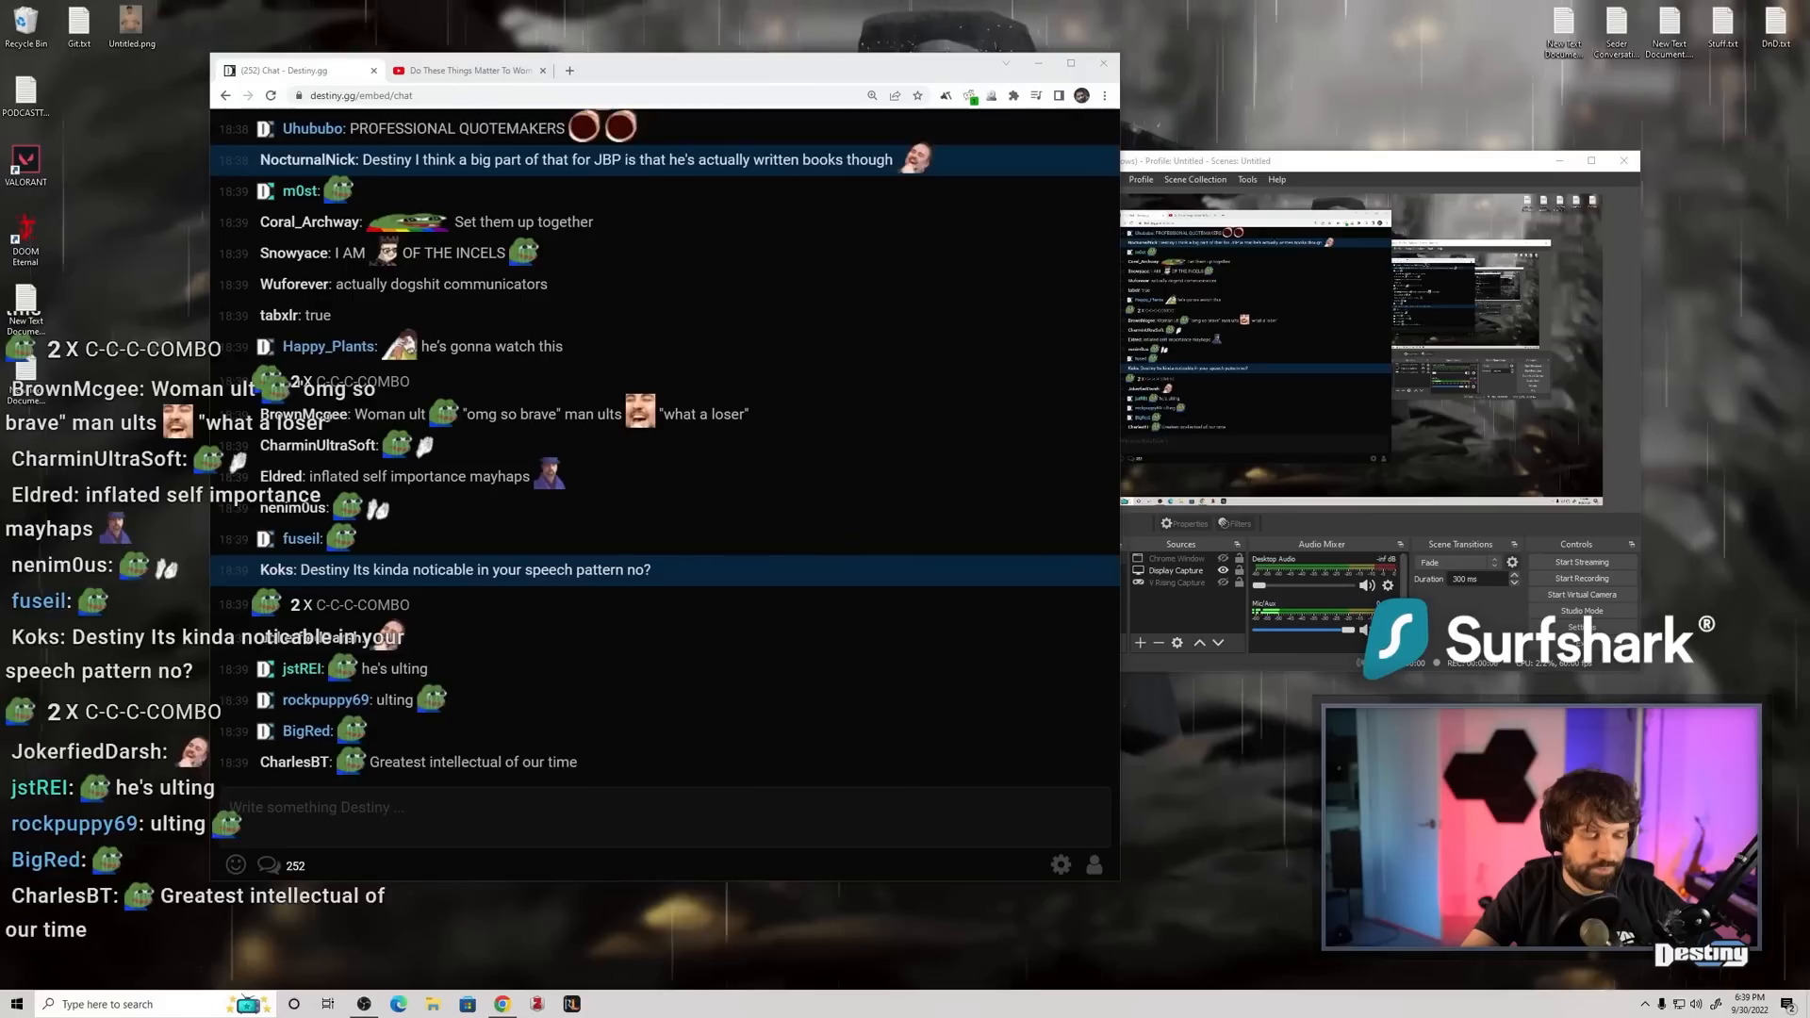
{"action": "scroll", "scroll_direction": "down", "scroll_amount": 3}
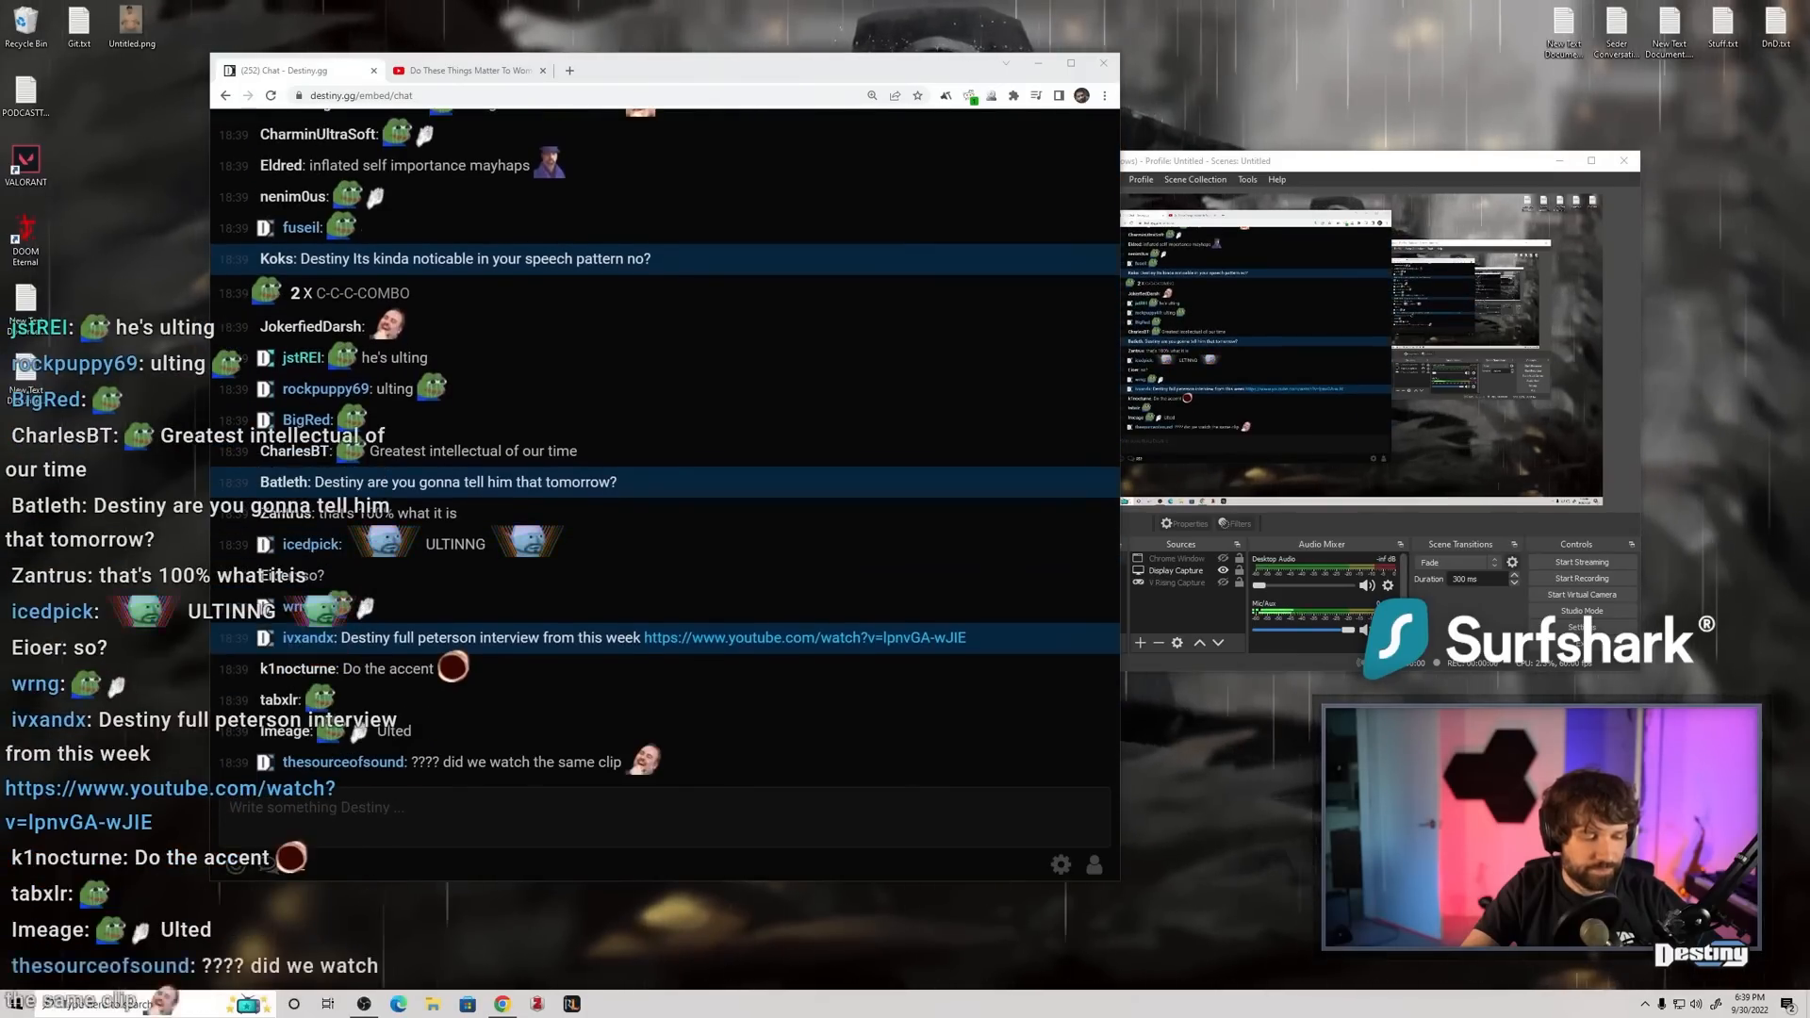
{"action": "scroll", "scroll_direction": "down", "scroll_amount": 3}
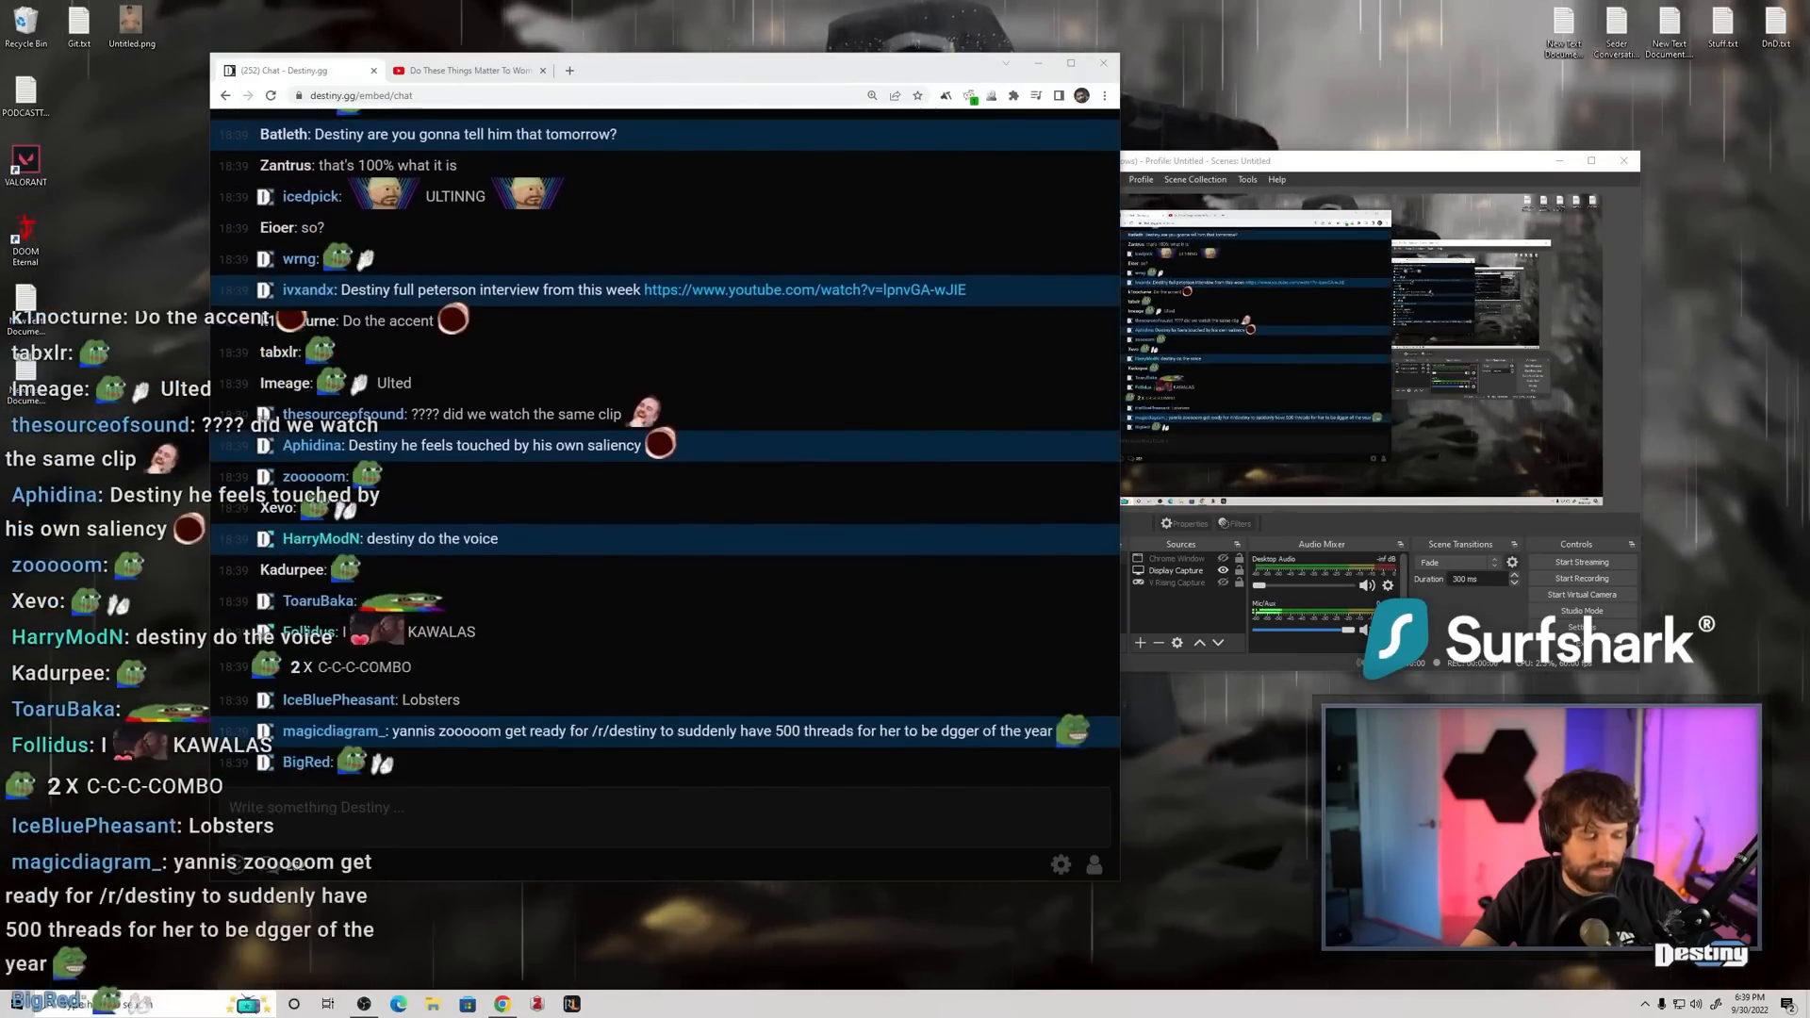
{"action": "scroll", "scroll_direction": "down", "scroll_amount": 3}
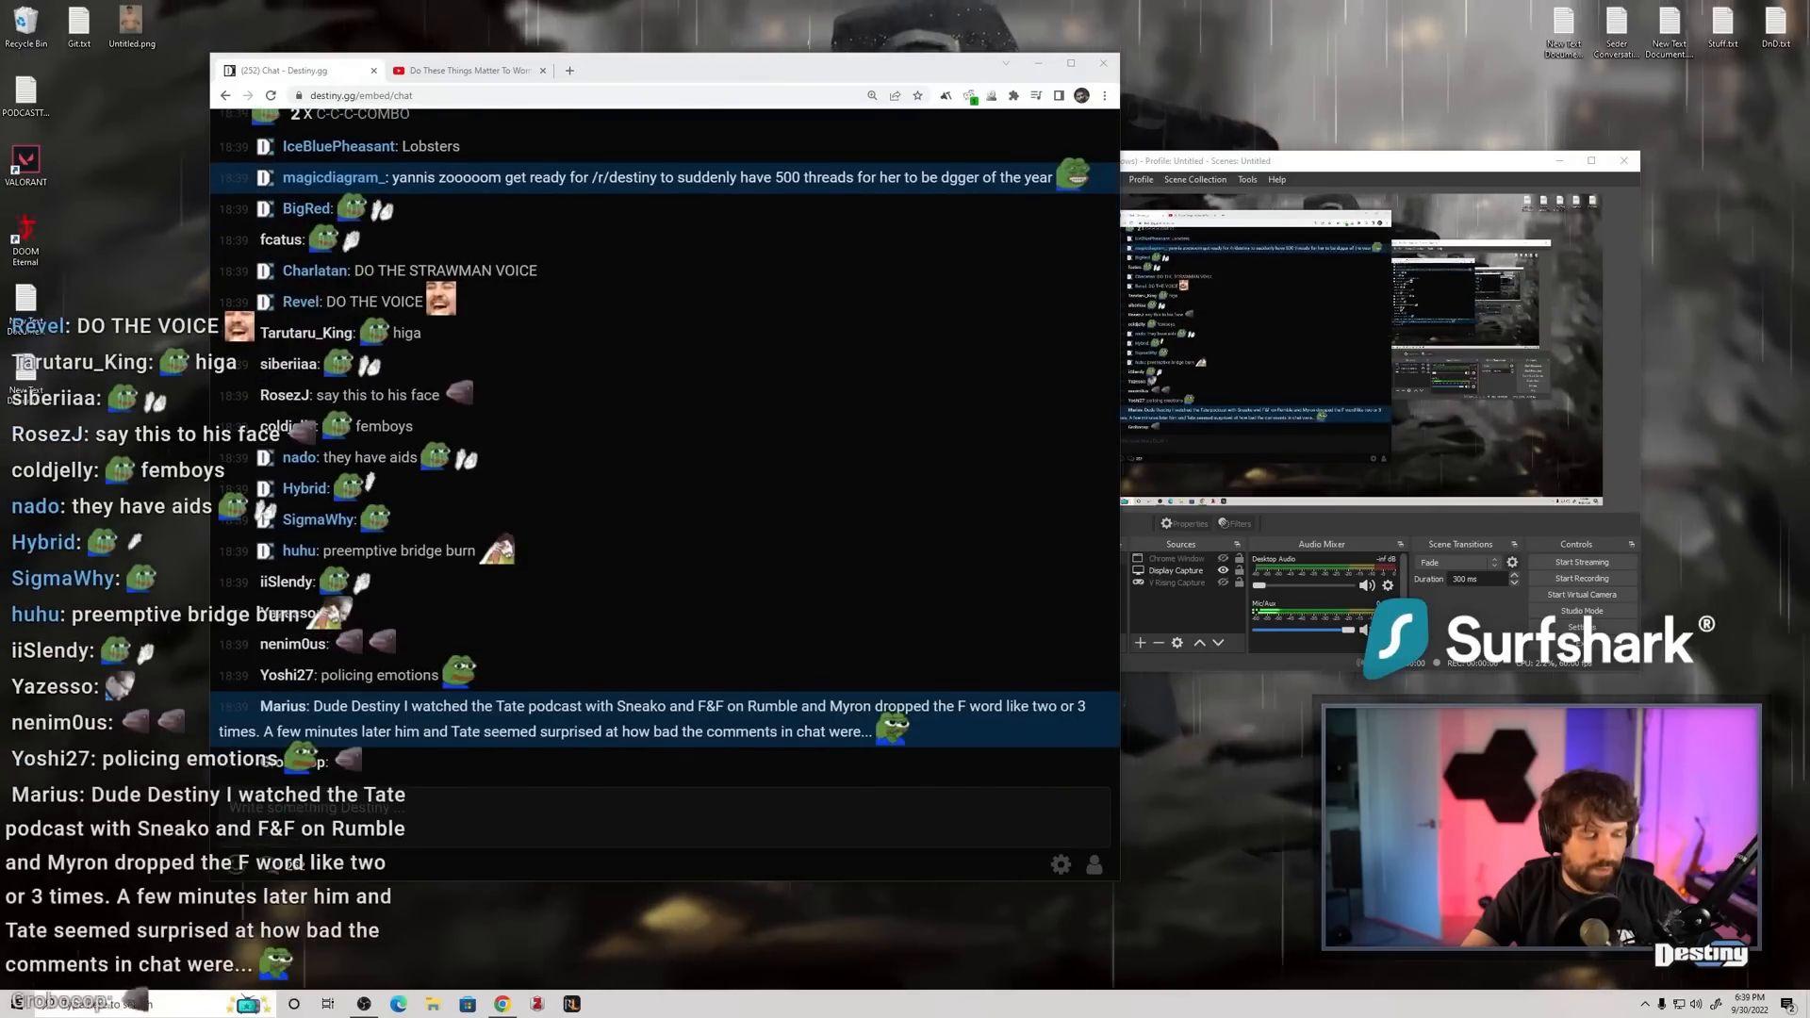
{"action": "scroll", "scroll_direction": "down", "scroll_amount": 3}
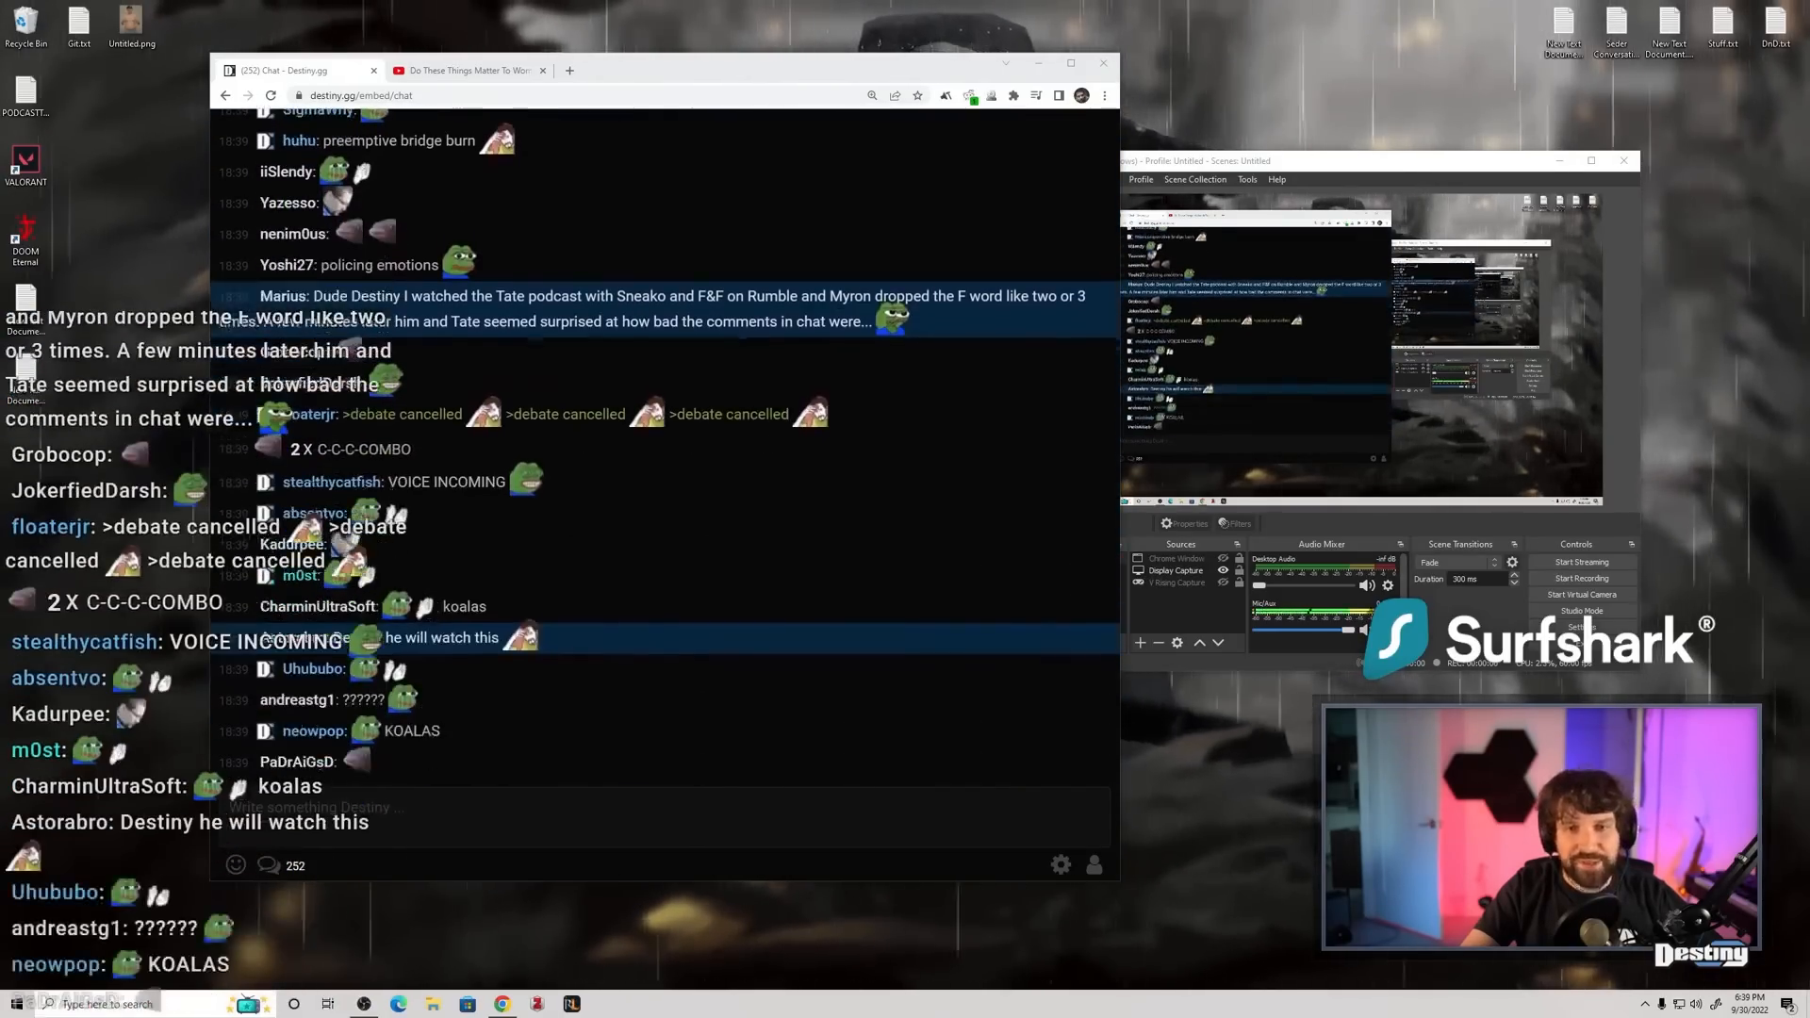
{"action": "scroll", "scroll_direction": "down", "scroll_amount": 3}
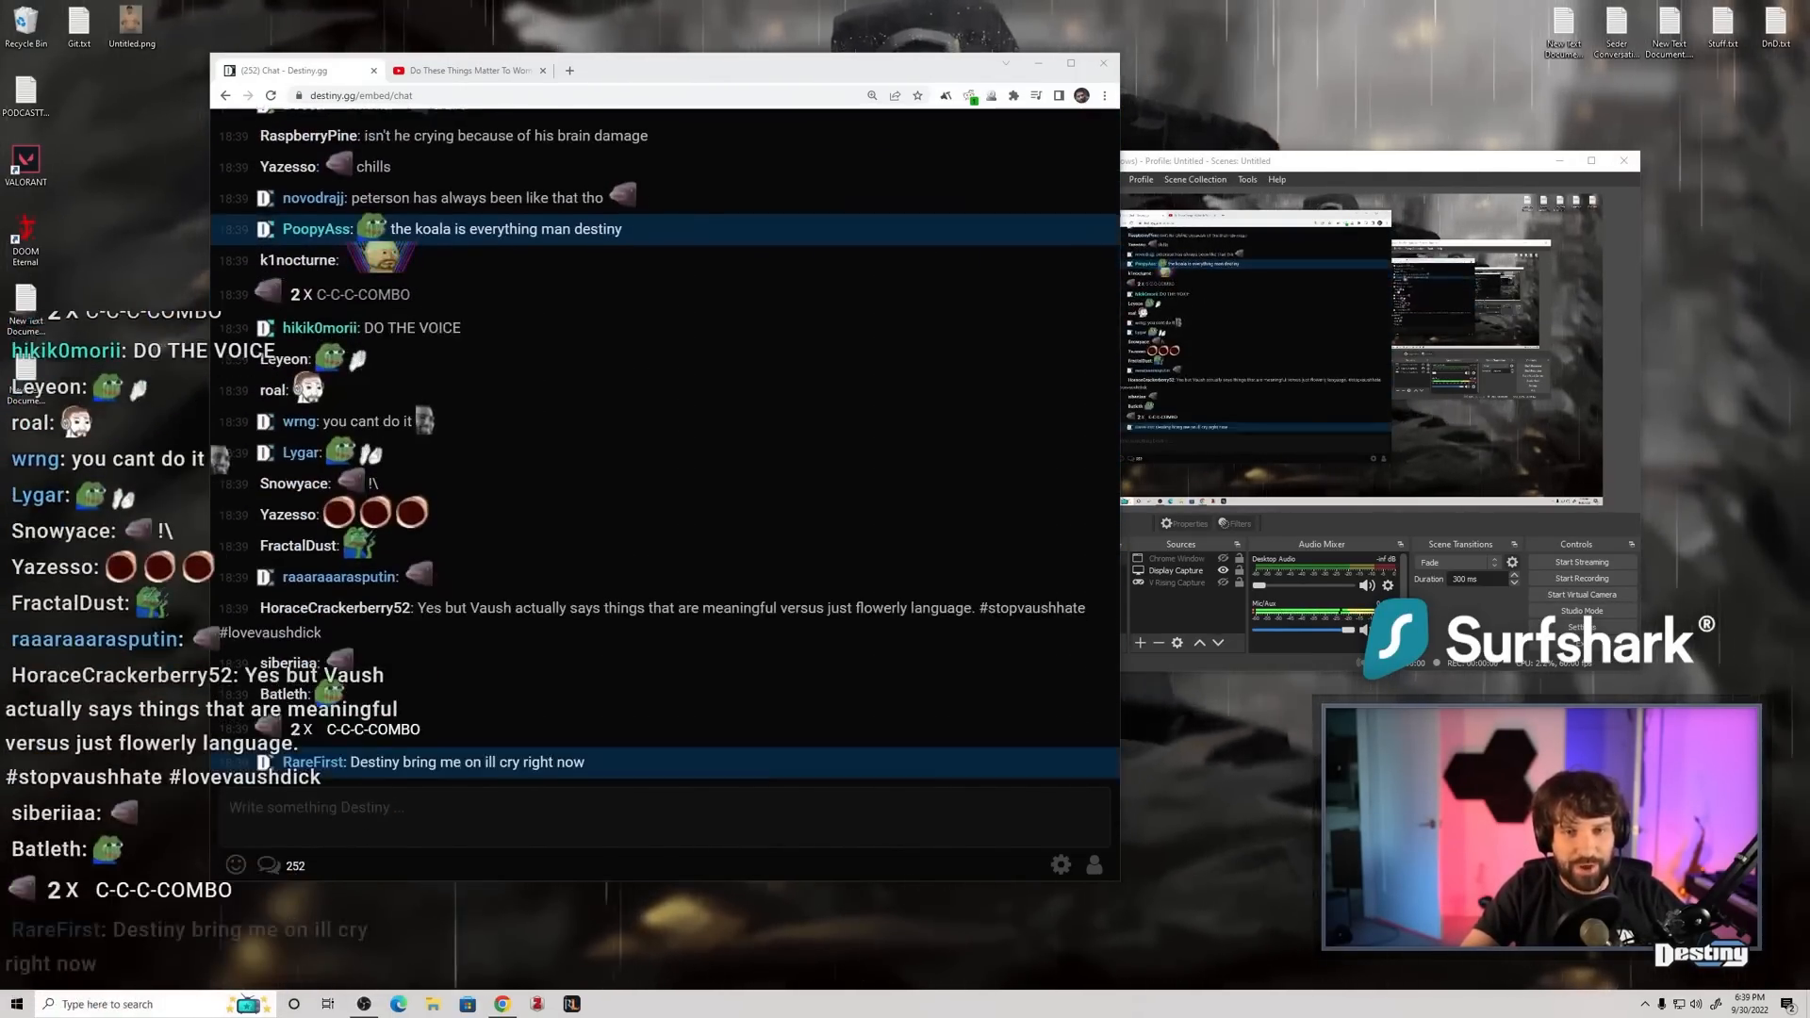
{"action": "scroll", "scroll_direction": "down", "scroll_amount": 3}
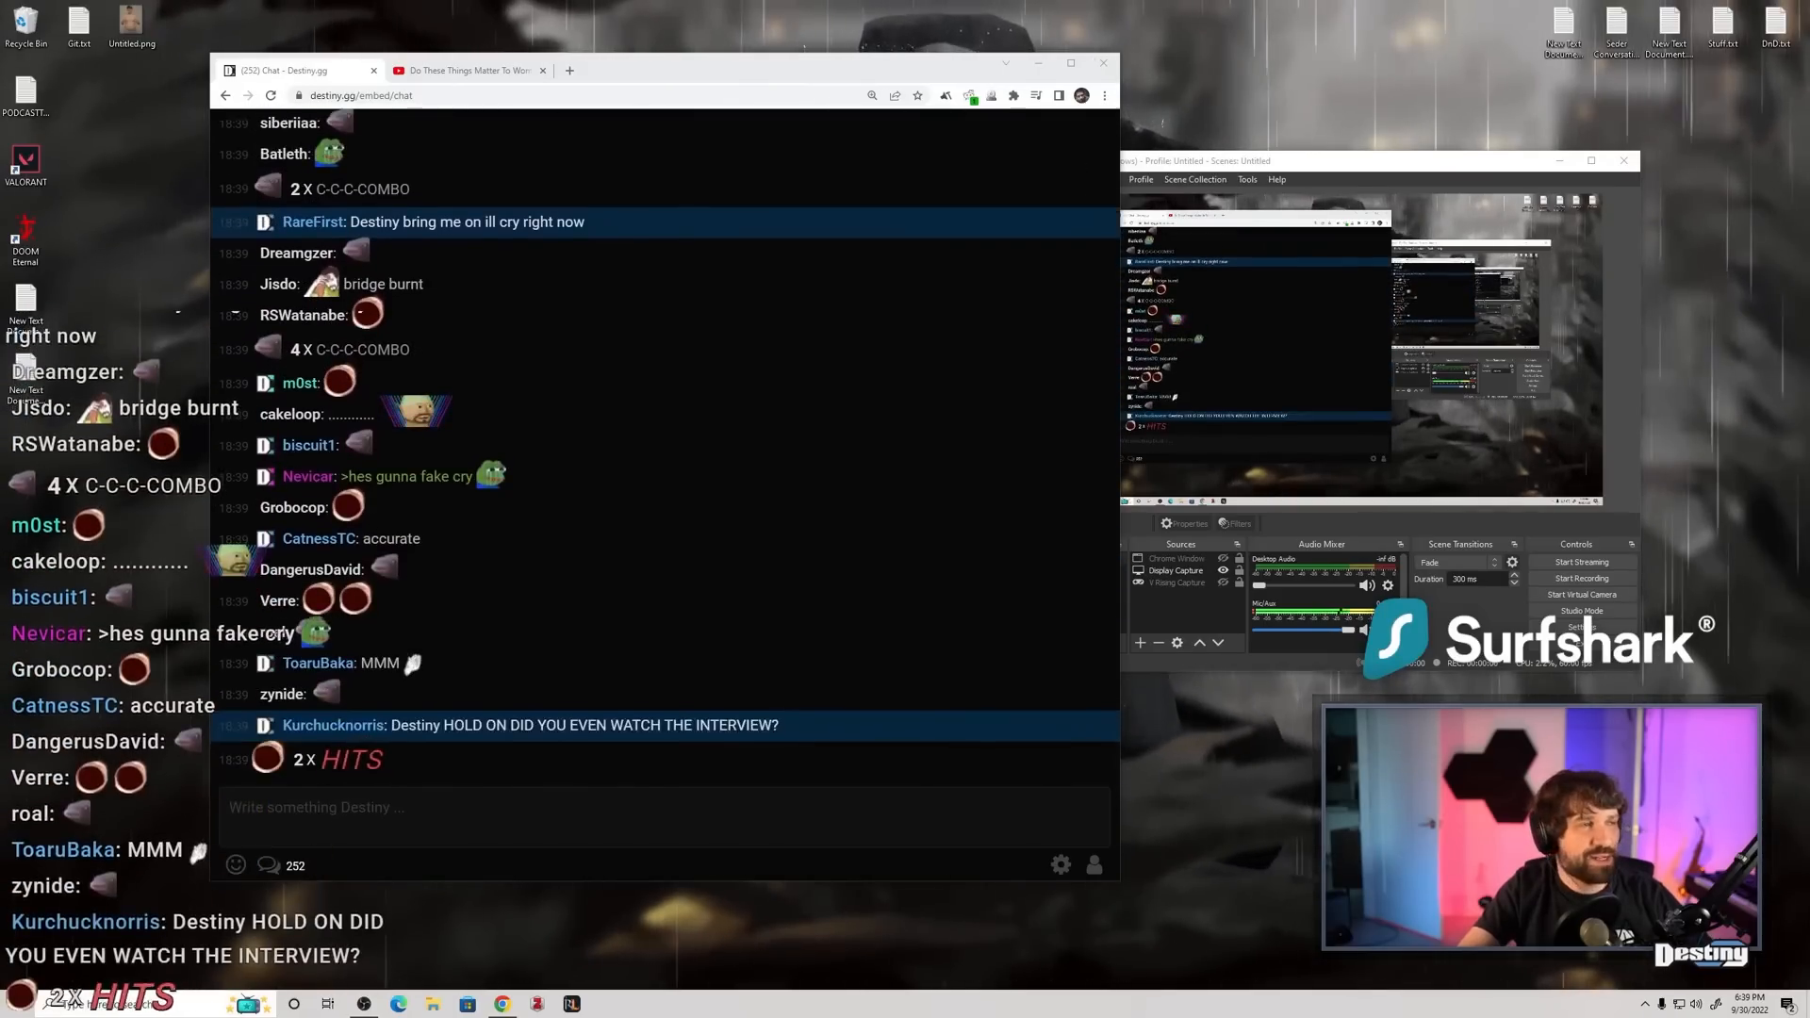